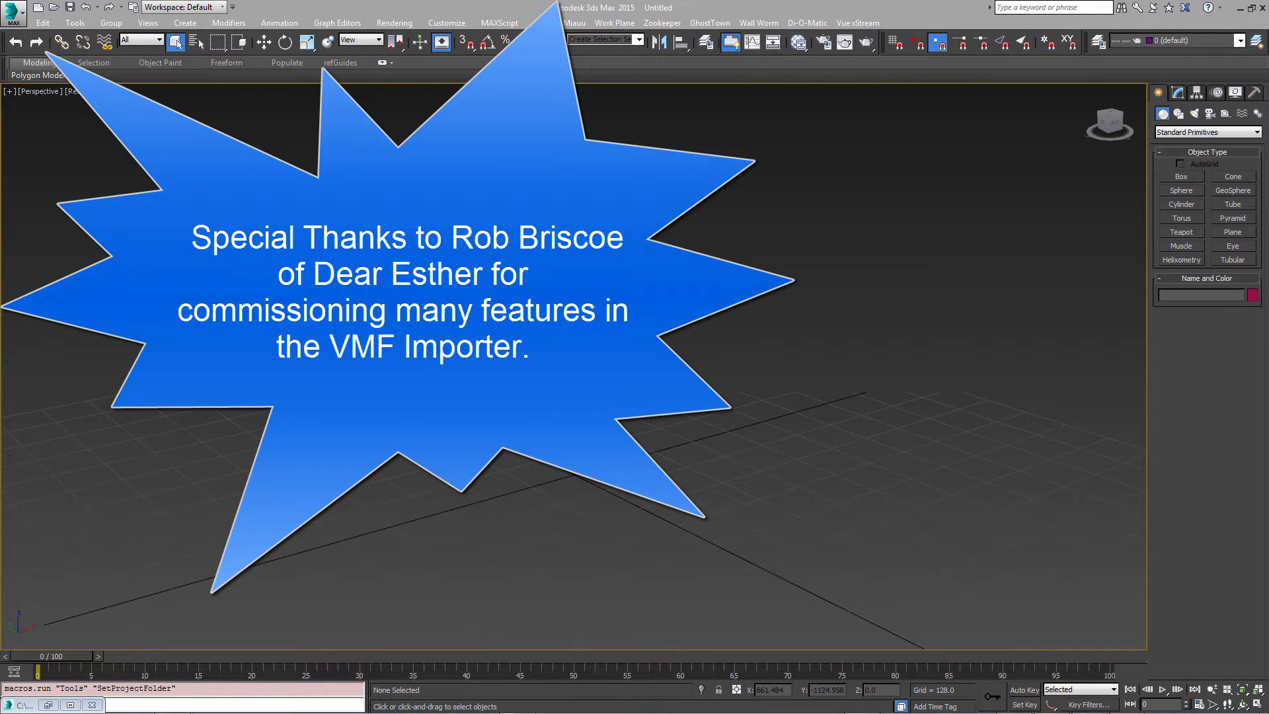
Step: Open the Wall Worm VMF and MAP Importer and the Wall Worm Settings window
{"action": "left_click", "coordinate": [758, 22]}
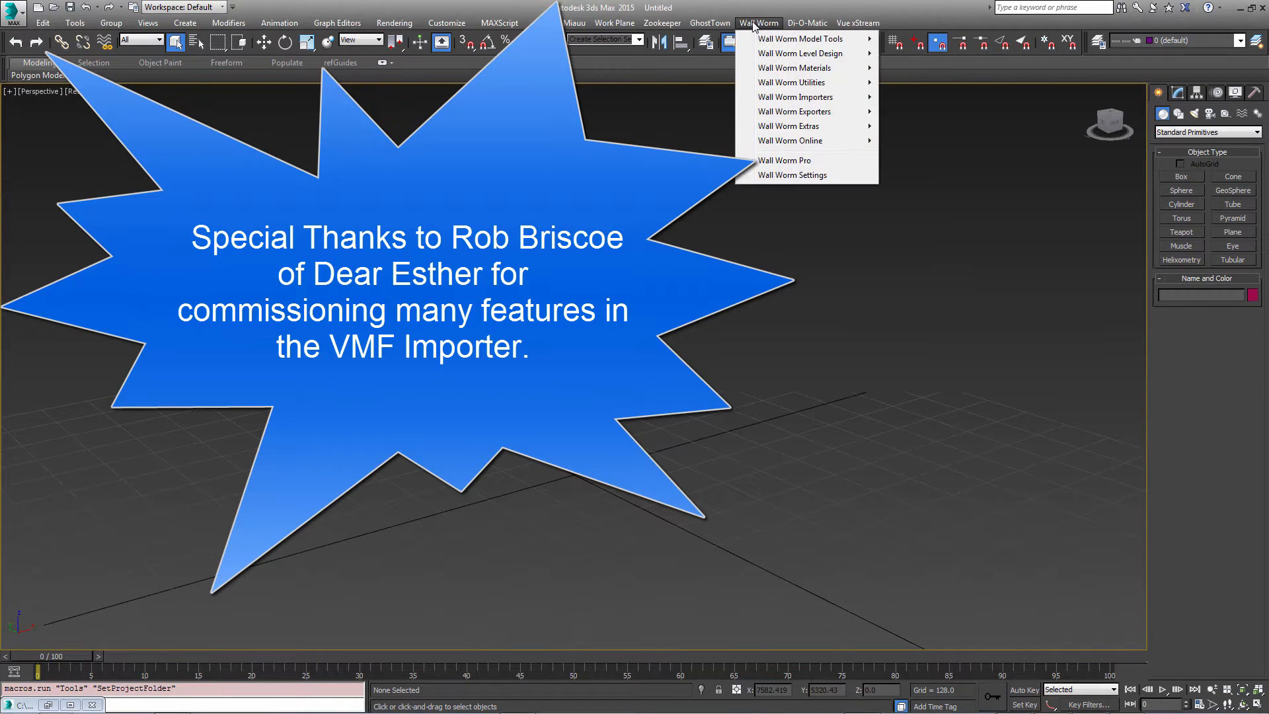
{"action": "mouse_move", "coordinate": [795, 97]}
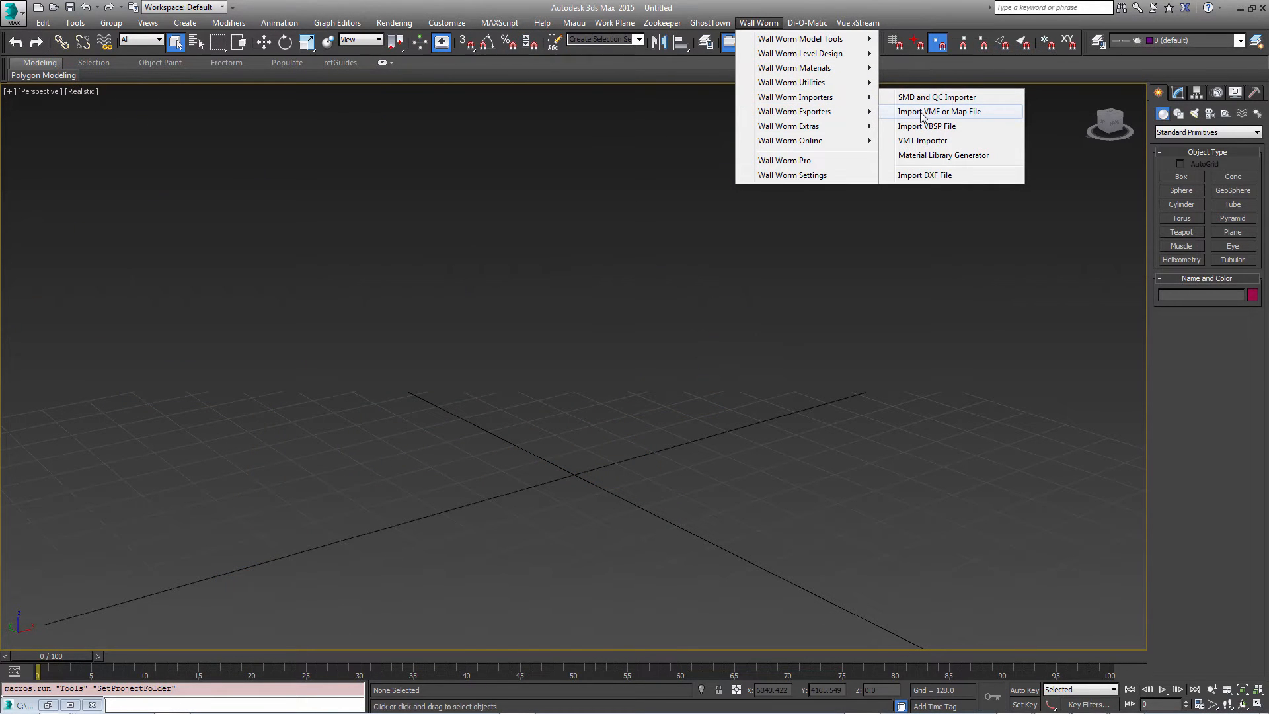
{"action": "left_click", "coordinate": [940, 111]}
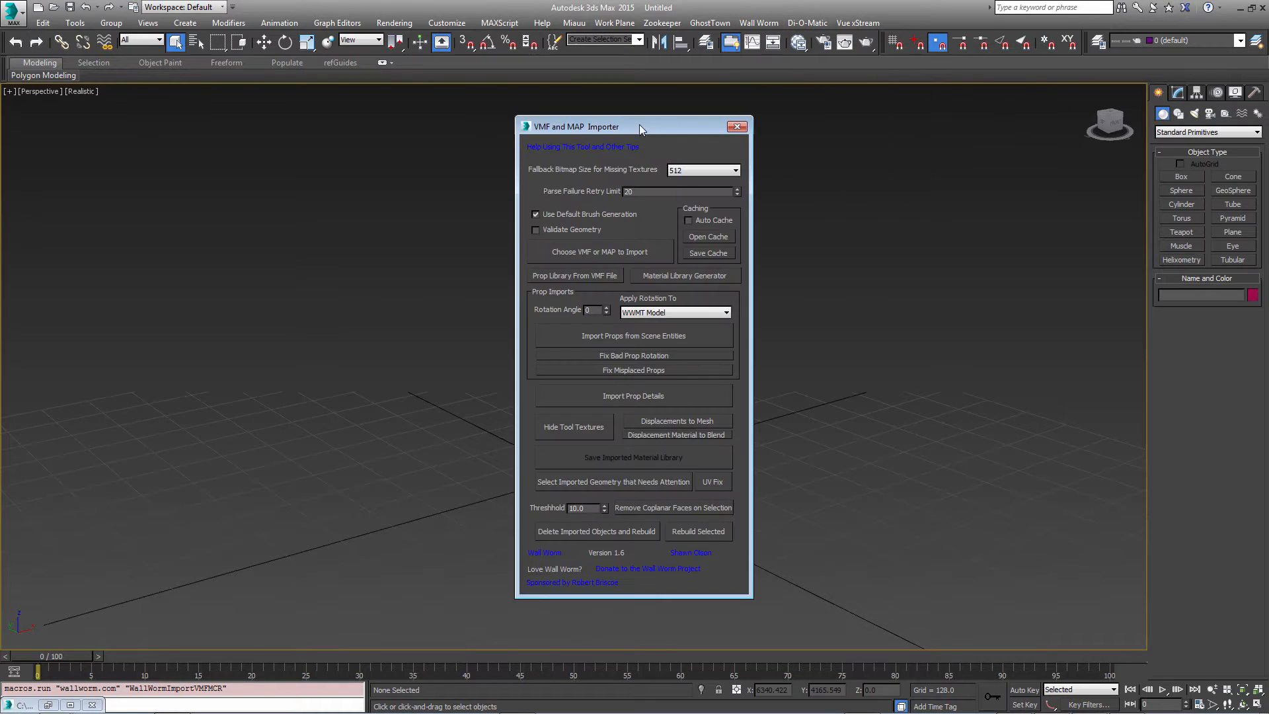
{"action": "left_click", "coordinate": [757, 22]}
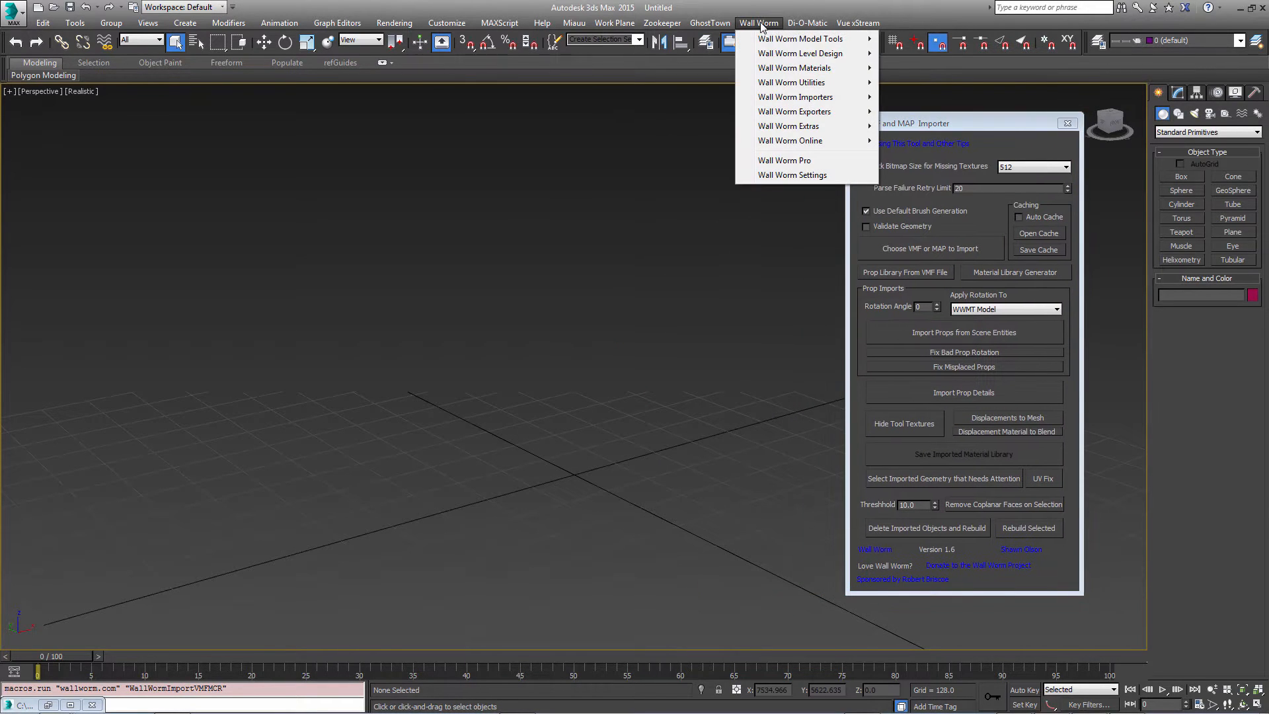
{"action": "mouse_move", "coordinate": [792, 175]}
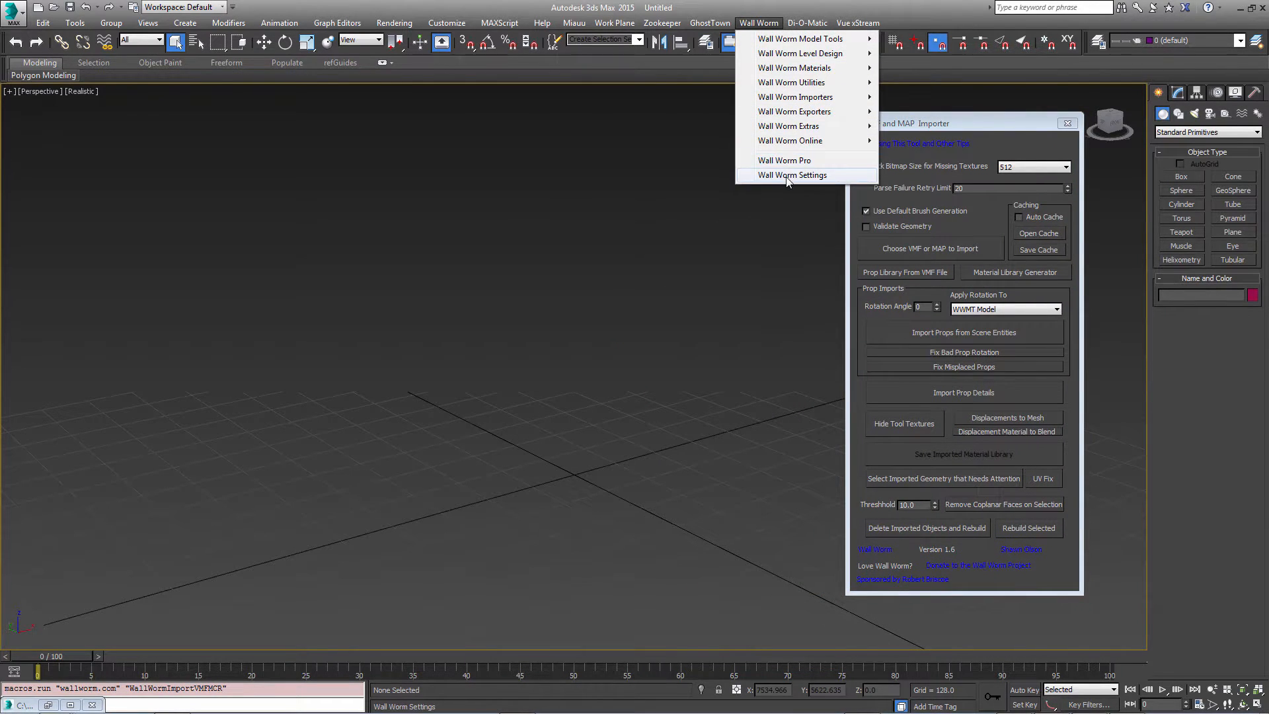
{"action": "left_click", "coordinate": [791, 174]}
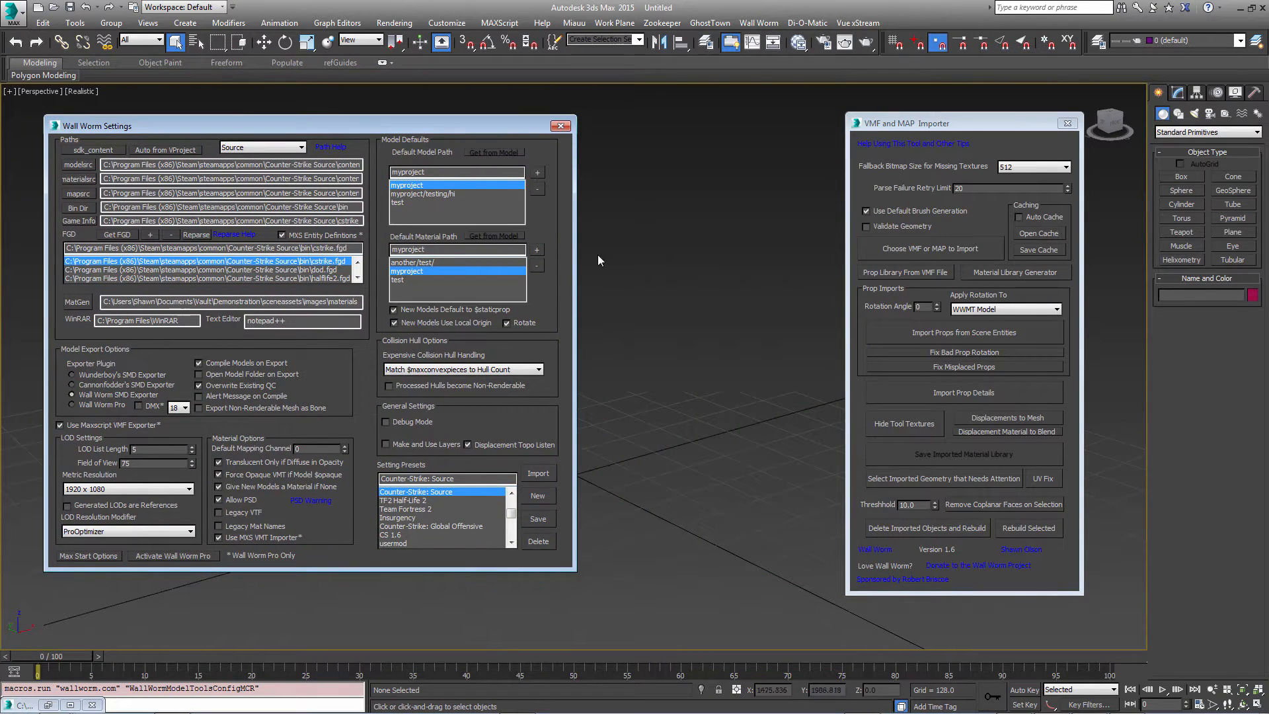
{"action": "mouse_move", "coordinate": [613, 257]}
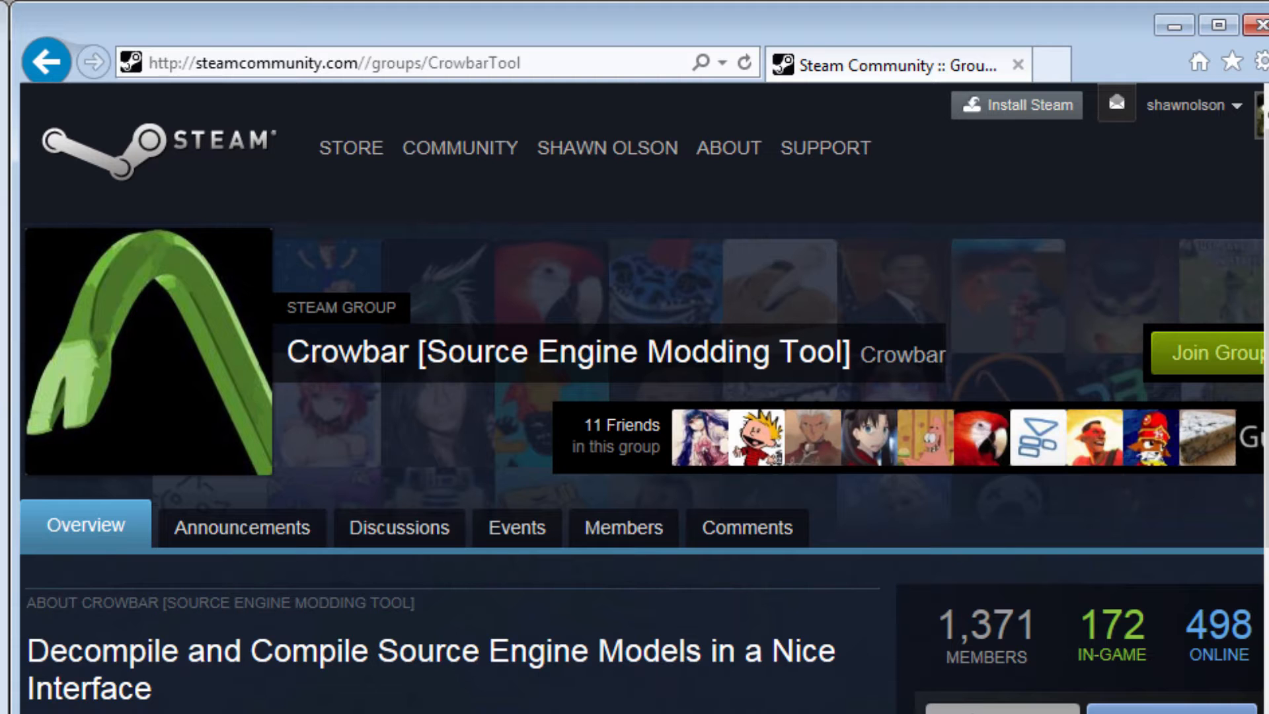
Step: Scroll the Crowbar Steam Community group page in Internet Explorer
{"action": "scroll", "scroll_direction": "down", "scroll_amount": 3}
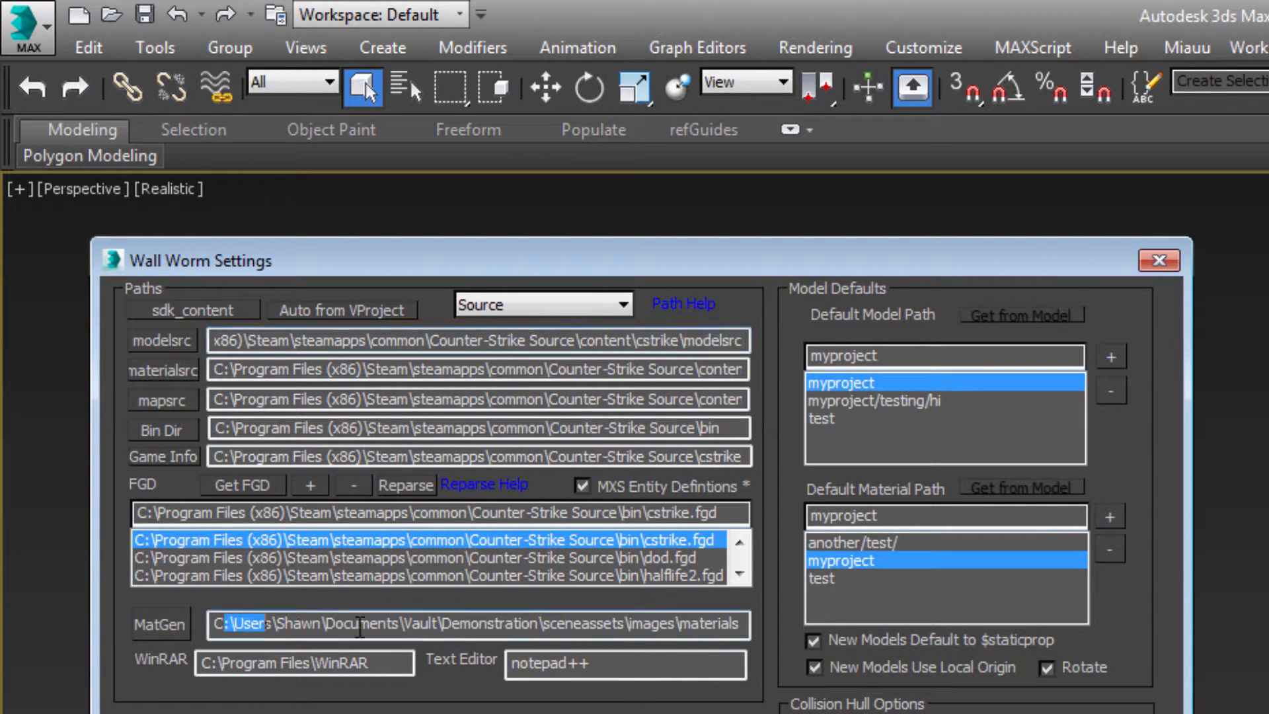
{"action": "triple_click", "coordinate": [478, 624]}
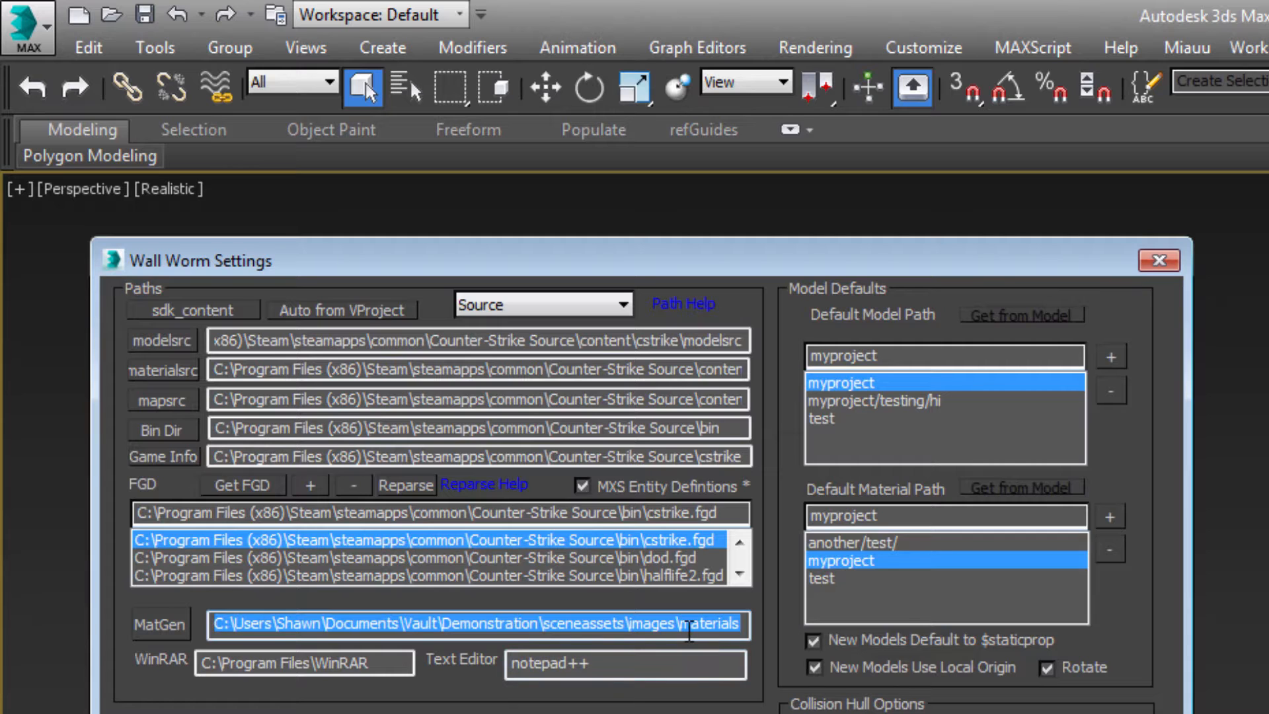
{"action": "mouse_move", "coordinate": [160, 624]}
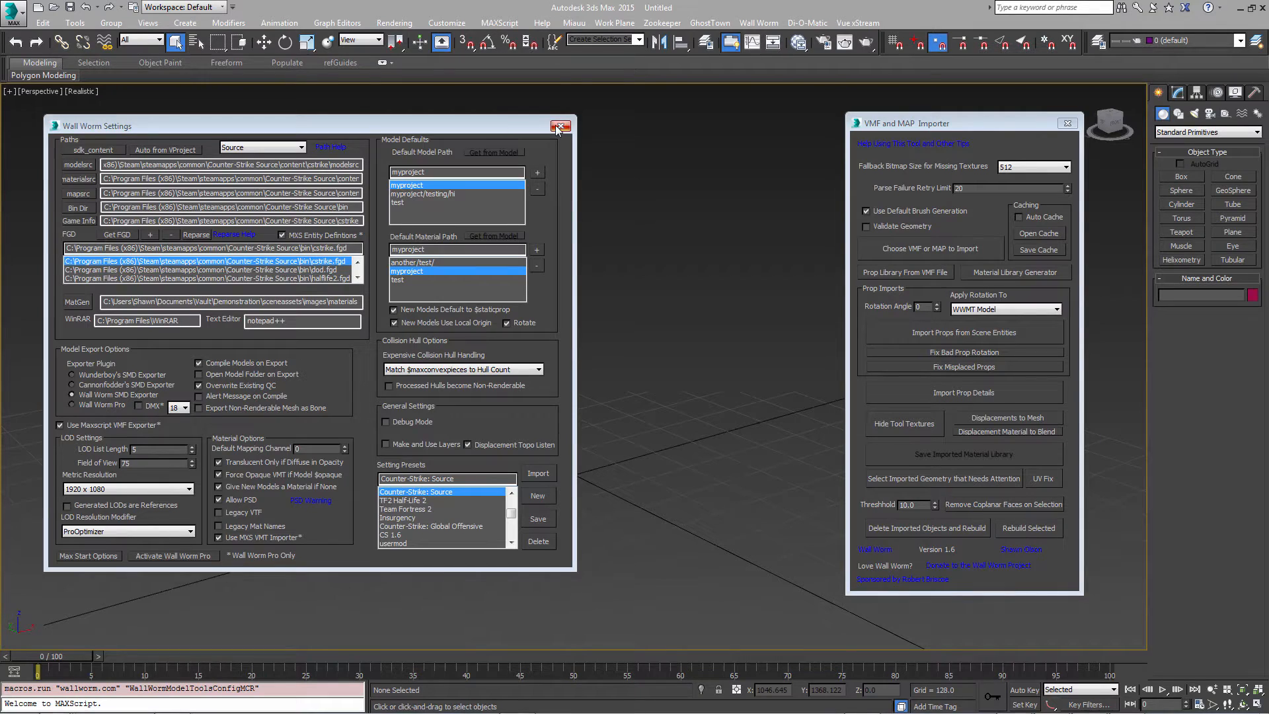
Step: Close the Wall Worm Settings window
{"action": "left_click", "coordinate": [559, 126]}
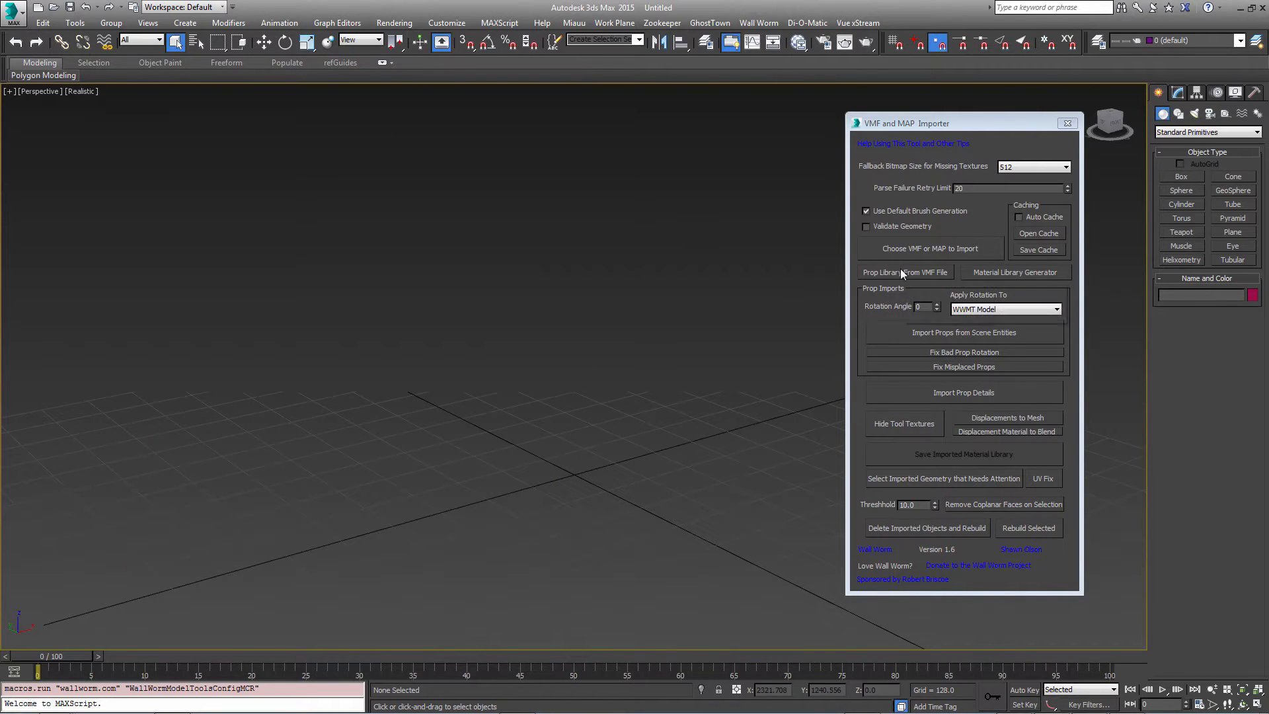
{"action": "mouse_move", "coordinate": [904, 272]}
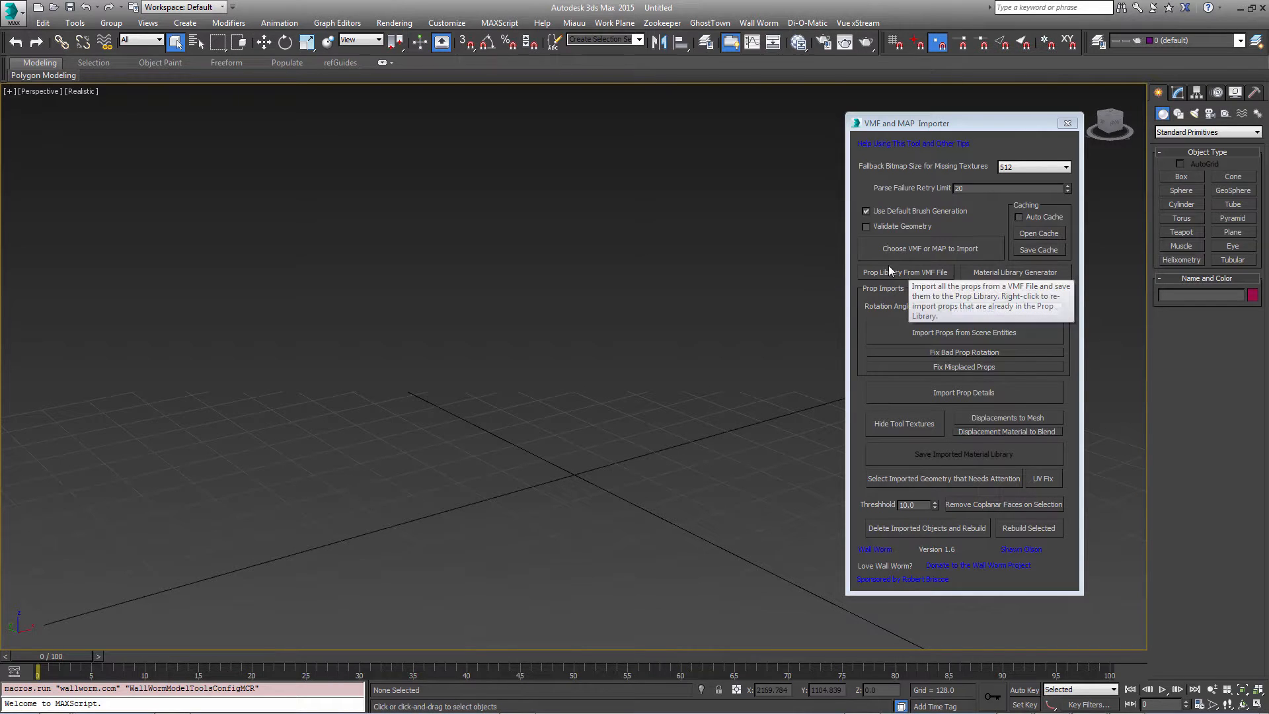
{"action": "mouse_move", "coordinate": [821, 278]}
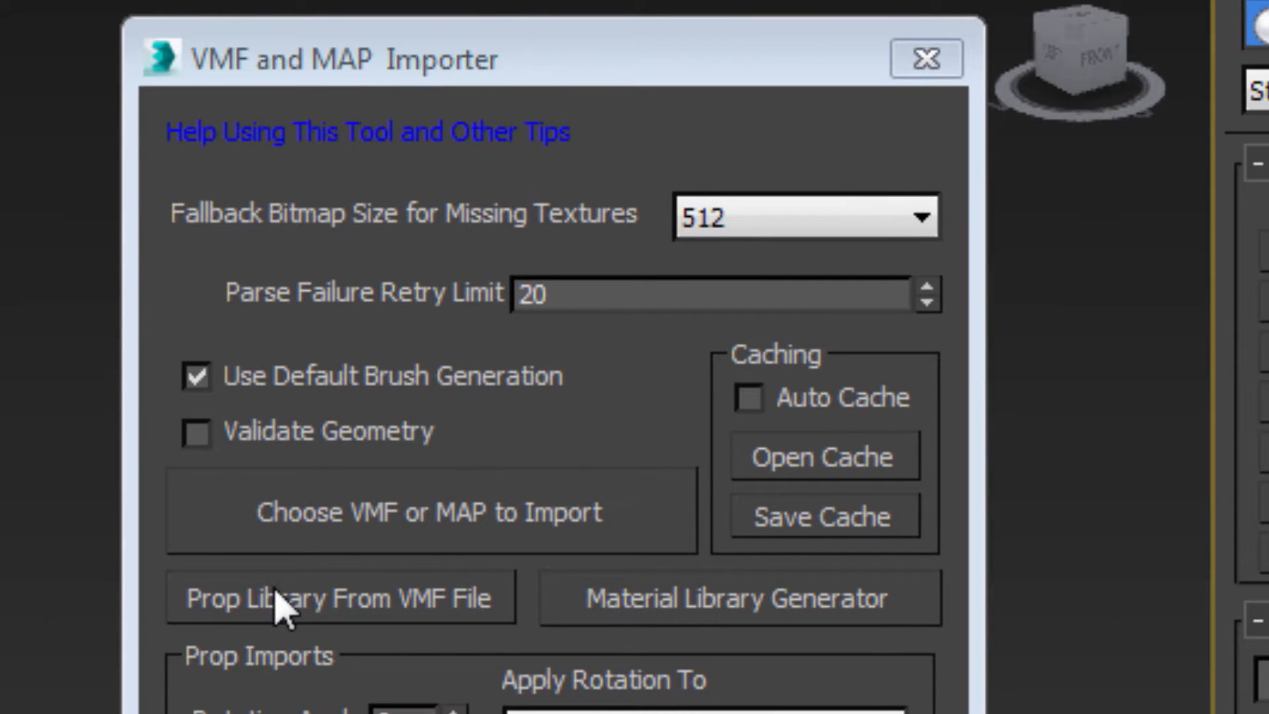
{"action": "mouse_move", "coordinate": [214, 623]}
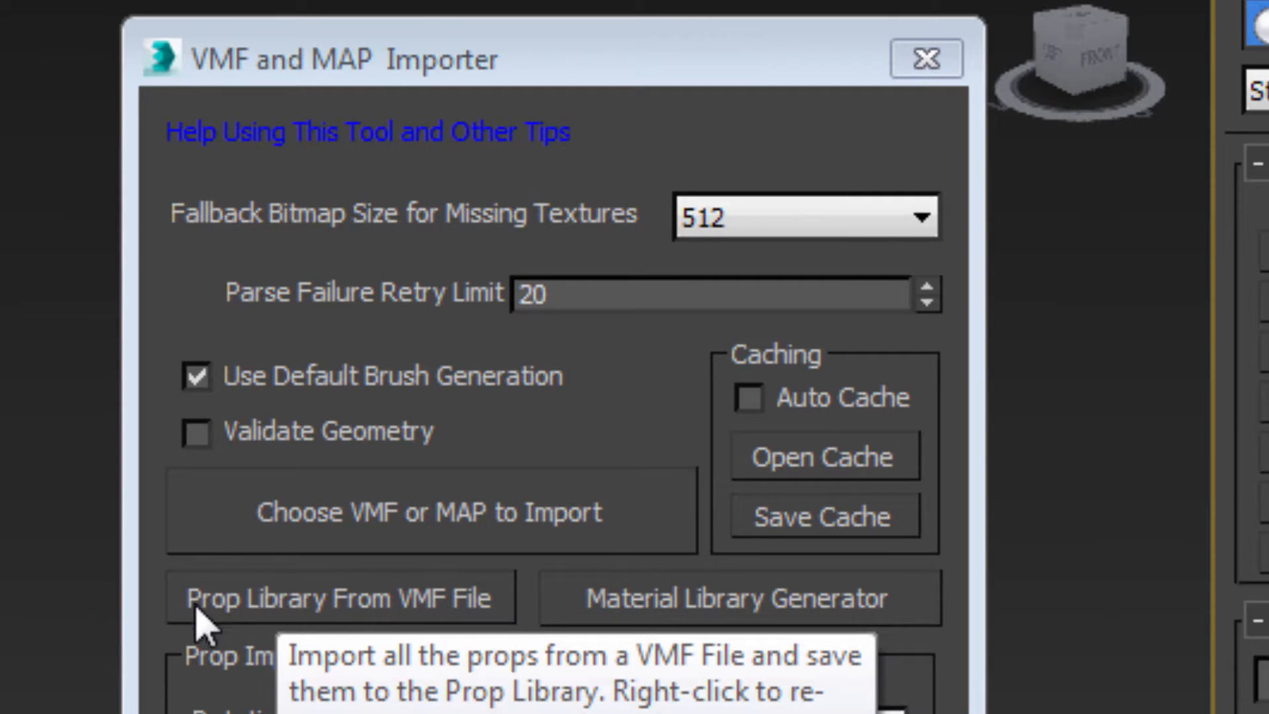
{"action": "mouse_move", "coordinate": [429, 619]}
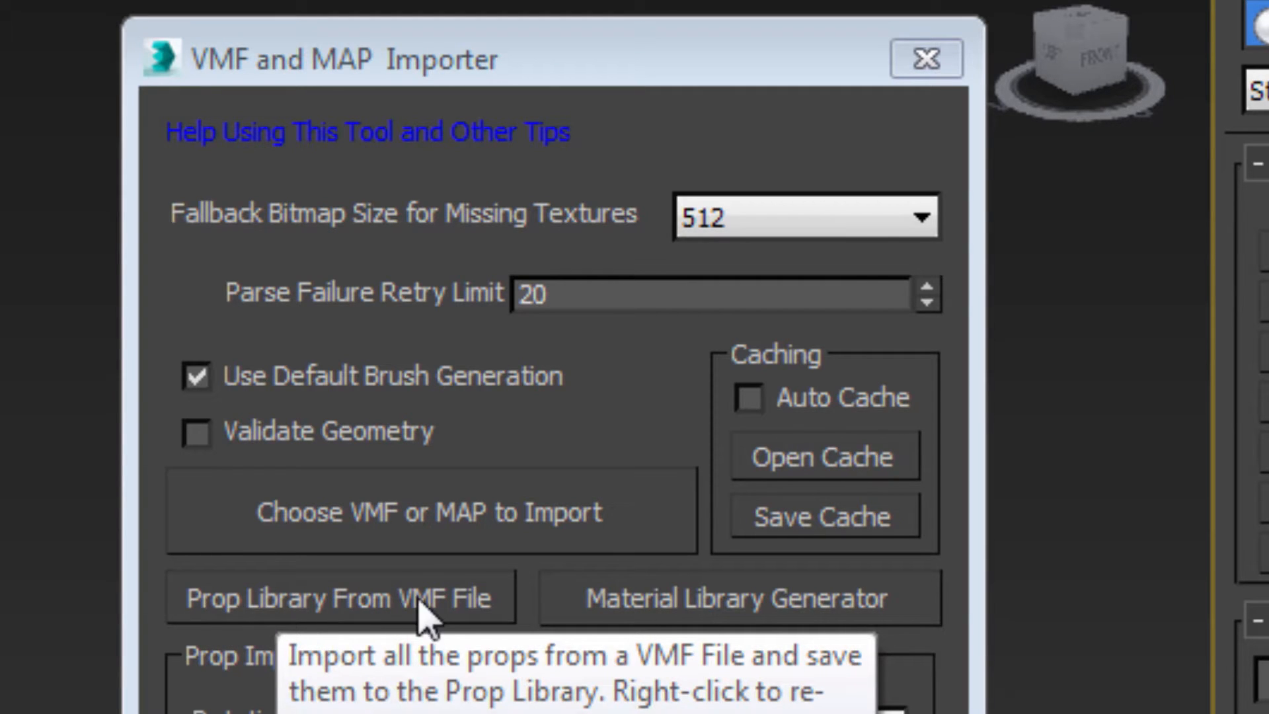
{"action": "mouse_move", "coordinate": [397, 623]}
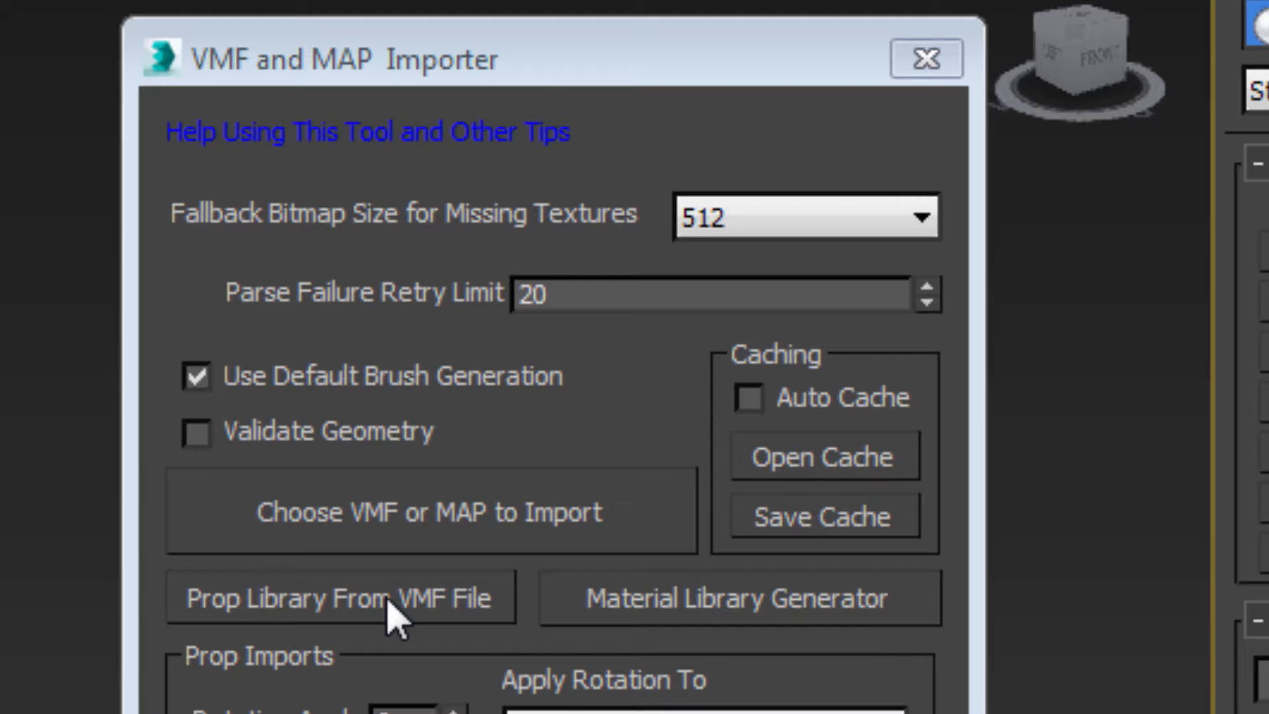
Step: Build a prop library from the ww_de_tension2.vmf map file
{"action": "left_click", "coordinate": [336, 599]}
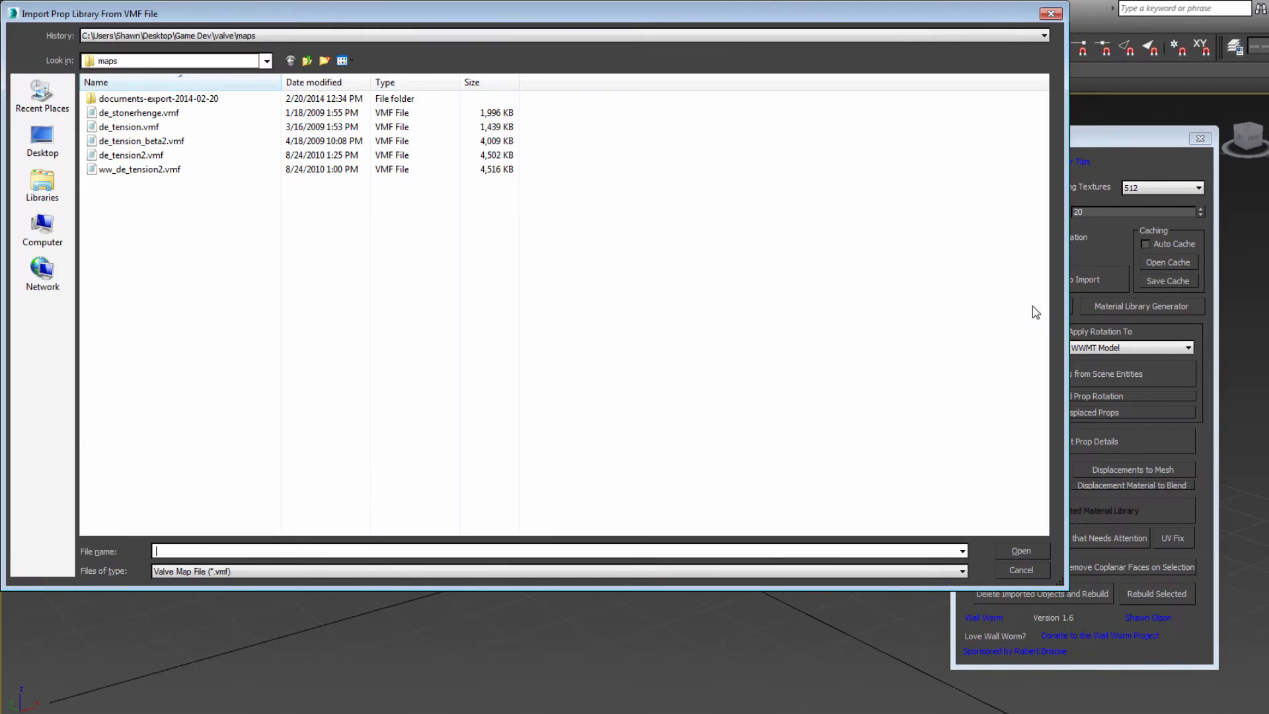
{"action": "left_click", "coordinate": [139, 168]}
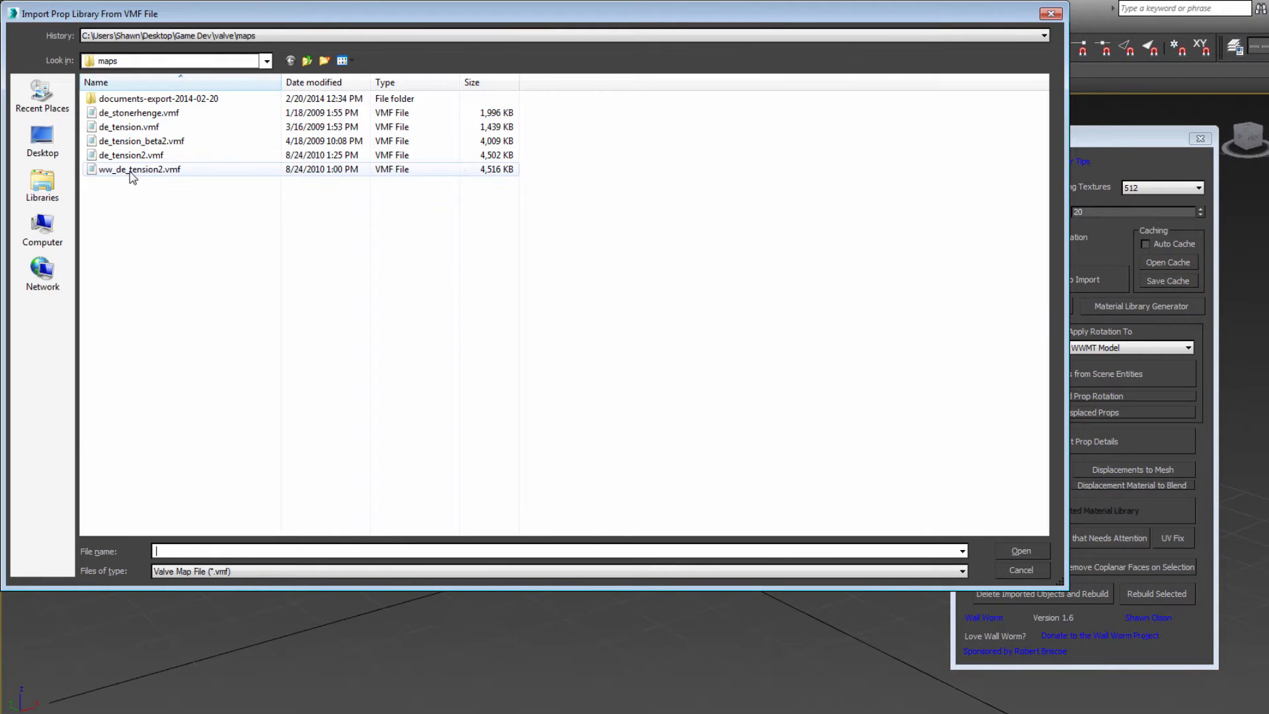
{"action": "mouse_move", "coordinate": [139, 170]}
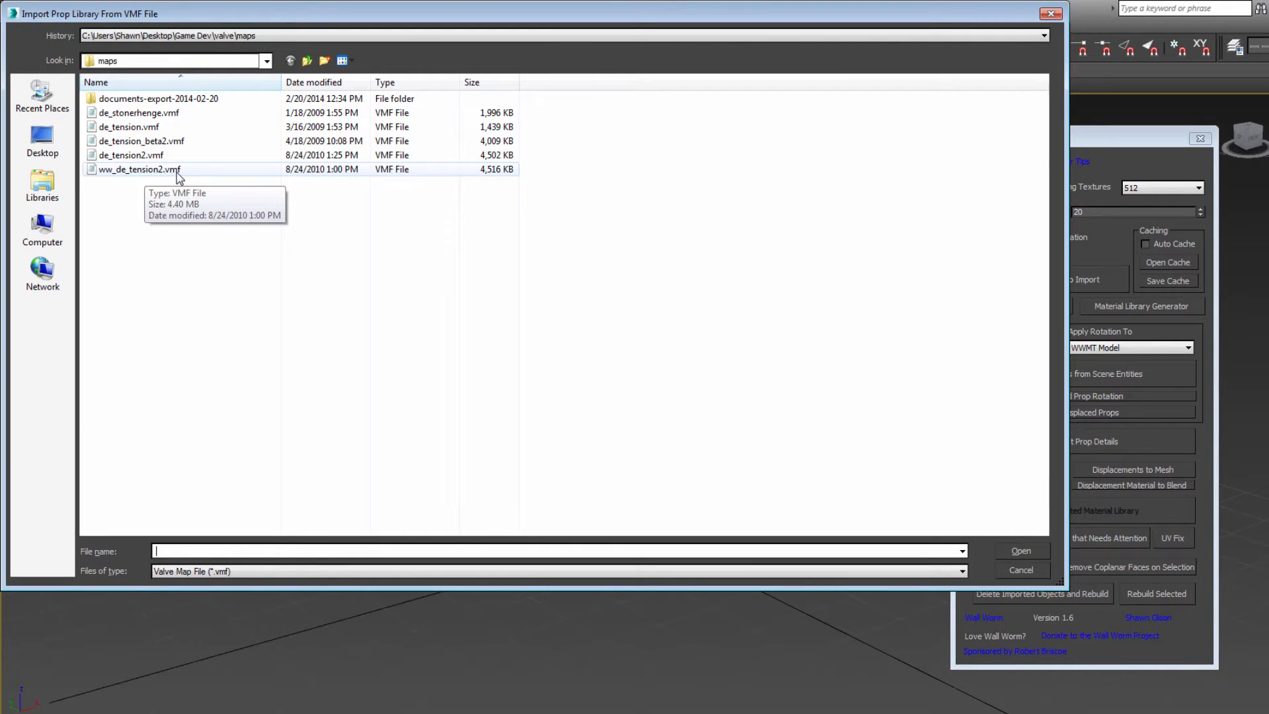
{"action": "left_click", "coordinate": [139, 168]}
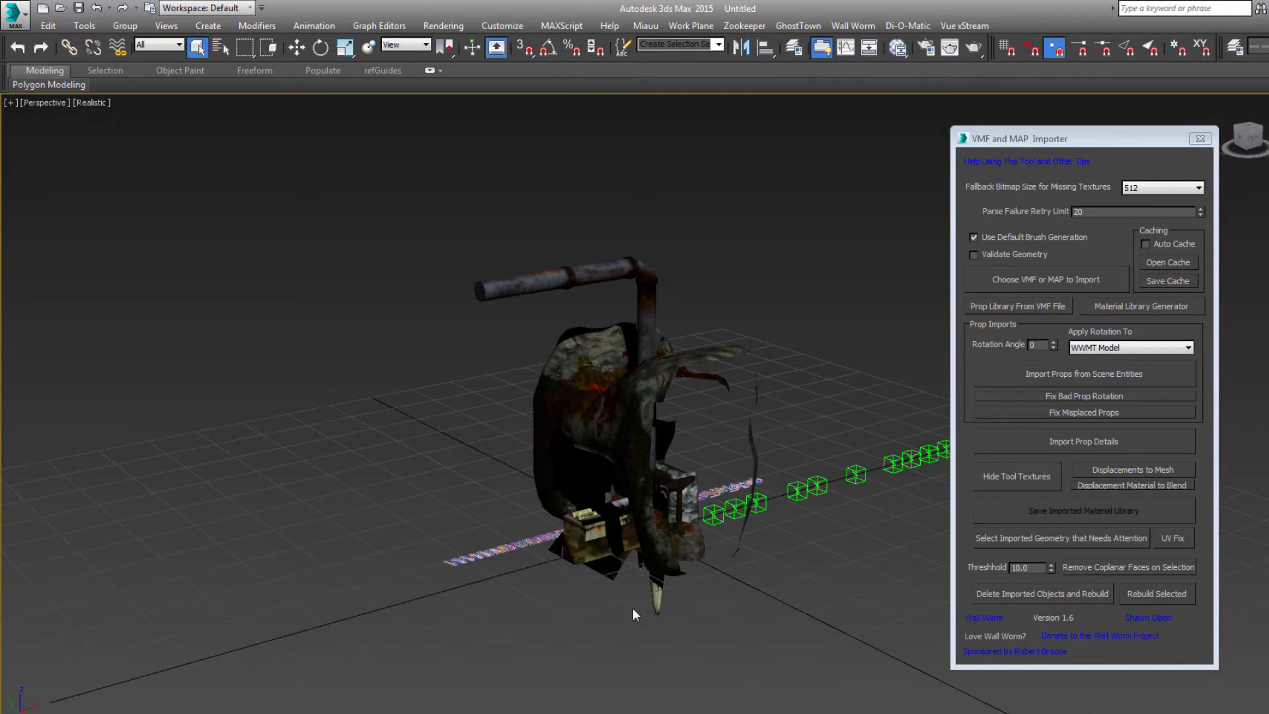
{"action": "mouse_move", "coordinate": [465, 601]}
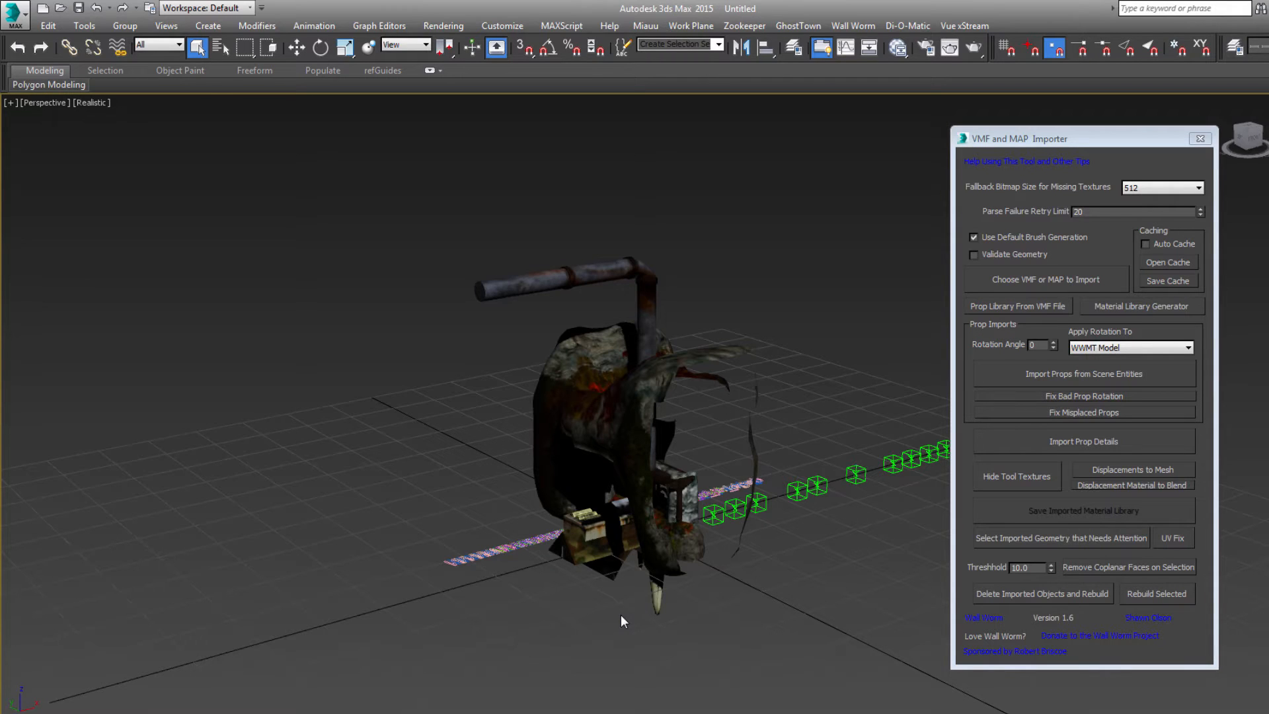
{"action": "mouse_move", "coordinate": [721, 610]}
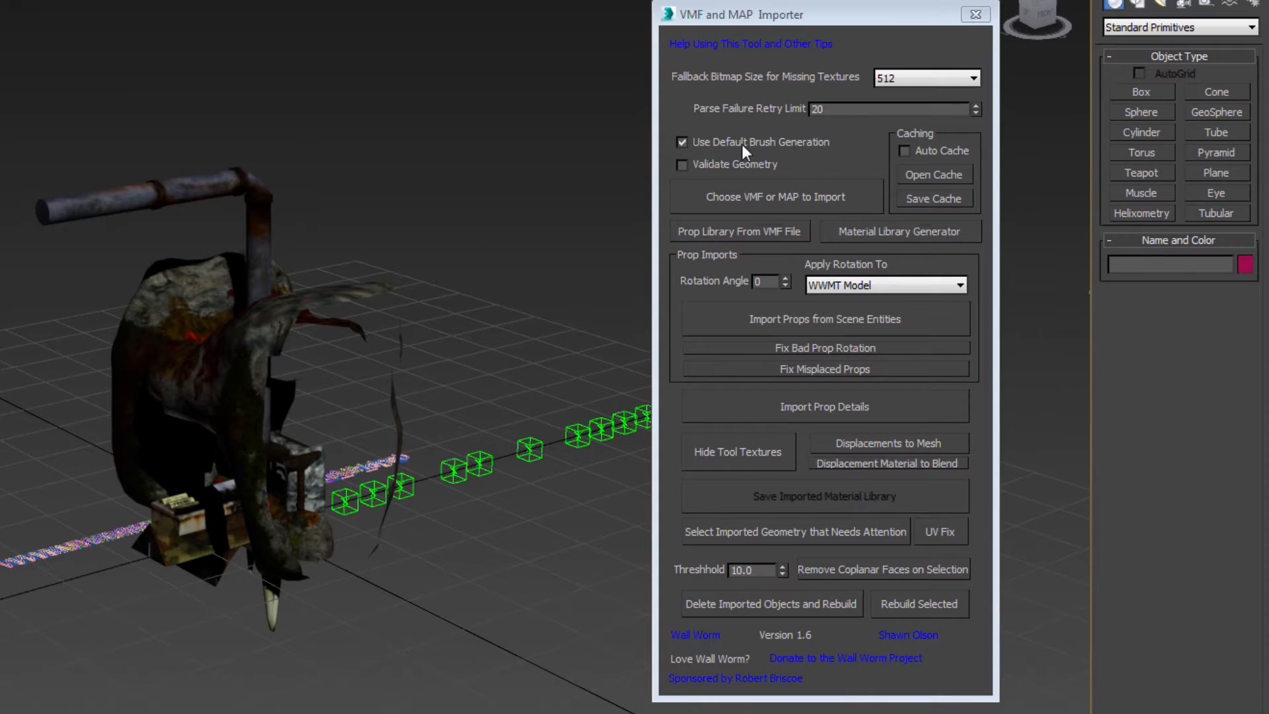
{"action": "mouse_move", "coordinate": [708, 143]}
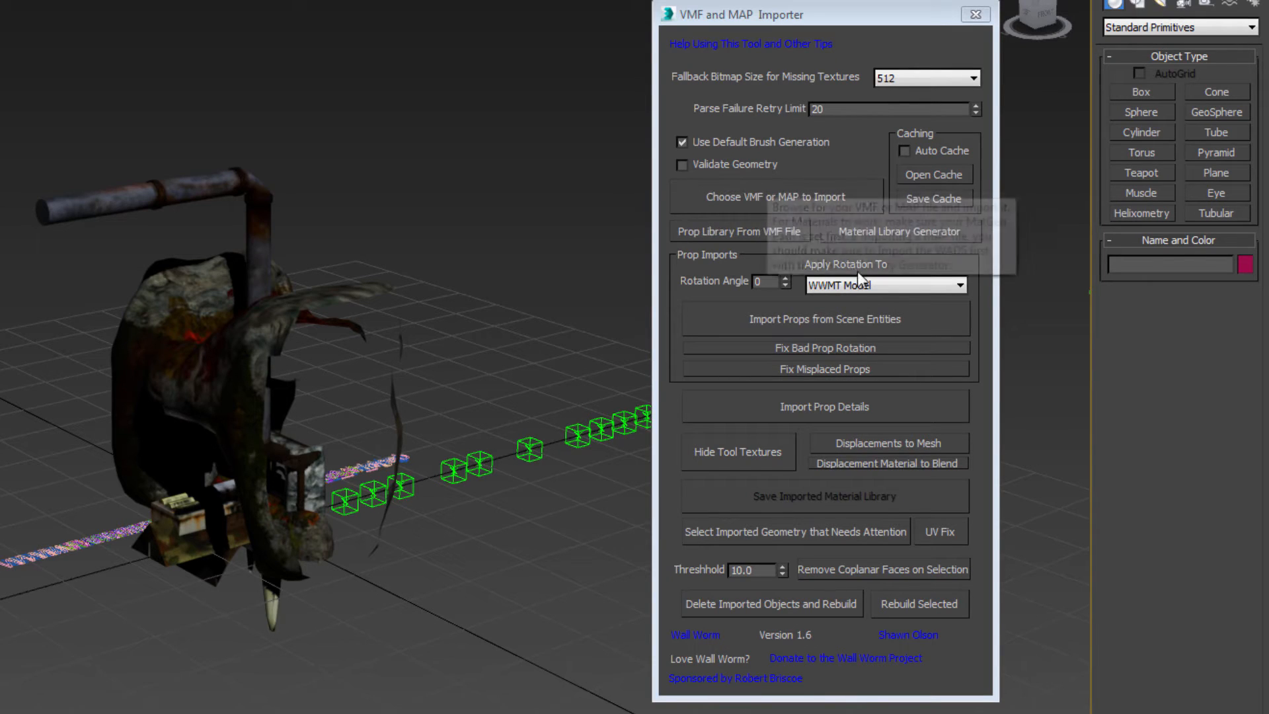
{"action": "mouse_move", "coordinate": [753, 295]}
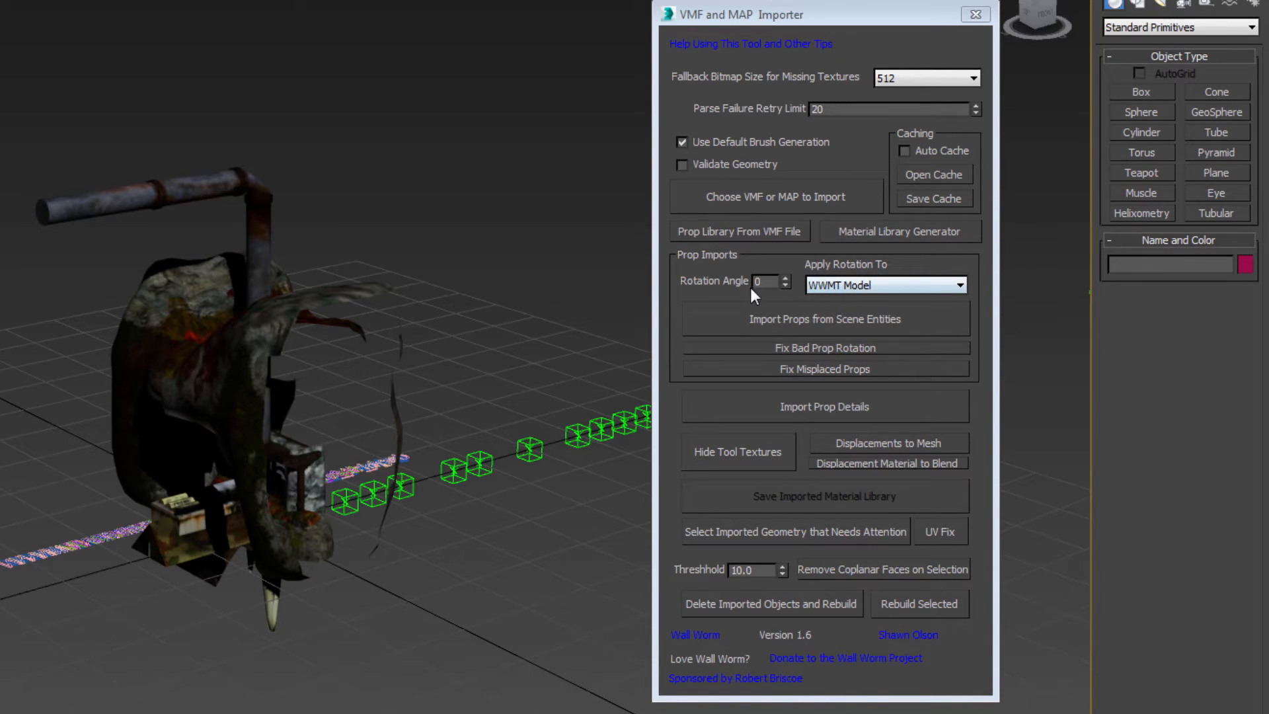
{"action": "mouse_move", "coordinate": [714, 271]}
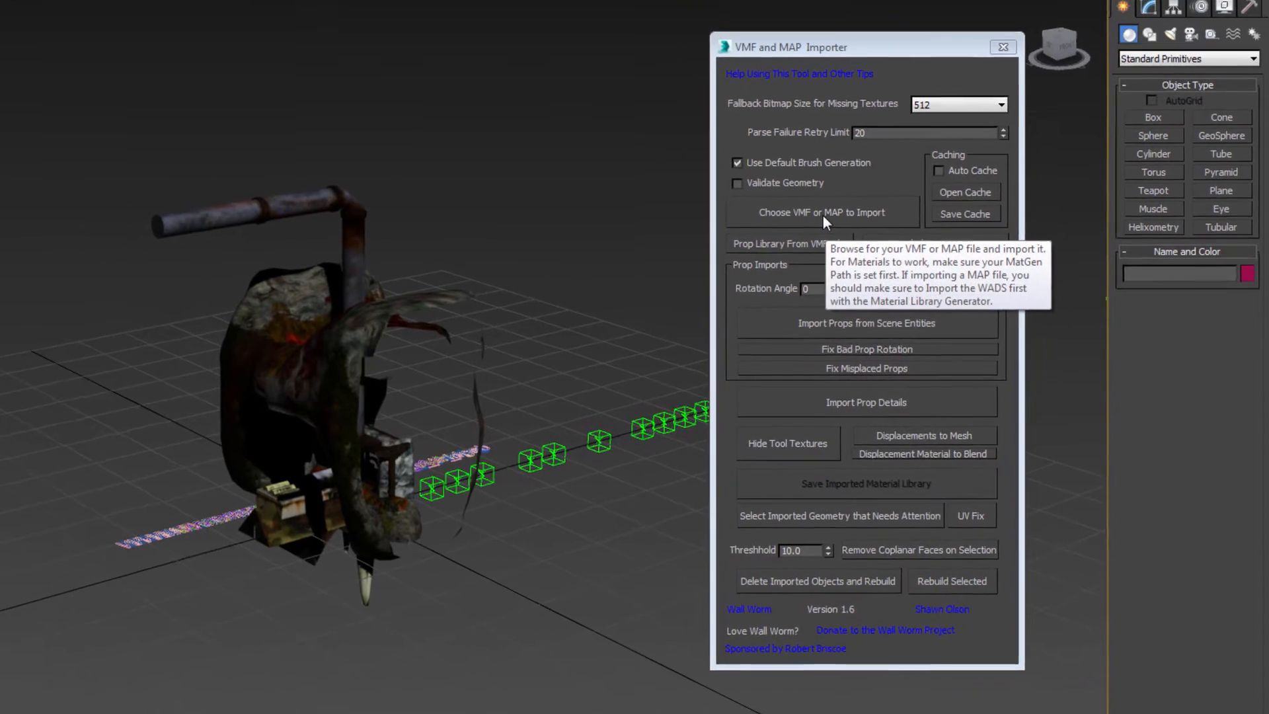
Step: Import the ww_de_tension2.vmf level through the VMF and MAP Importer
{"action": "left_click", "coordinate": [821, 212]}
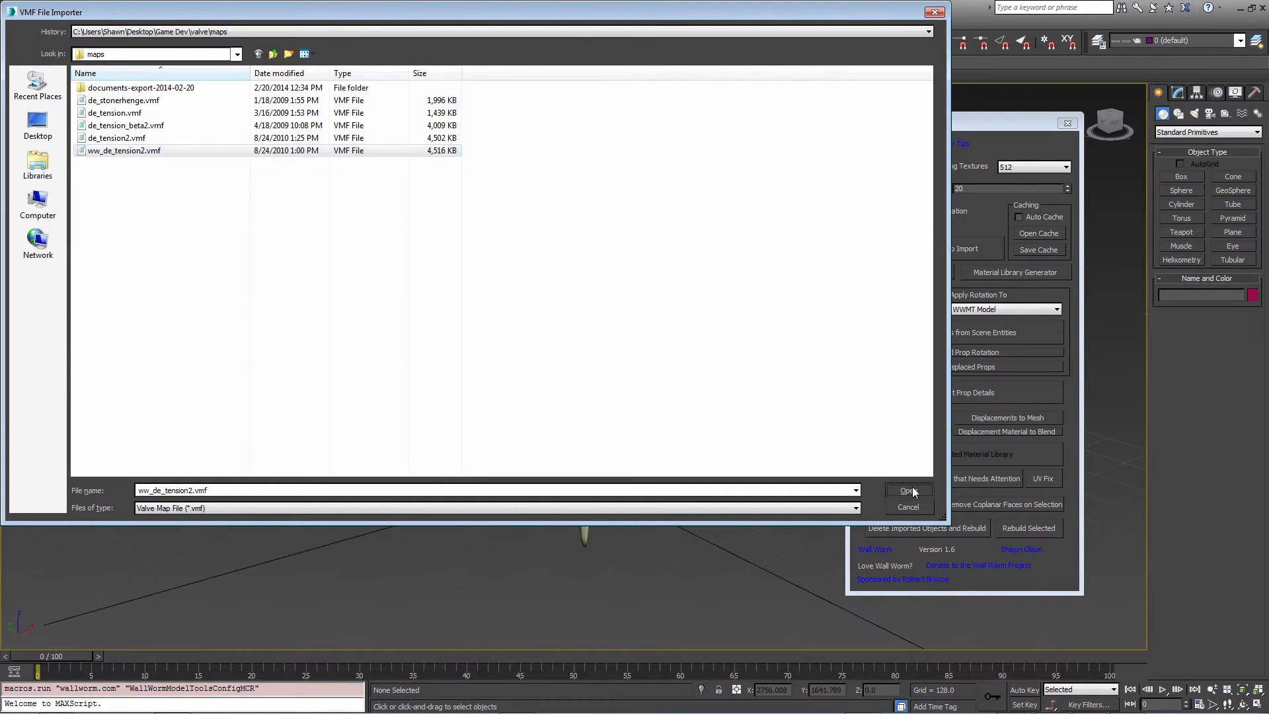
{"action": "left_click", "coordinate": [908, 490]}
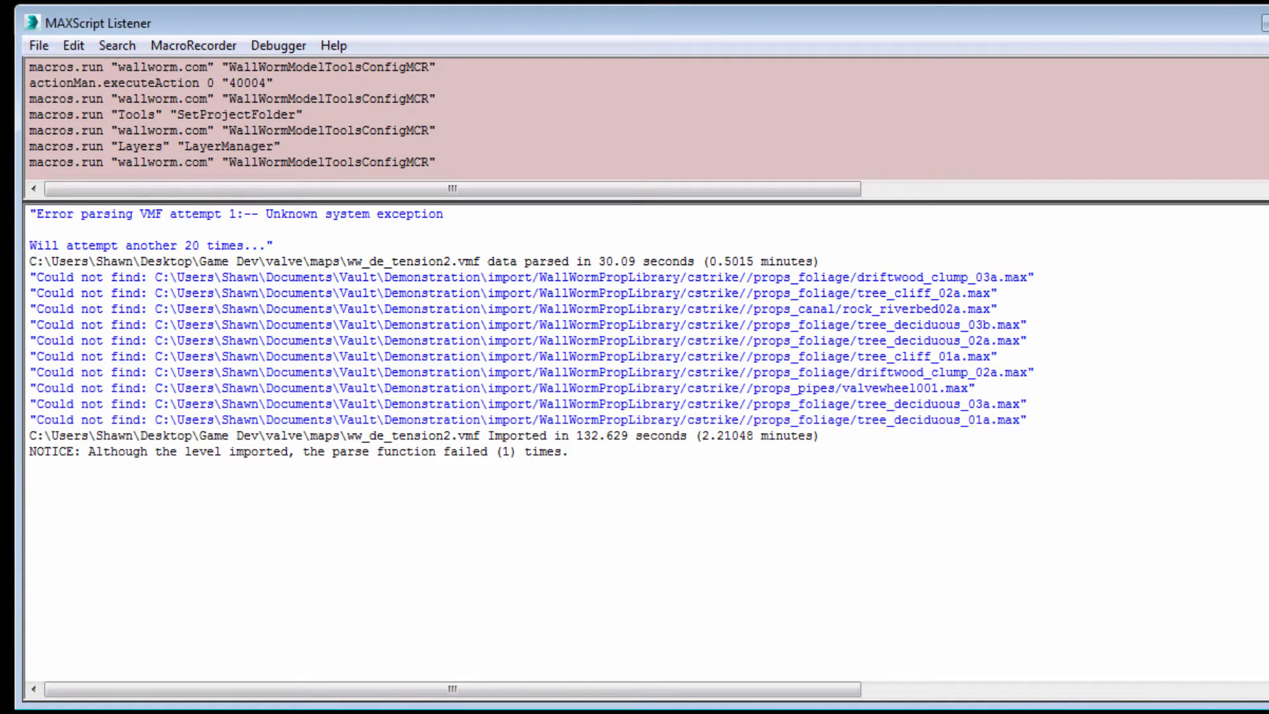
Step: Select lines of the MAXScript Listener import log listing parse times and missing props
{"action": "left_click_drag", "start_coordinate": [195, 373], "coordinate": [1020, 421]}
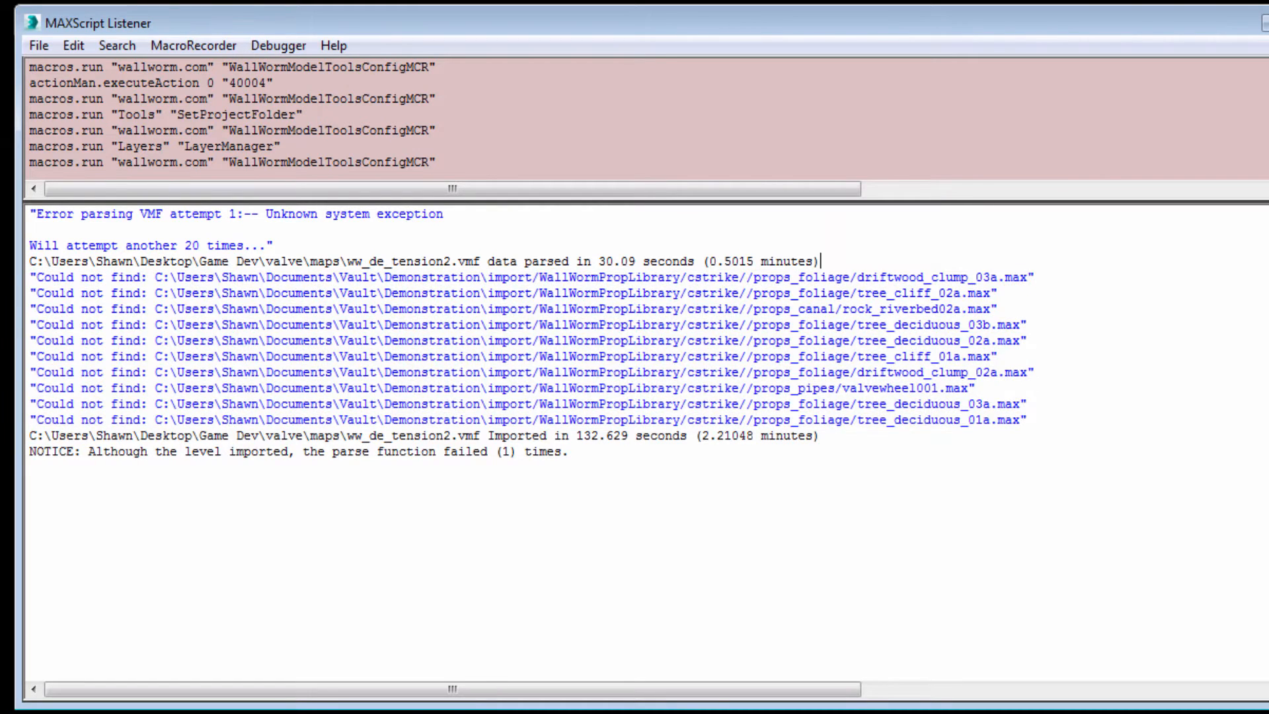
{"action": "double_click", "coordinate": [971, 419]}
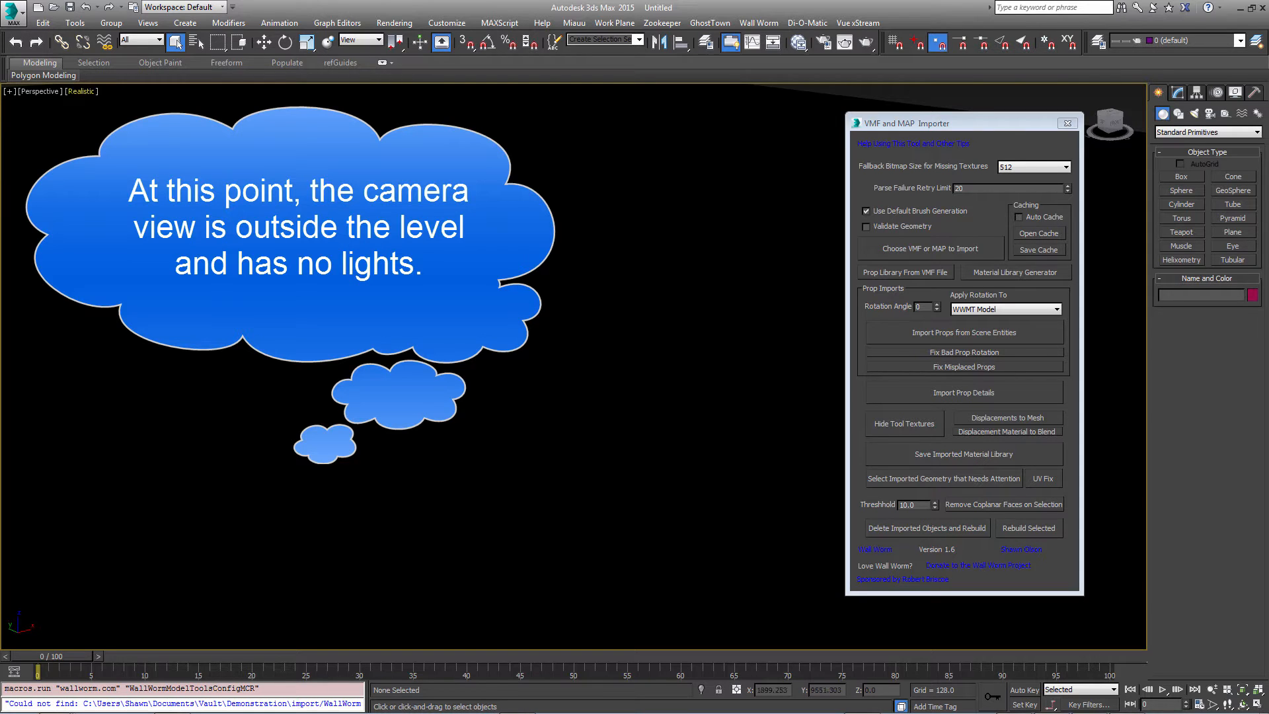
Step: Change the perspective viewport shading from Realistic to Shaded
{"action": "left_click", "coordinate": [80, 91]}
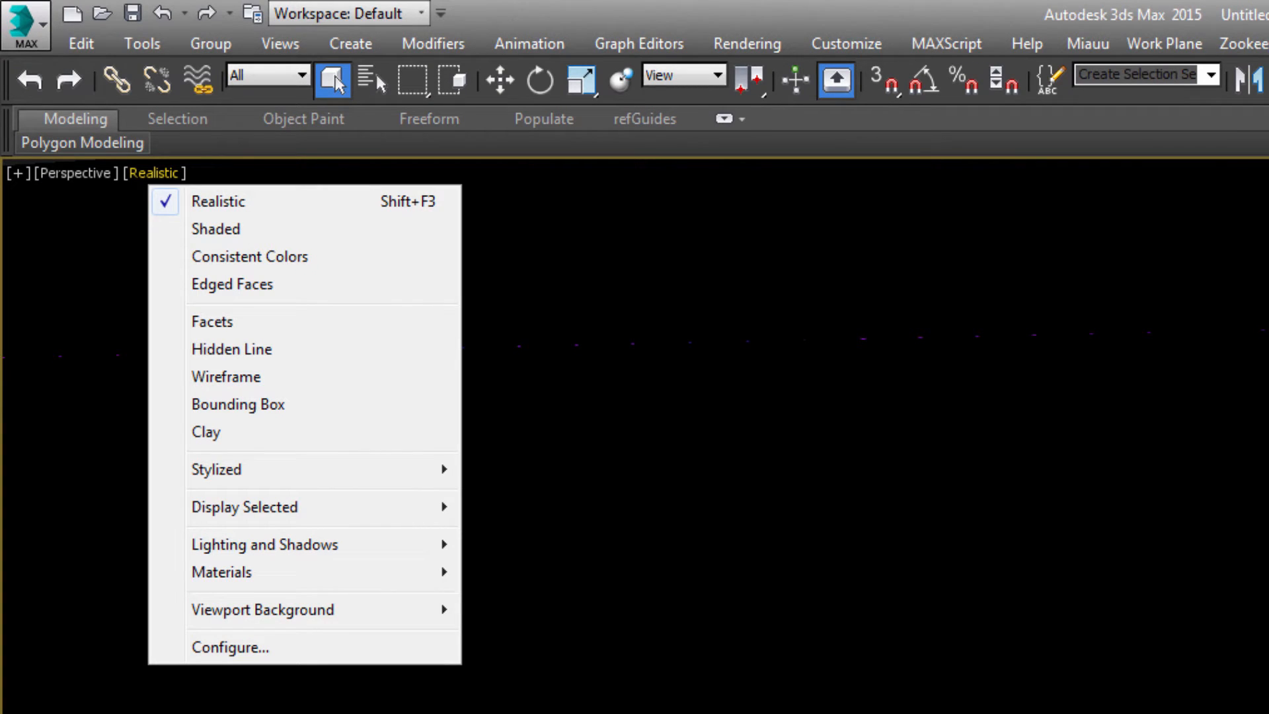
{"action": "mouse_move", "coordinate": [249, 257]}
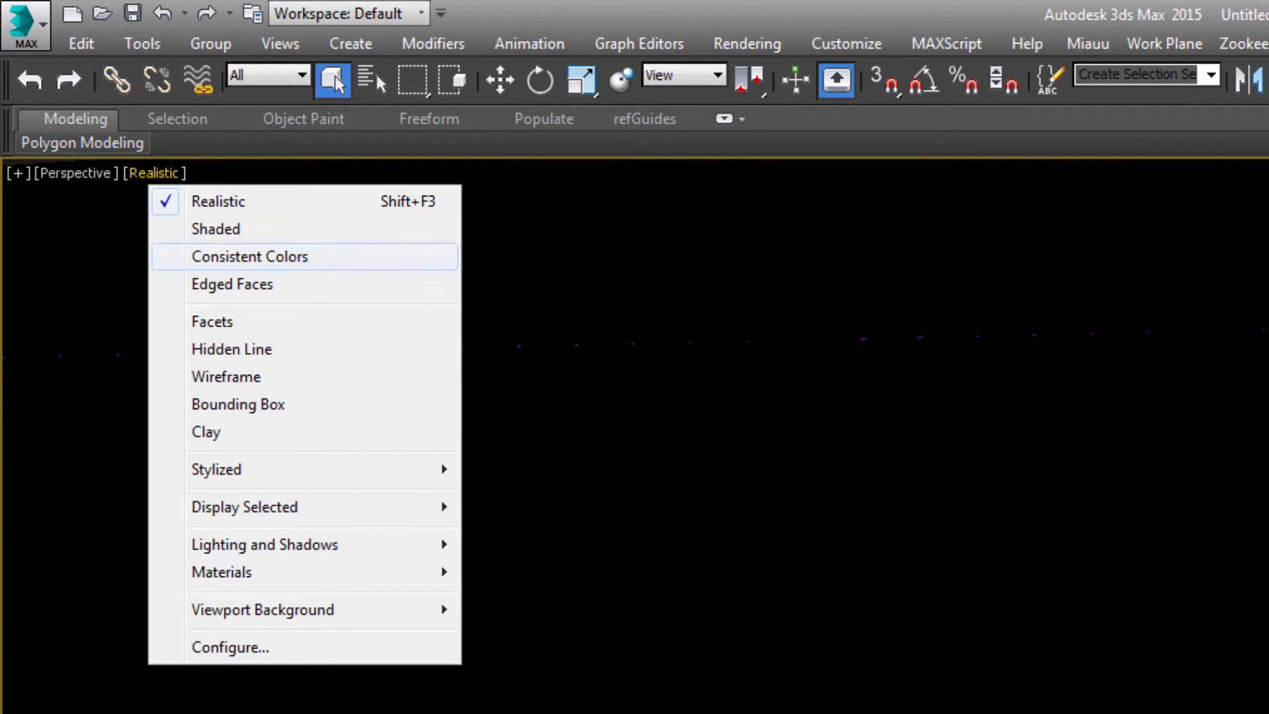
{"action": "mouse_move", "coordinate": [215, 229]}
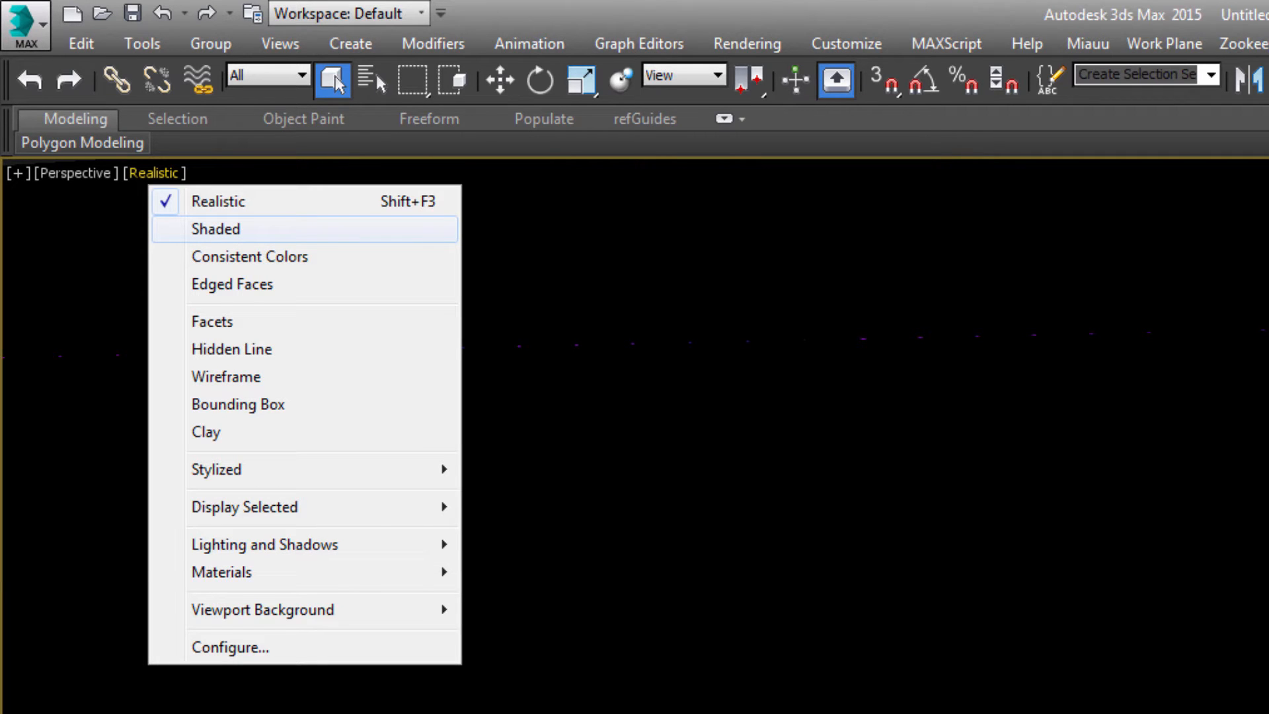
{"action": "left_click", "coordinate": [215, 229]}
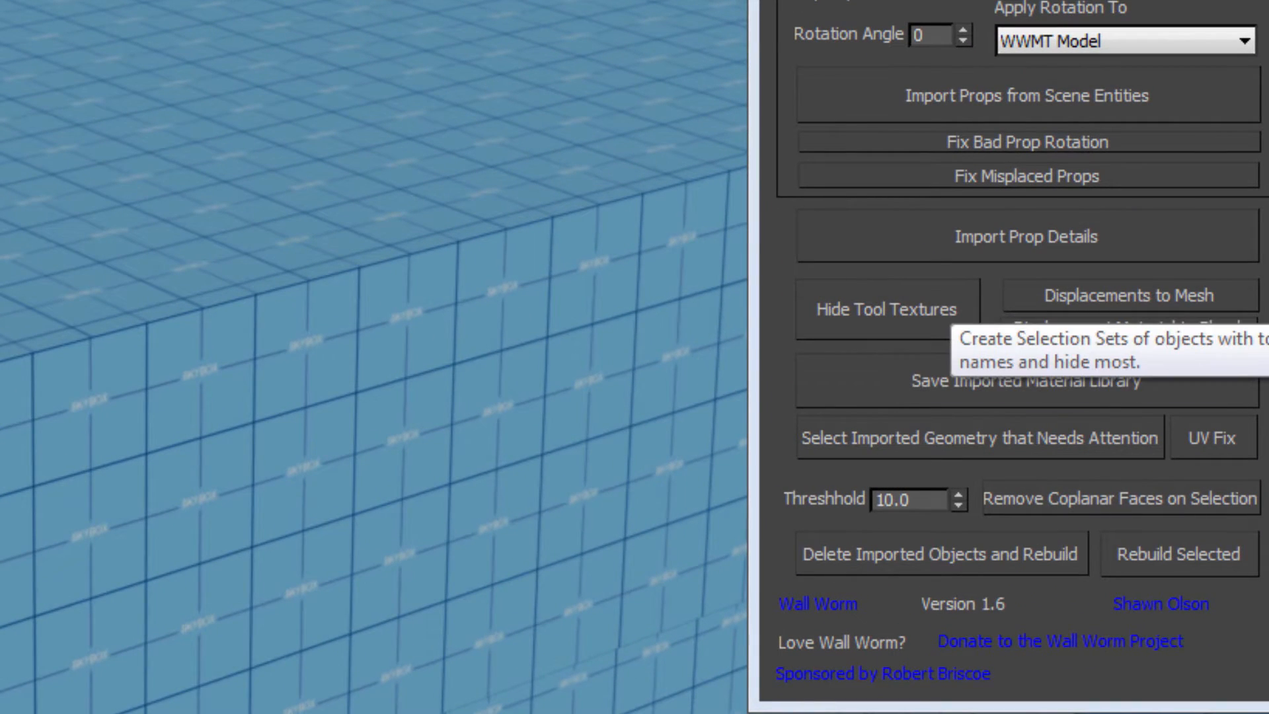
Step: Run Hide Tool Textures to sort tool-textured objects into named selection sets
{"action": "left_click", "coordinate": [885, 309]}
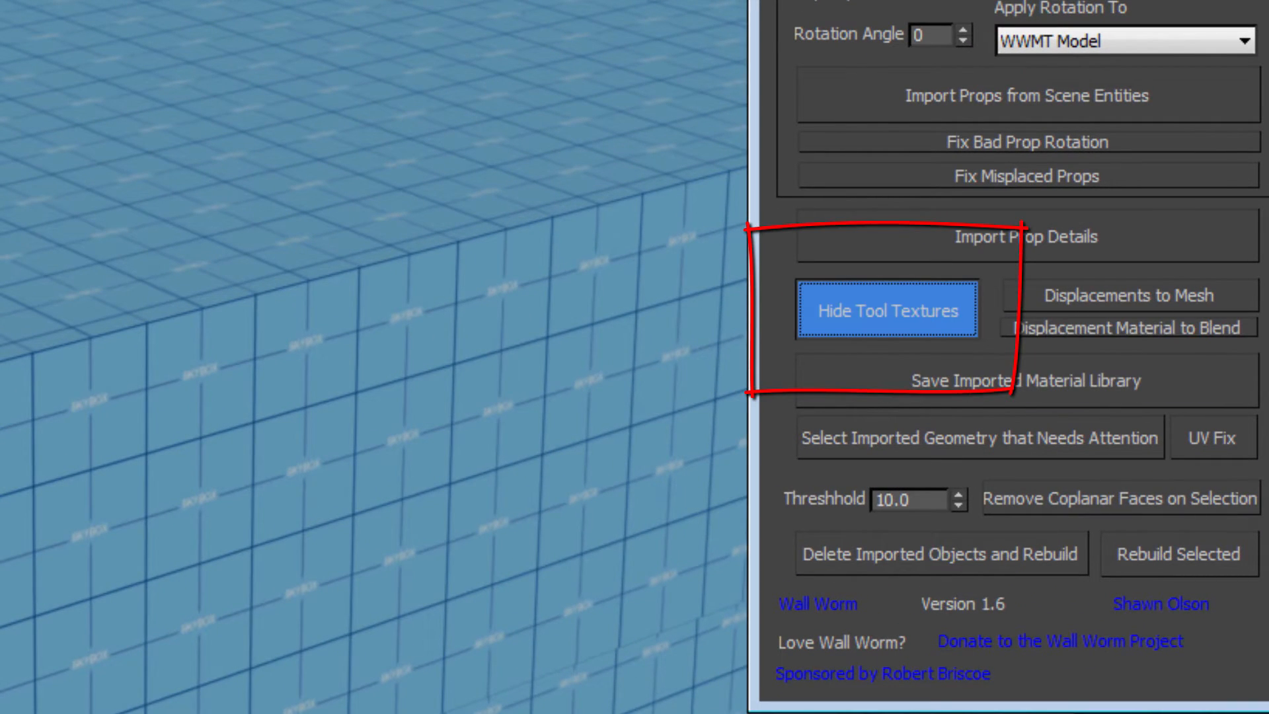
{"action": "left_click", "coordinate": [885, 309]}
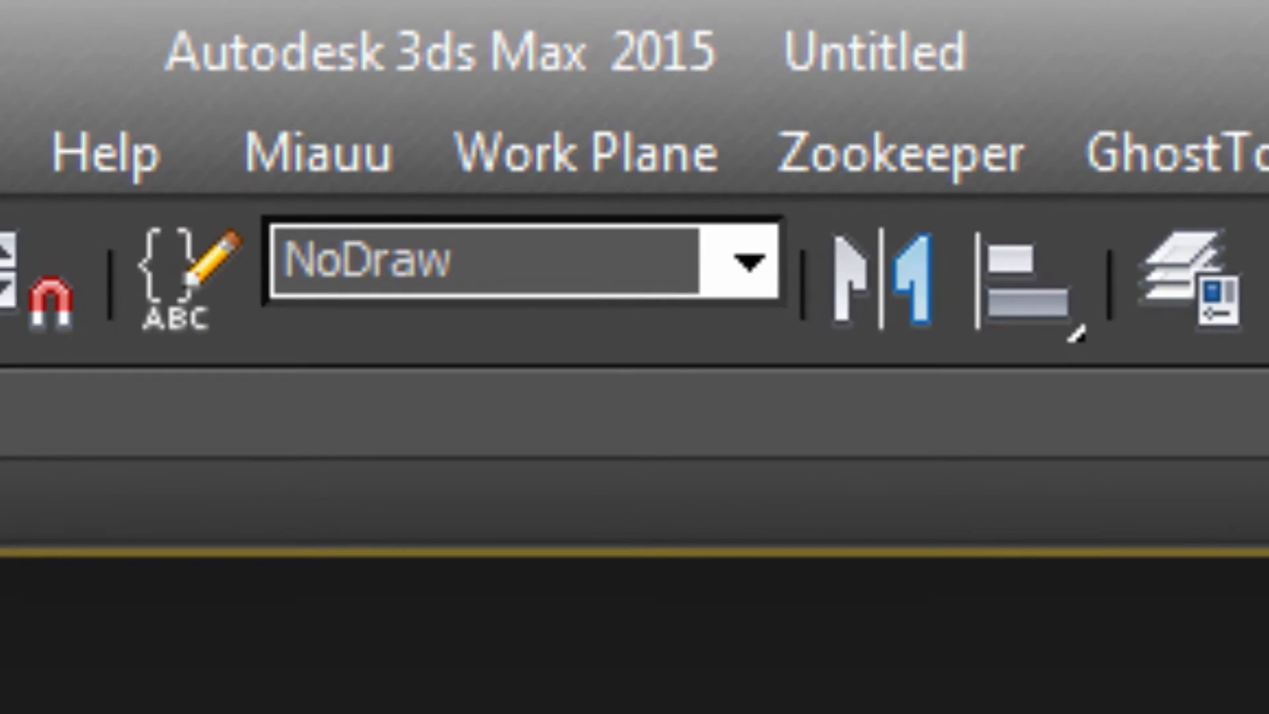
Step: Select and unhide the SKY named selection set, then right-click an imported XRef prop
{"action": "left_click", "coordinate": [743, 262]}
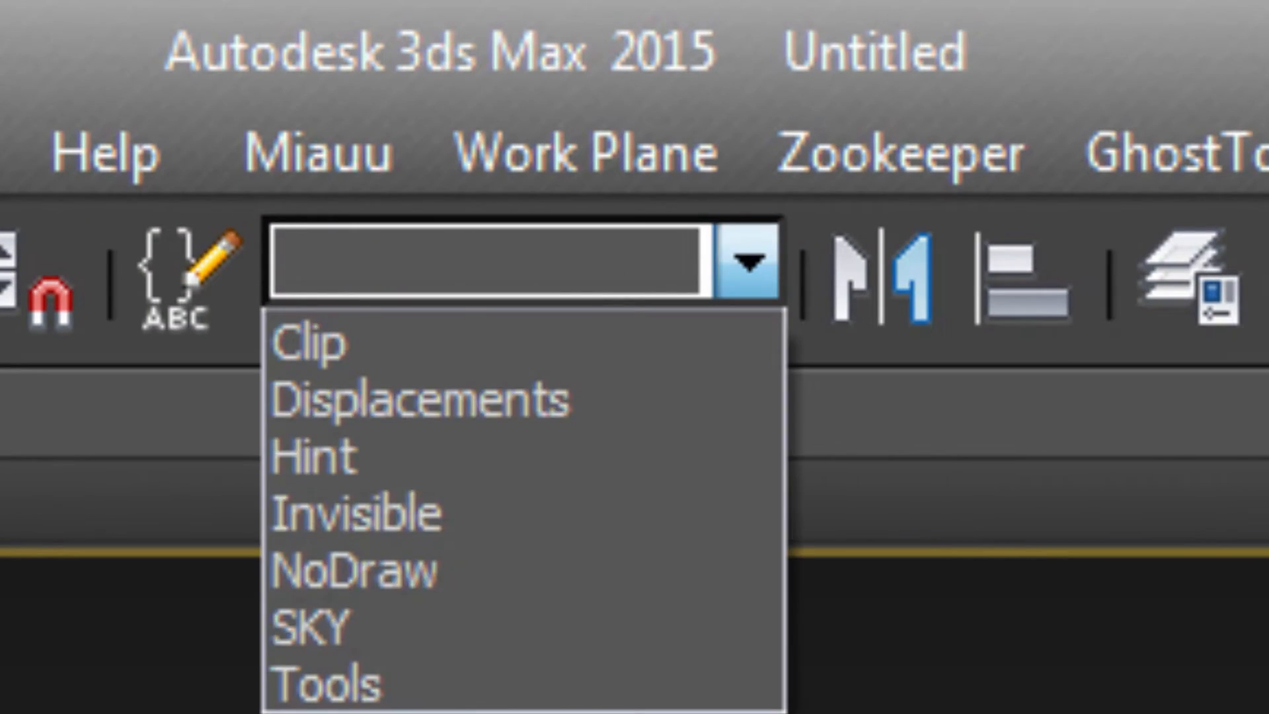
{"action": "mouse_move", "coordinate": [429, 400]}
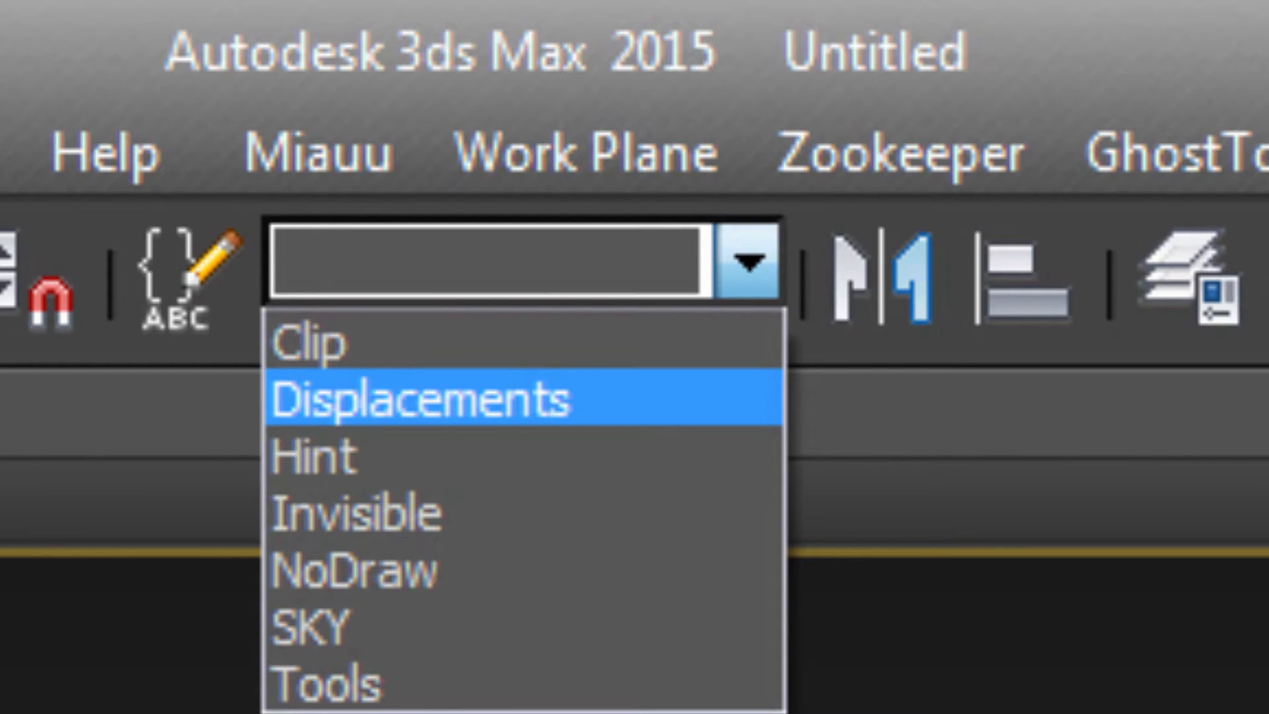
{"action": "mouse_move", "coordinate": [324, 627]}
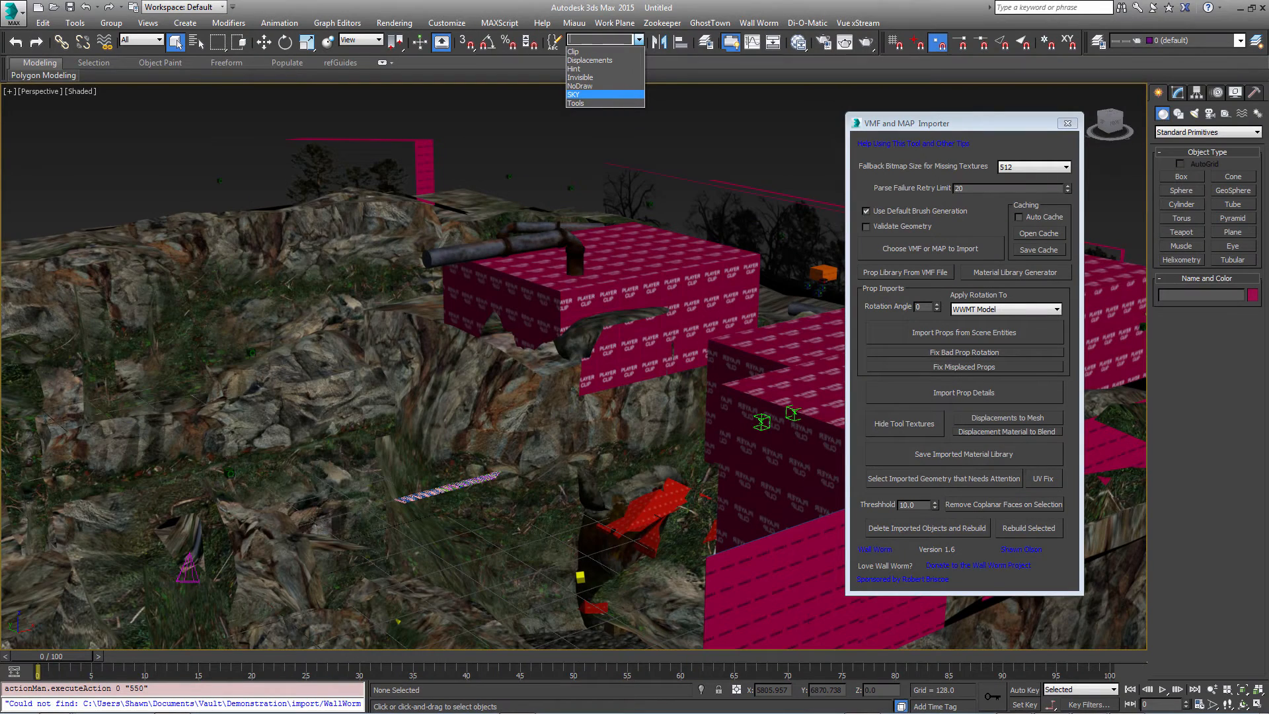
{"action": "left_click", "coordinate": [577, 103]}
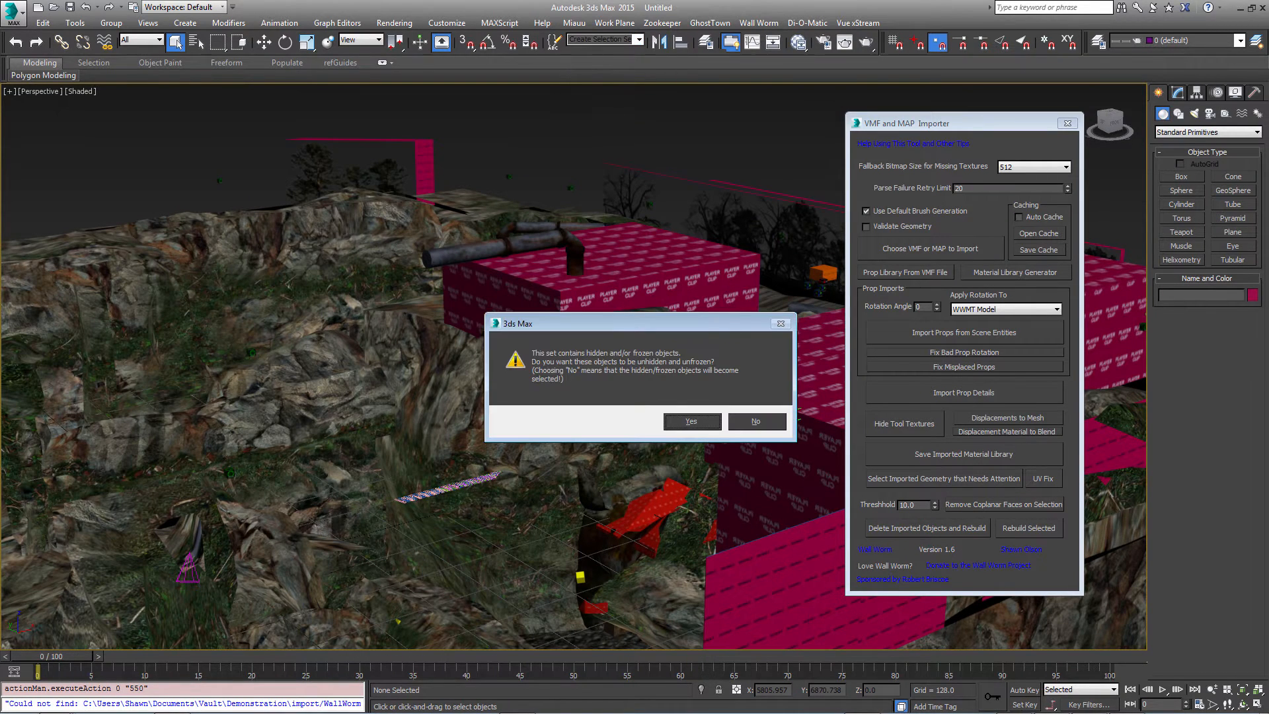
{"action": "left_click", "coordinate": [754, 421]}
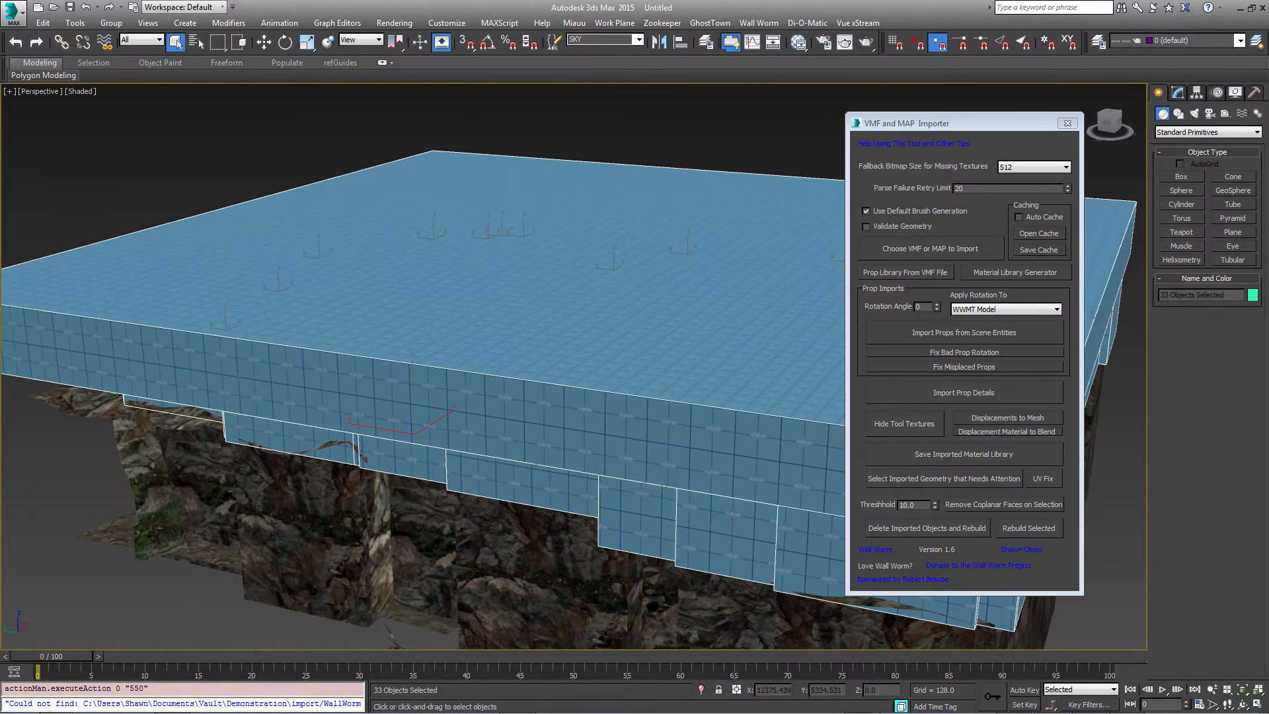
{"action": "right_click", "coordinate": [566, 324]}
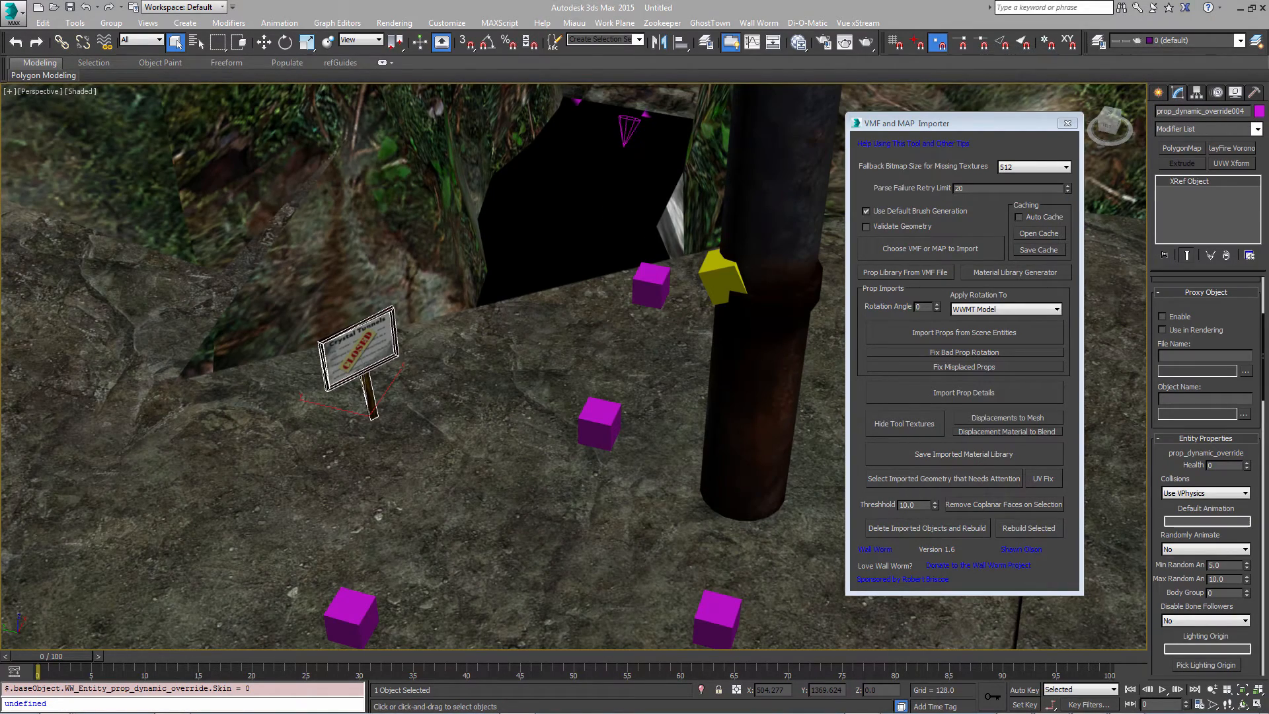
{"action": "mouse_move", "coordinate": [237, 210]}
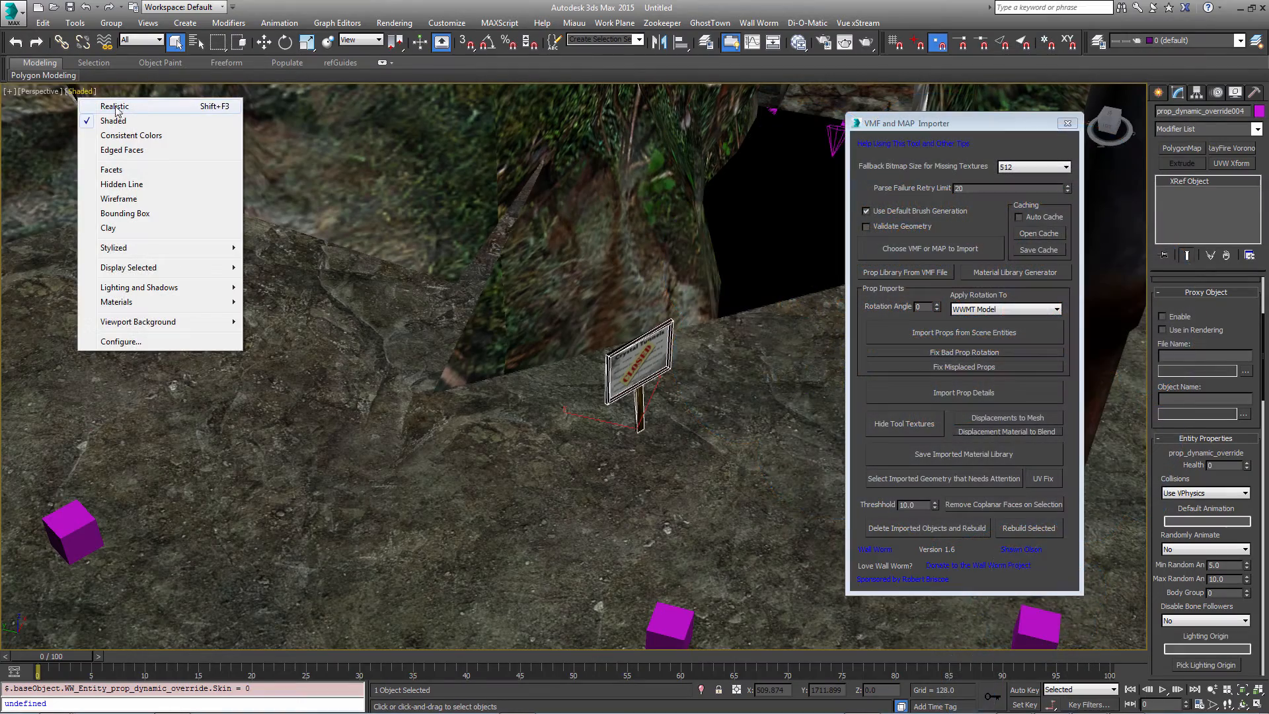
Step: Switch the perspective viewport shading back to Realistic
{"action": "left_click", "coordinate": [114, 106]}
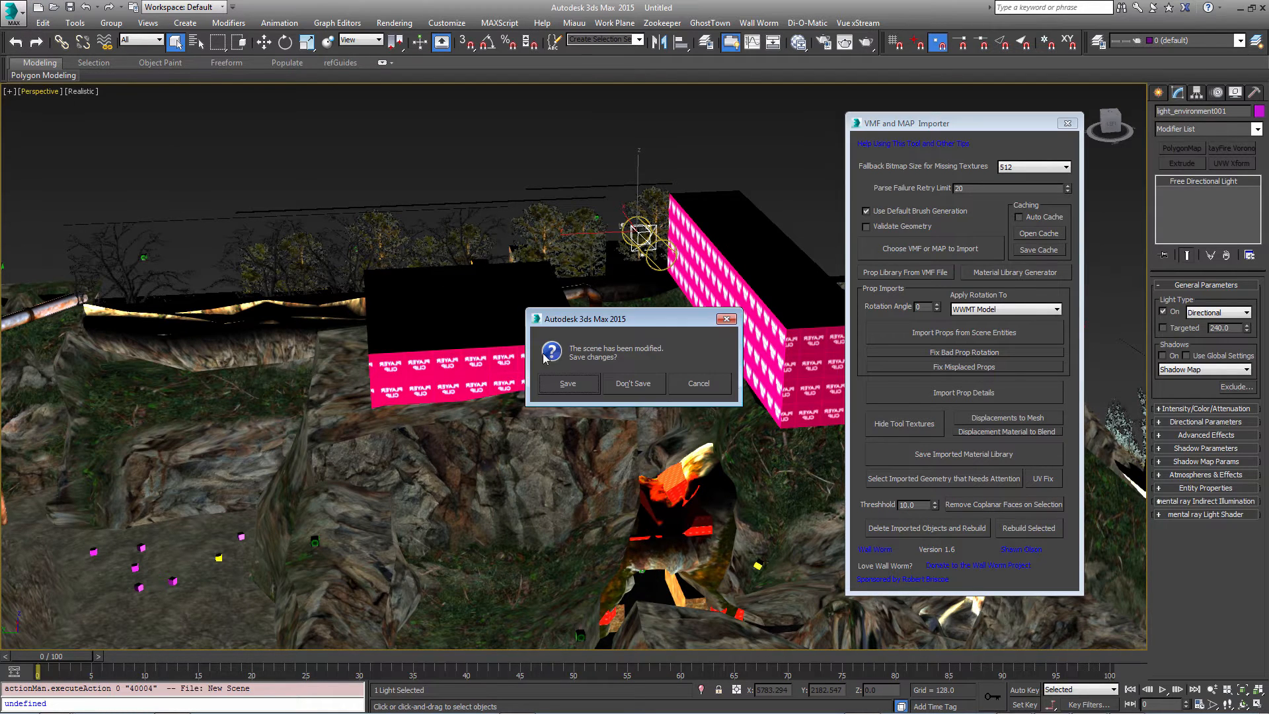
Step: Discard the modified level without saving and choose a VMF or MAP file to import
{"action": "left_click", "coordinate": [634, 382]}
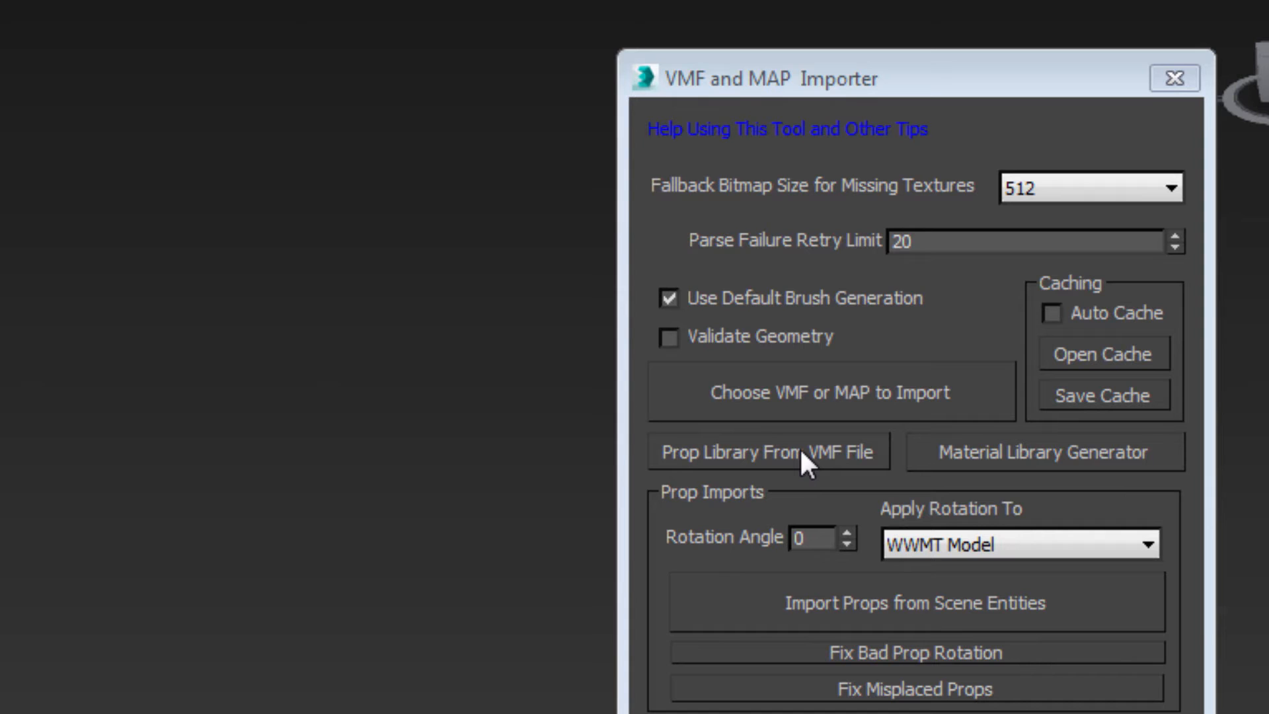
{"action": "mouse_move", "coordinate": [725, 474]}
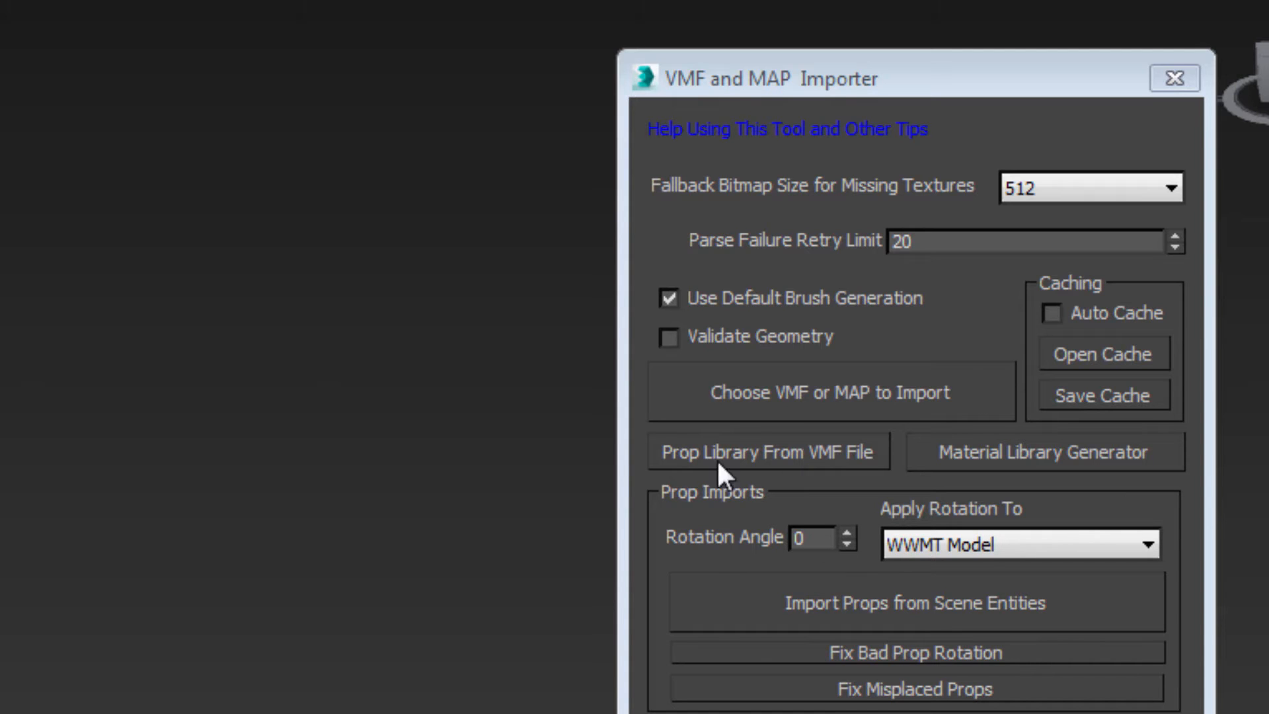
{"action": "mouse_move", "coordinate": [706, 618]}
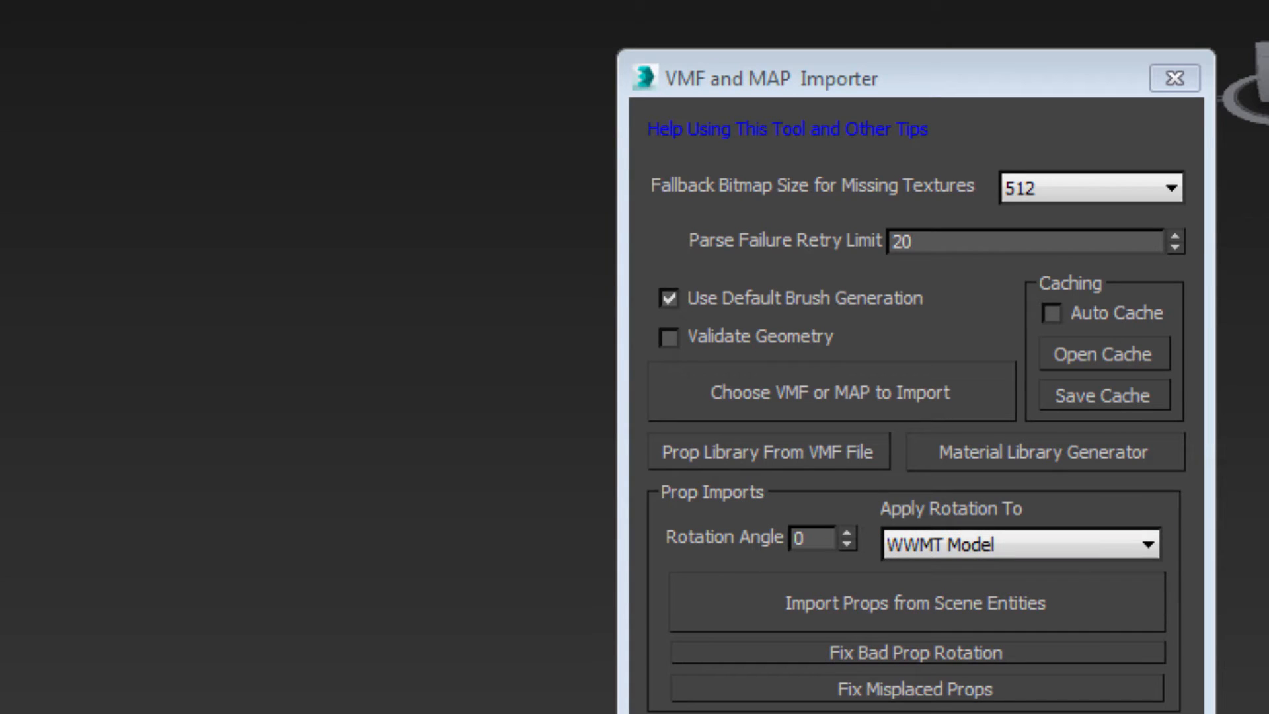
{"action": "mouse_move", "coordinate": [720, 332]}
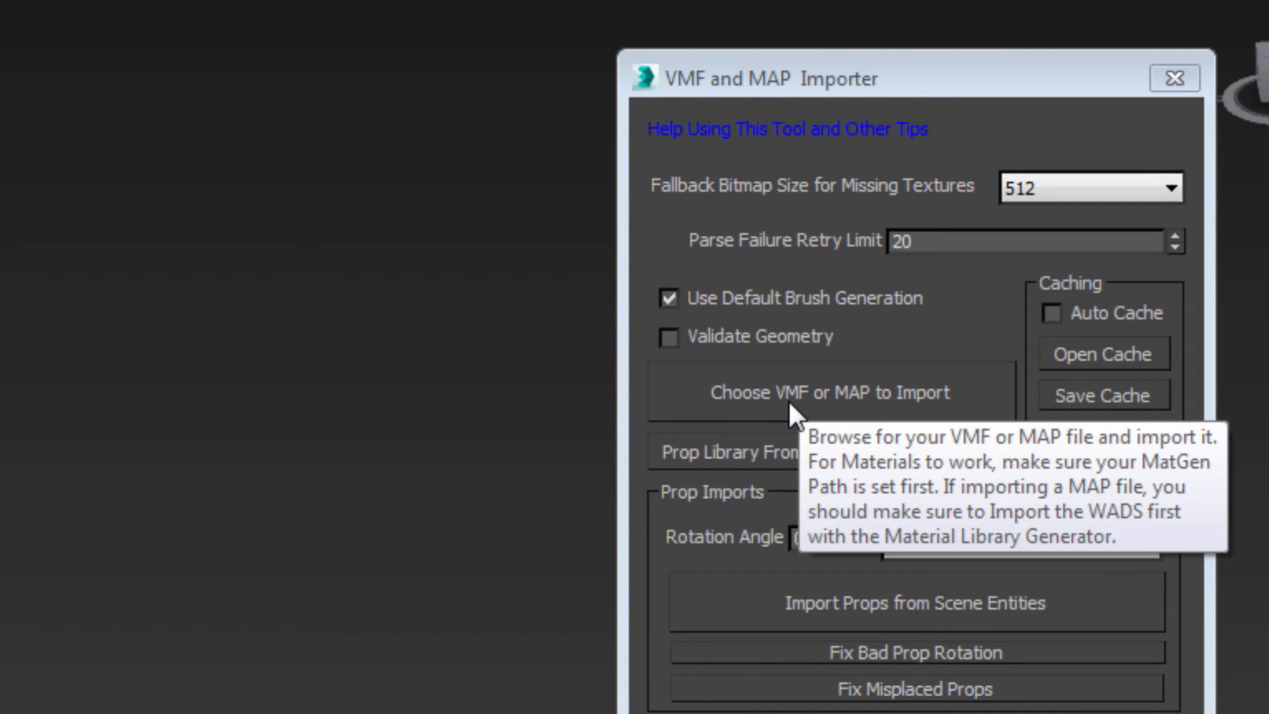
{"action": "left_click", "coordinate": [829, 393]}
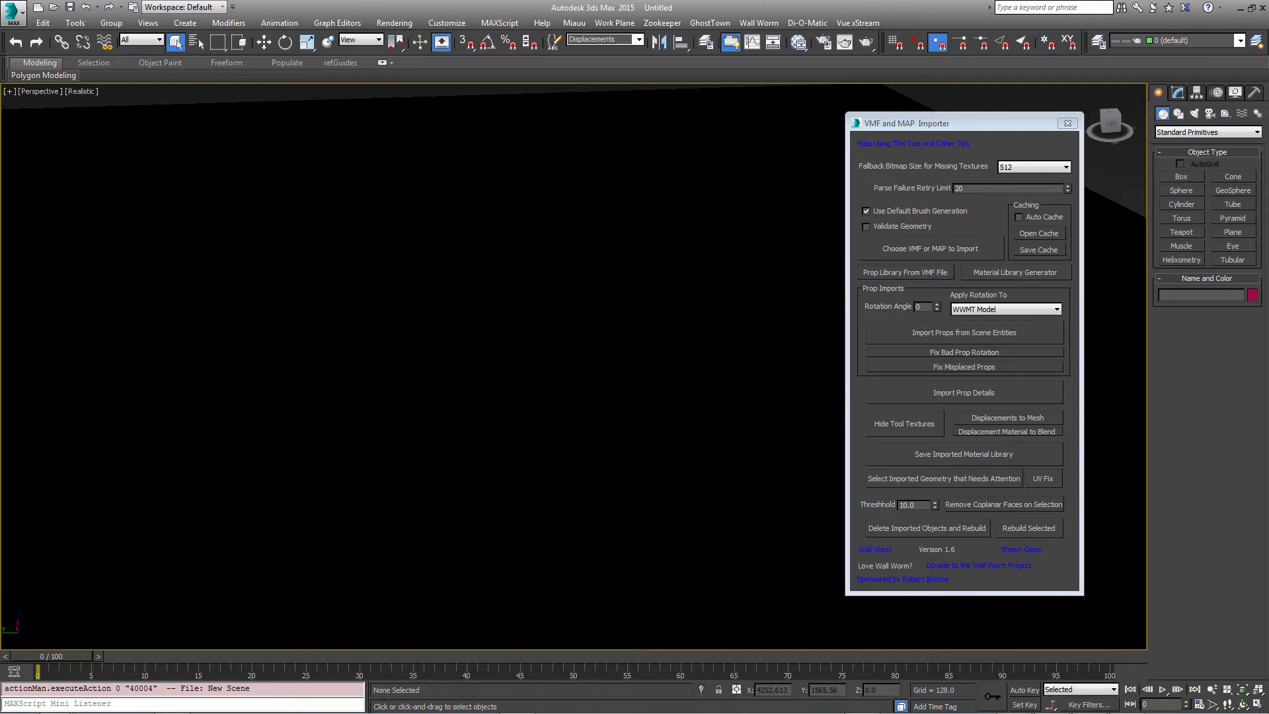
Step: Run Hide Tool Textures to put tool-textured objects into sets and hide them
{"action": "left_click", "coordinate": [904, 423]}
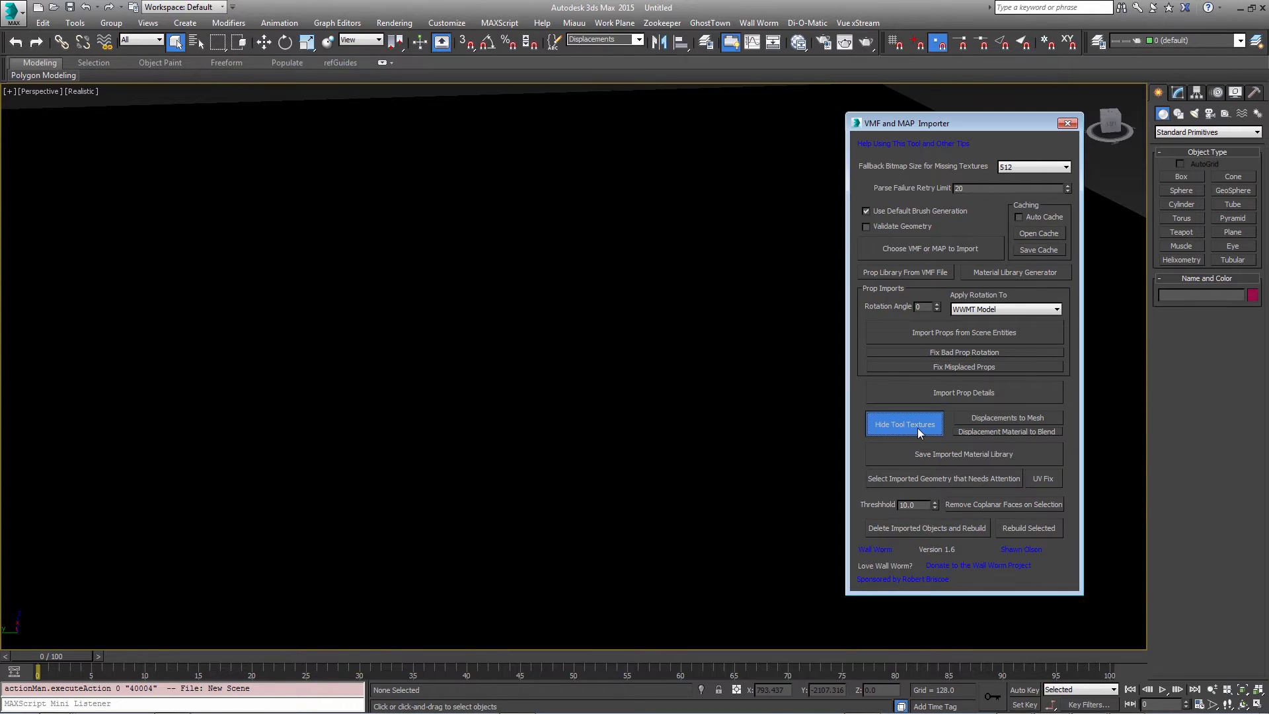
{"action": "left_click", "coordinate": [905, 423]}
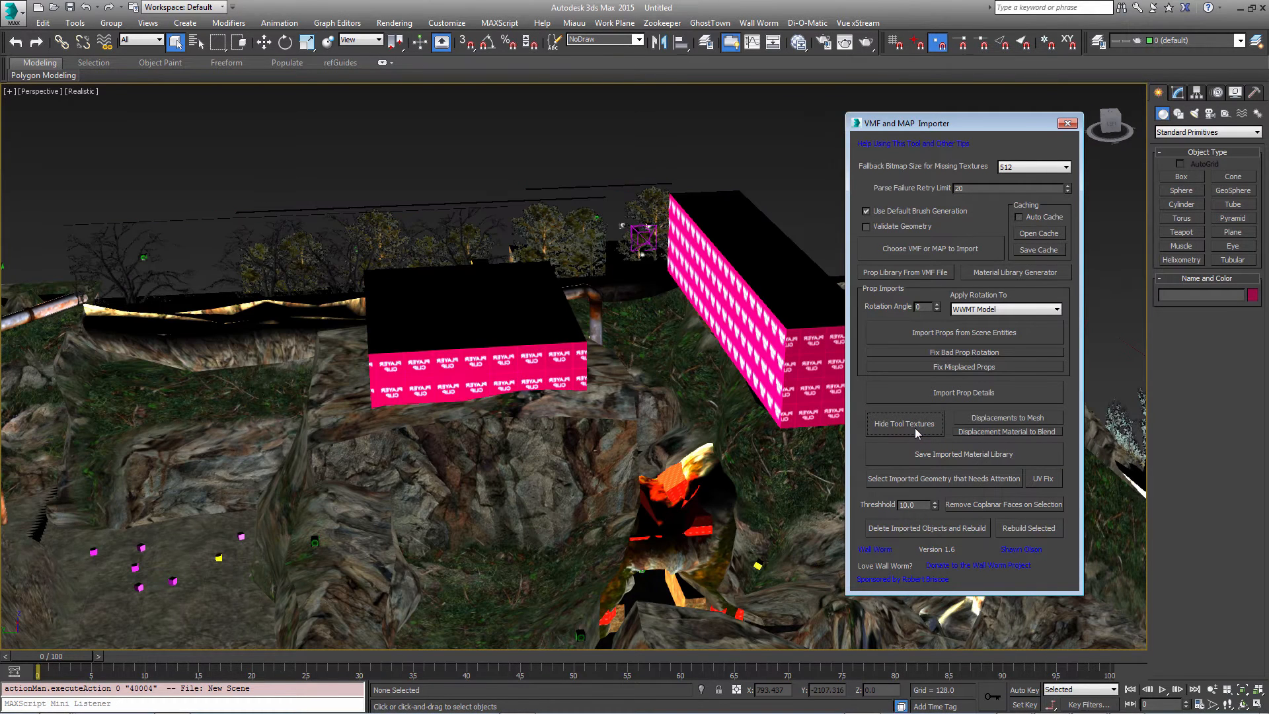
{"action": "mouse_move", "coordinate": [638, 357]}
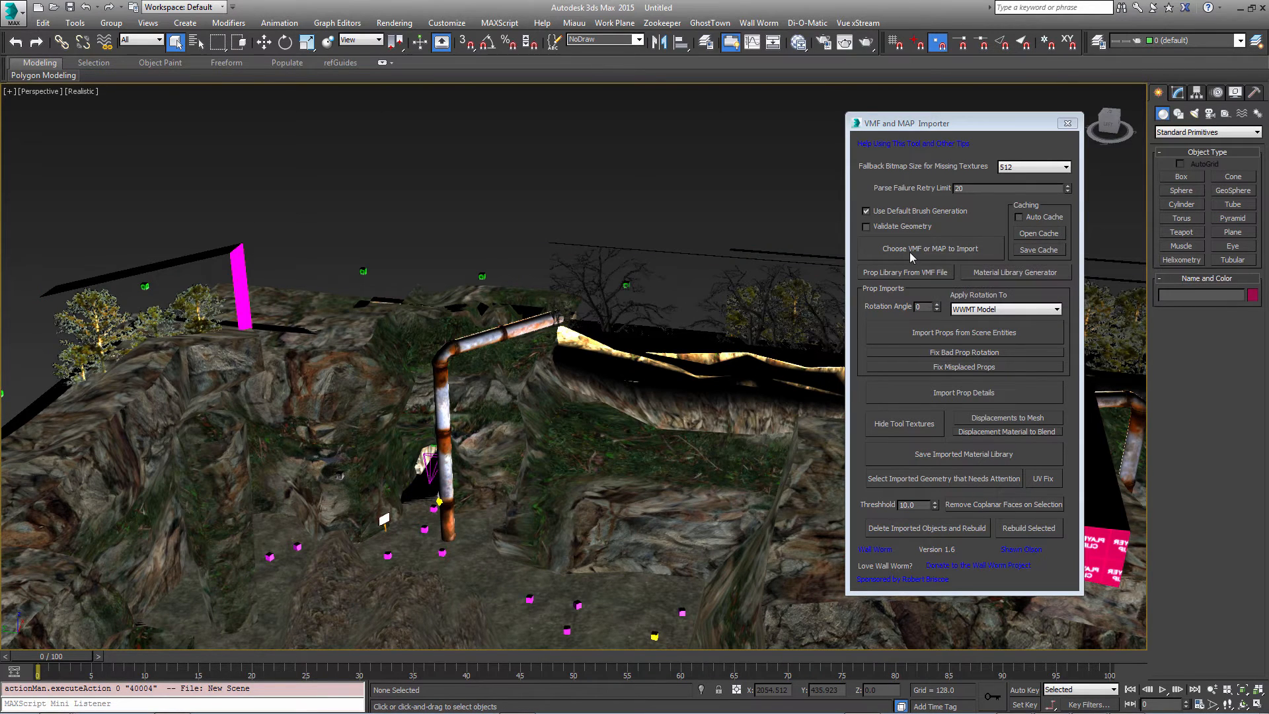
{"action": "mouse_move", "coordinate": [905, 272]}
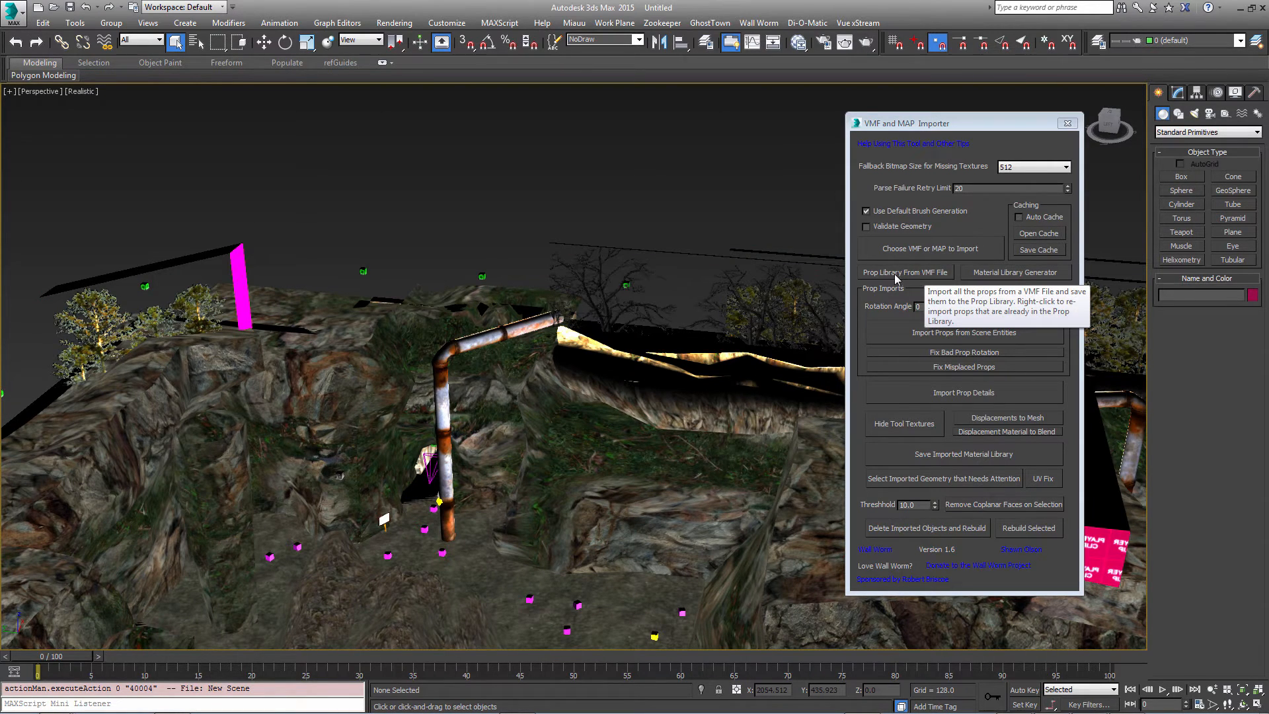
{"action": "mouse_move", "coordinate": [927, 257]}
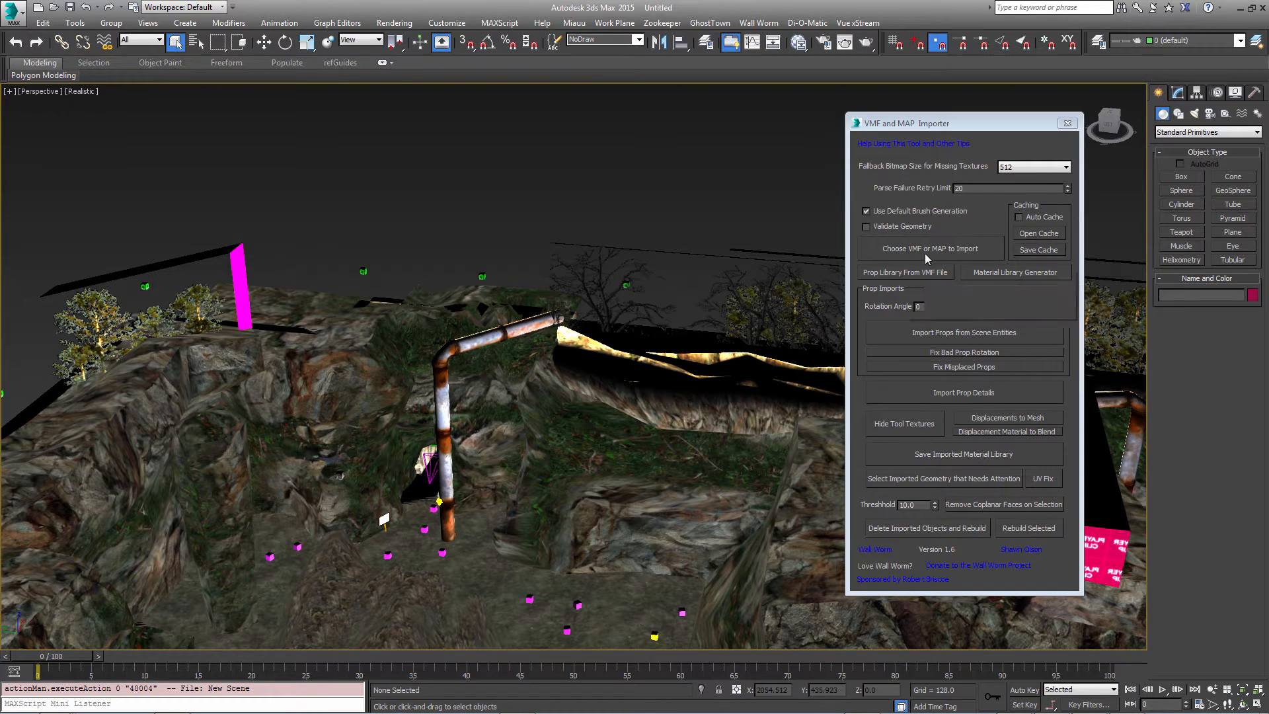
{"action": "mouse_move", "coordinate": [930, 249]}
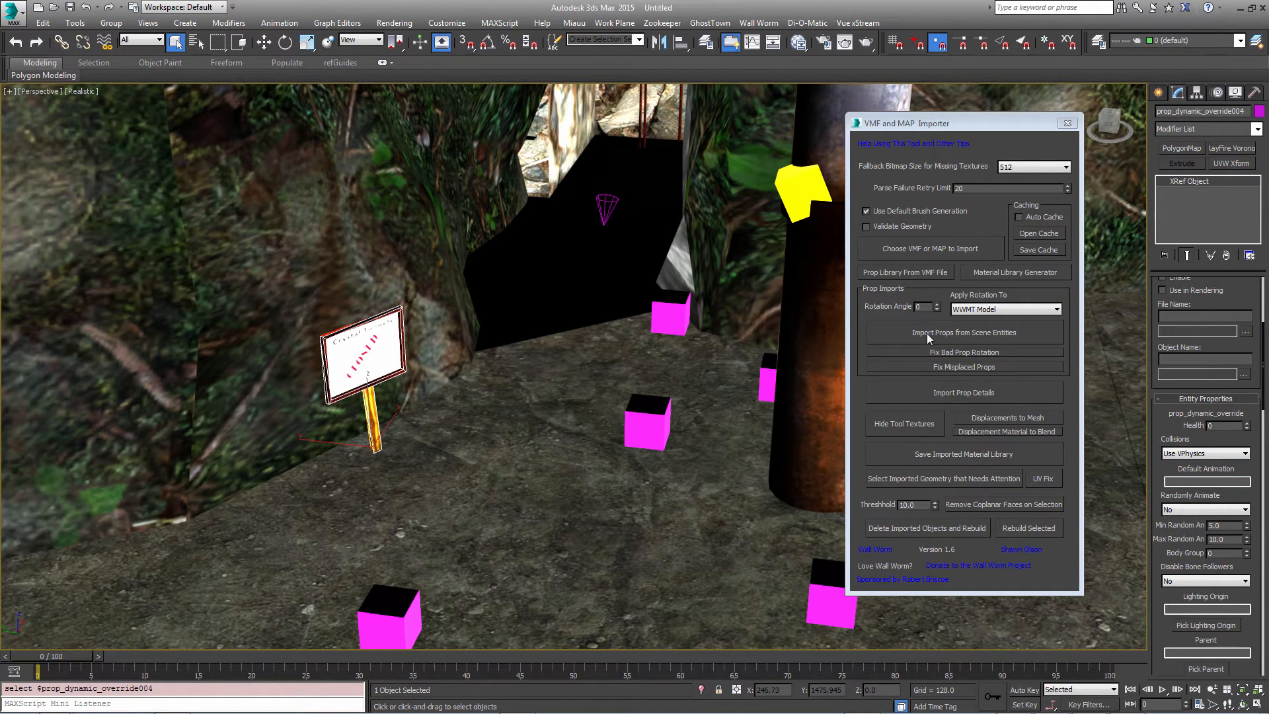
{"action": "mouse_move", "coordinate": [996, 338]}
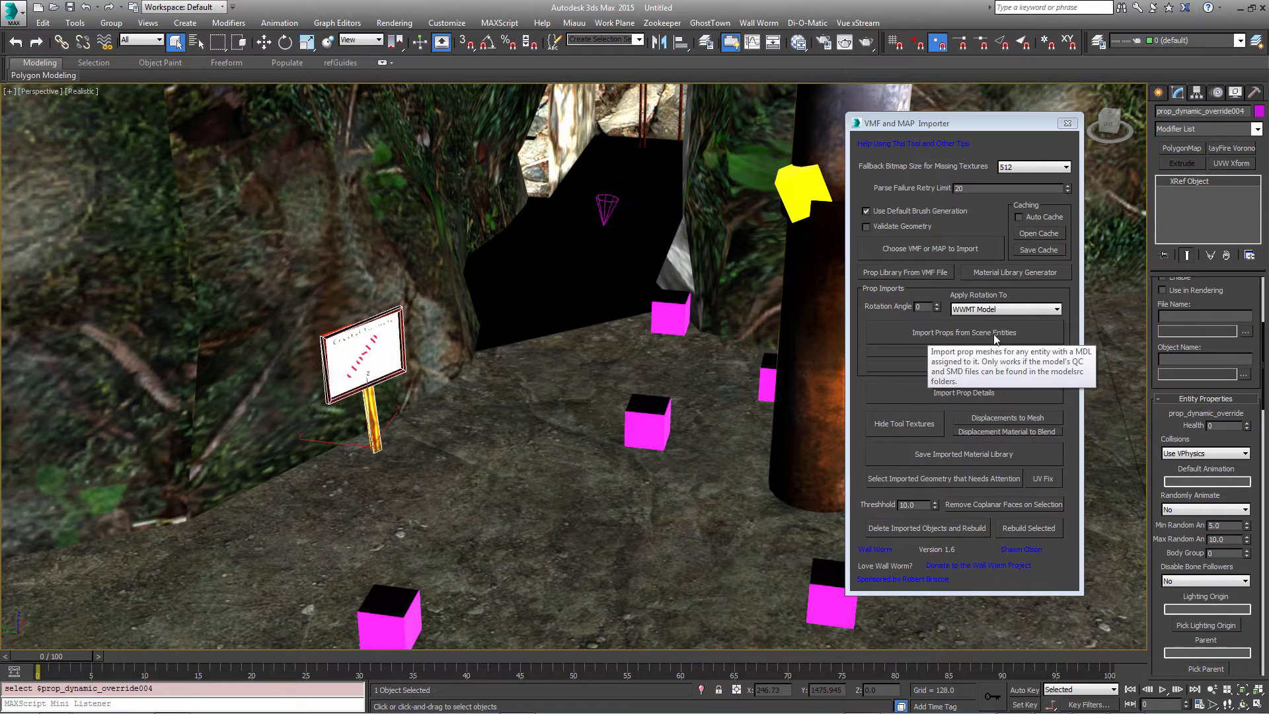
{"action": "mouse_move", "coordinate": [975, 340]}
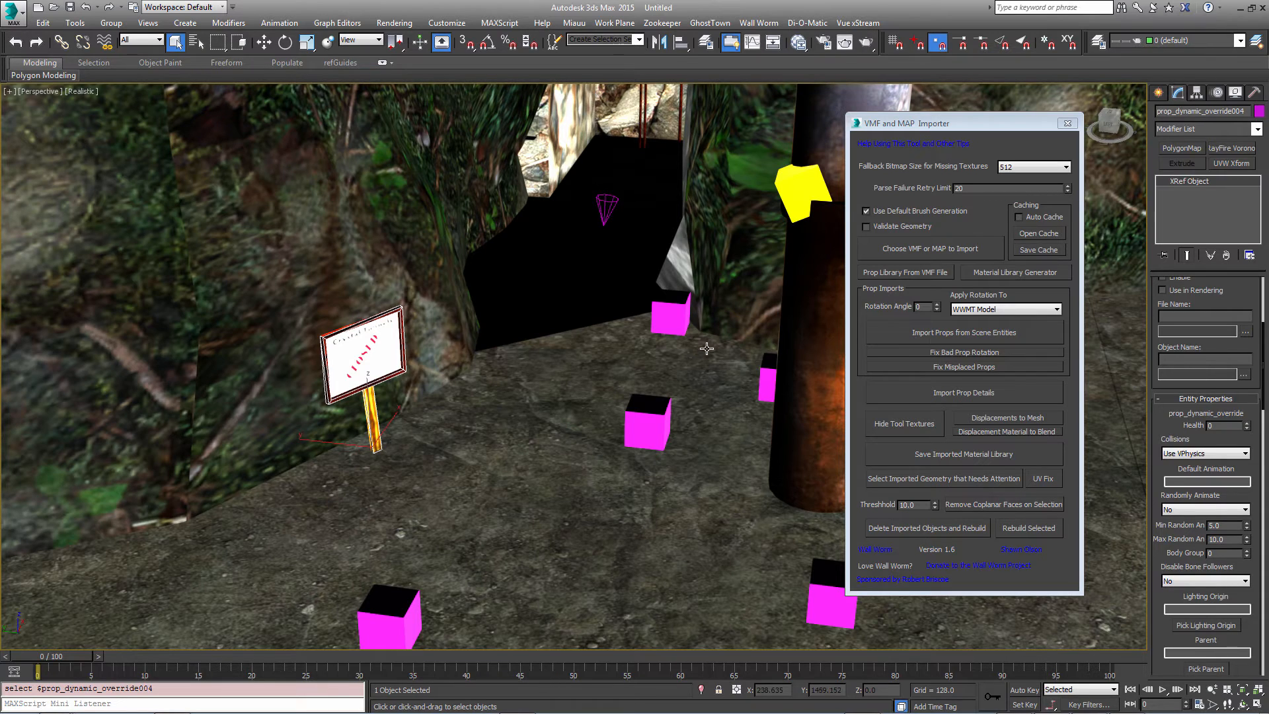
{"action": "mouse_move", "coordinate": [965, 332]}
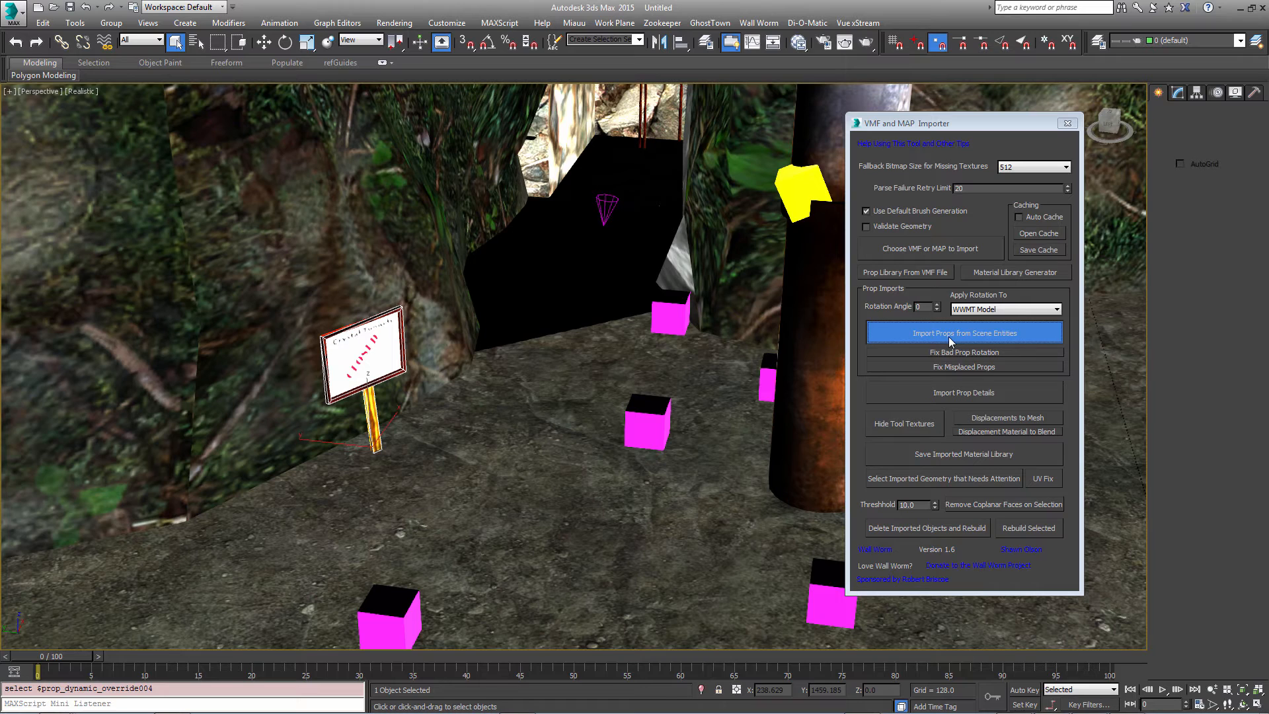
{"action": "mouse_move", "coordinate": [949, 342]}
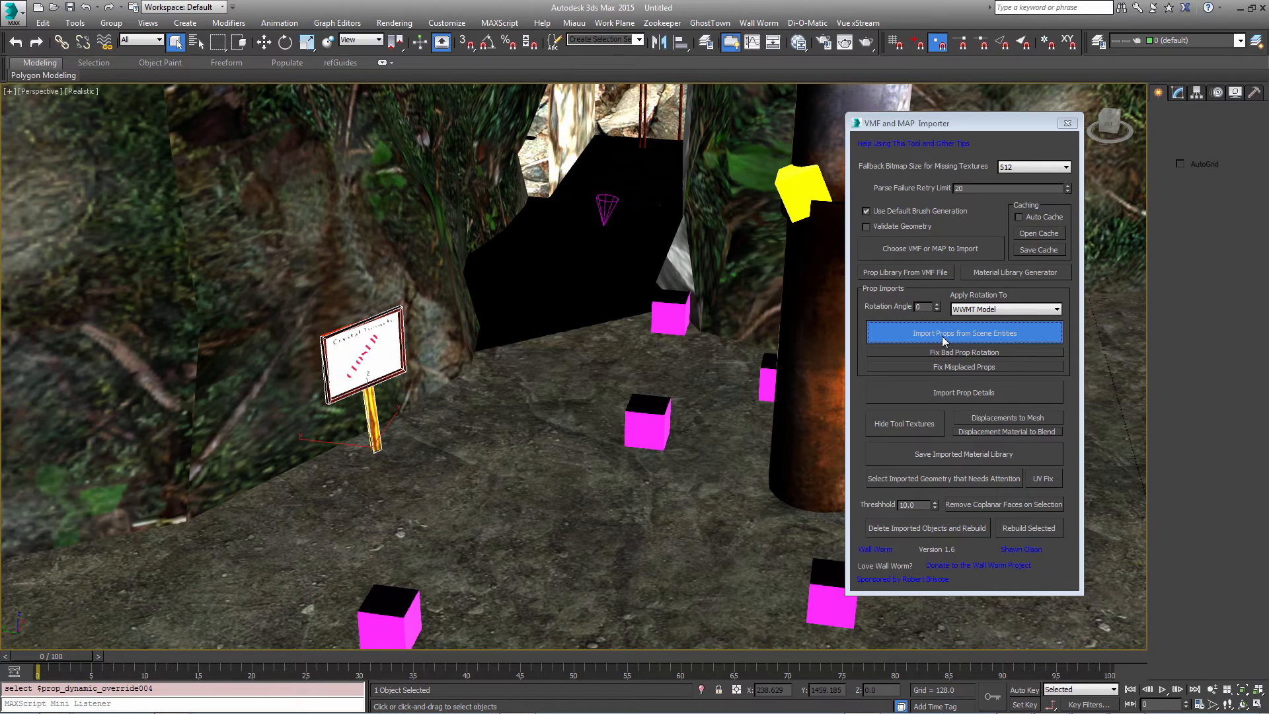
{"action": "mouse_move", "coordinate": [734, 354]}
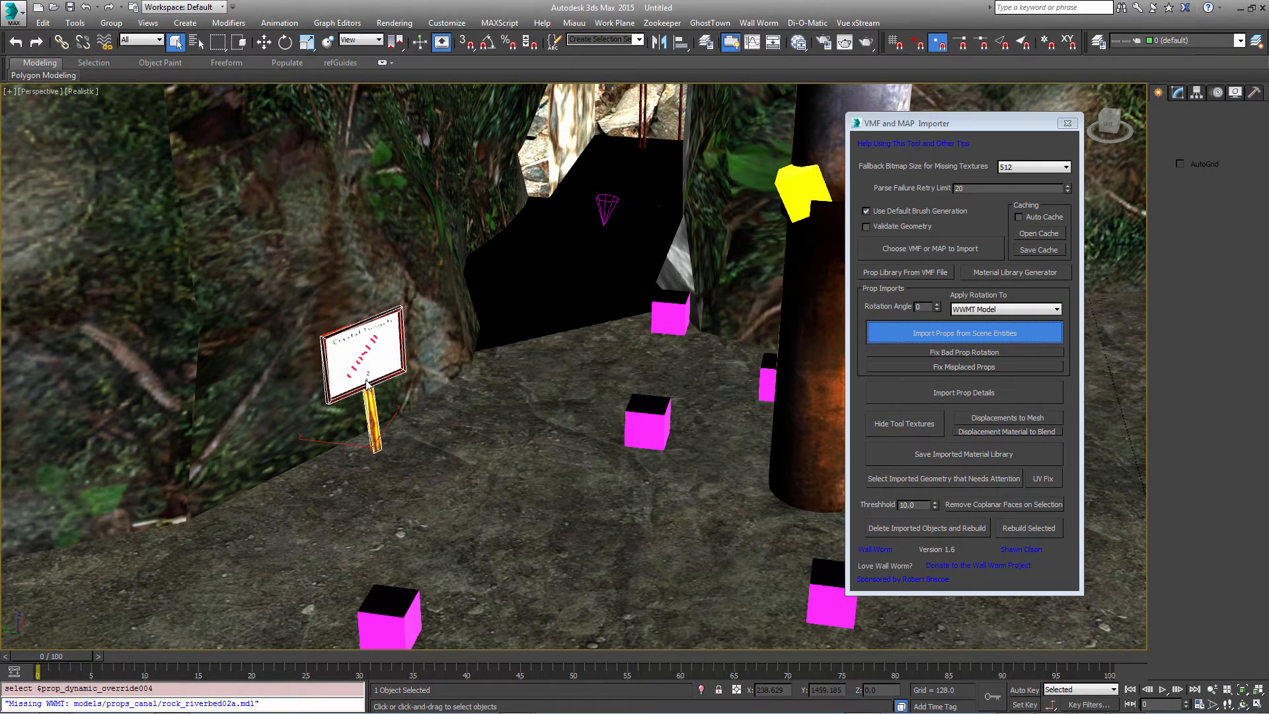
{"action": "mouse_move", "coordinate": [362, 389]}
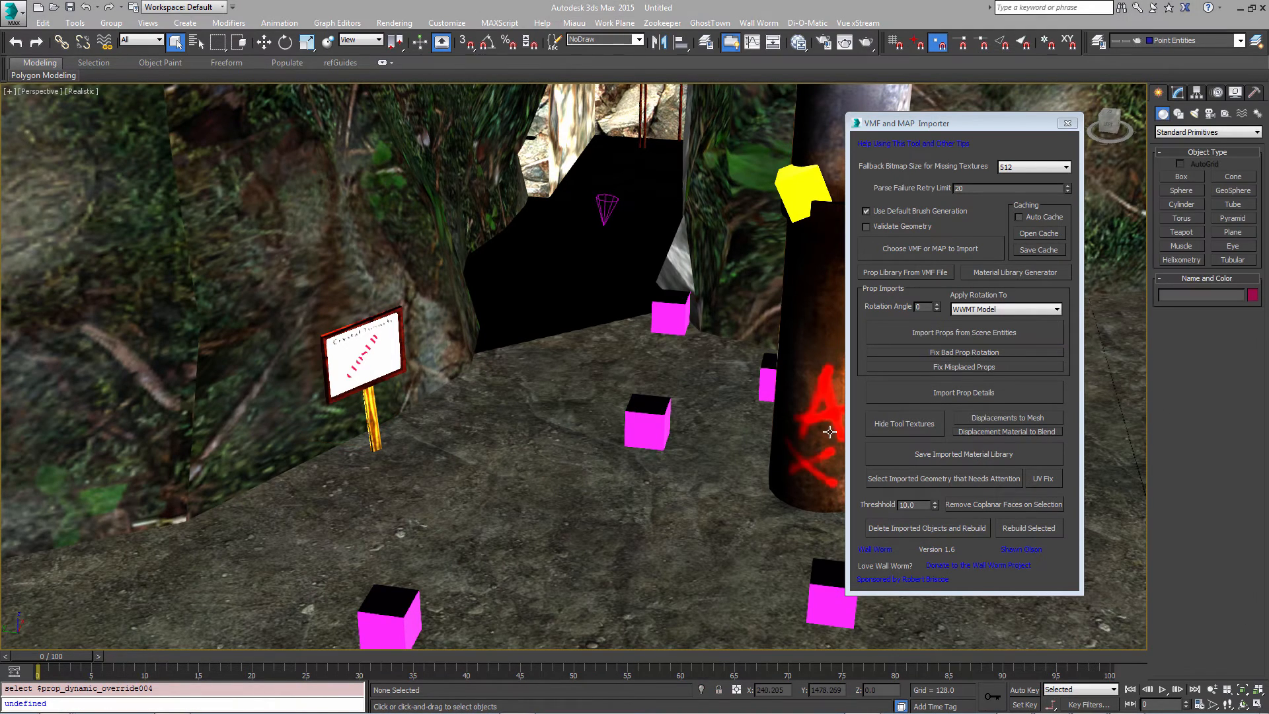
{"action": "mouse_move", "coordinate": [792, 440]}
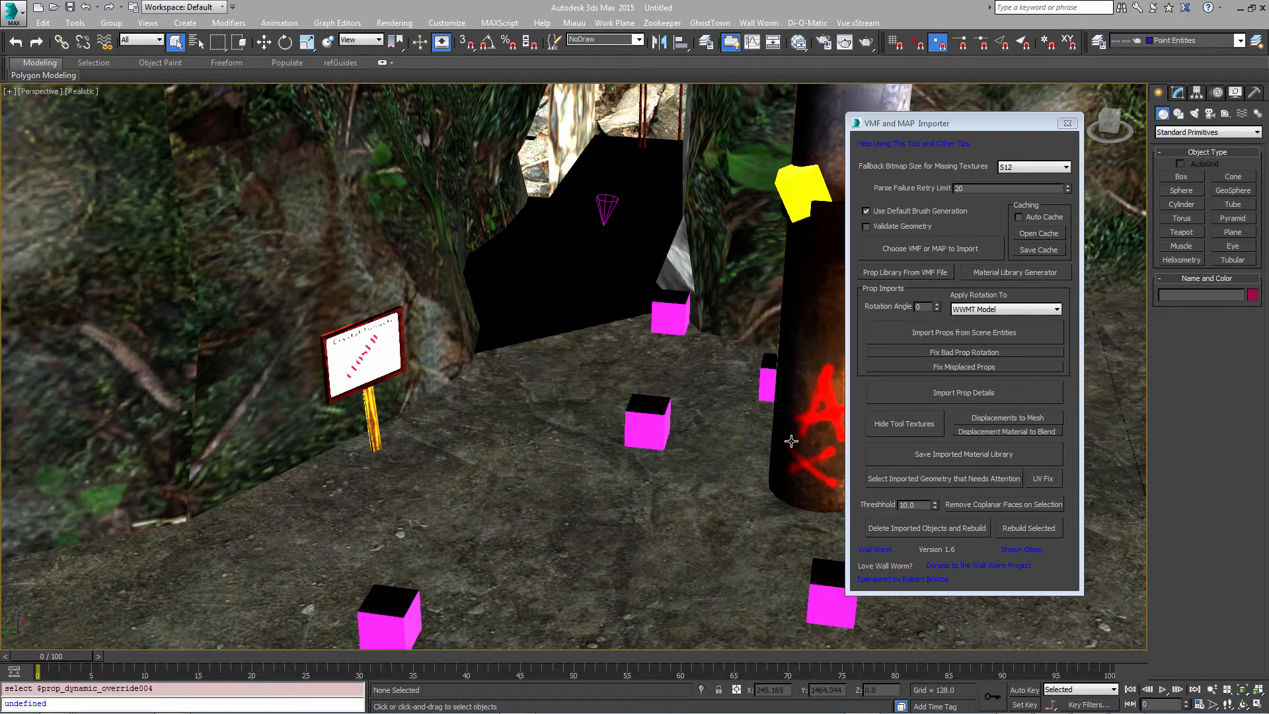
{"action": "mouse_move", "coordinate": [819, 373]}
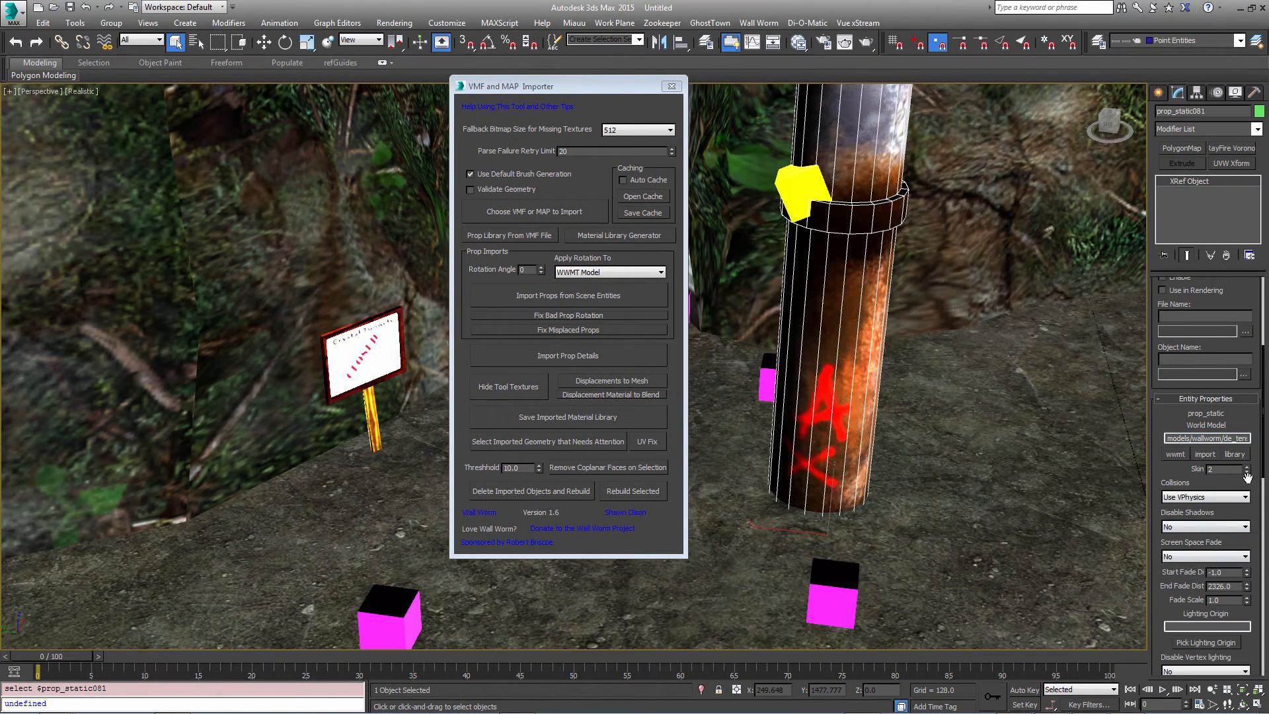
Step: Set the prop skin number to 1 in Entity Properties
{"action": "left_click", "coordinate": [1249, 472]}
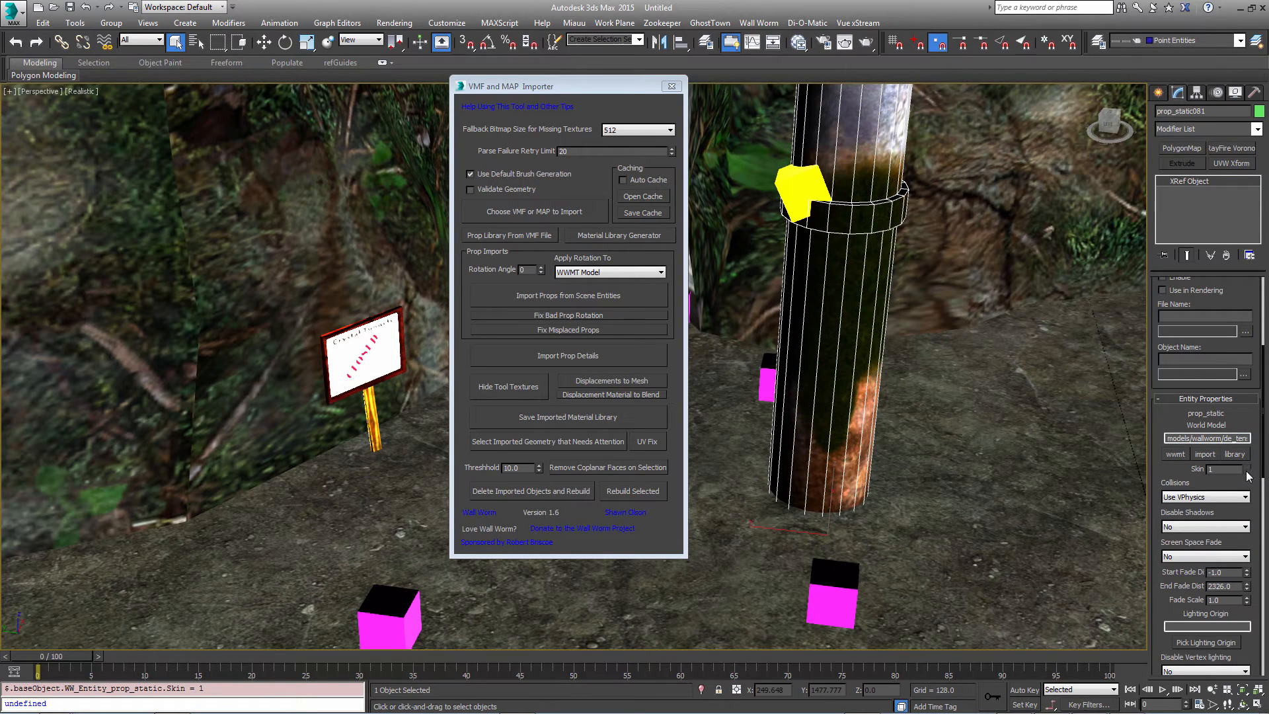
{"action": "left_click", "coordinate": [1246, 466]}
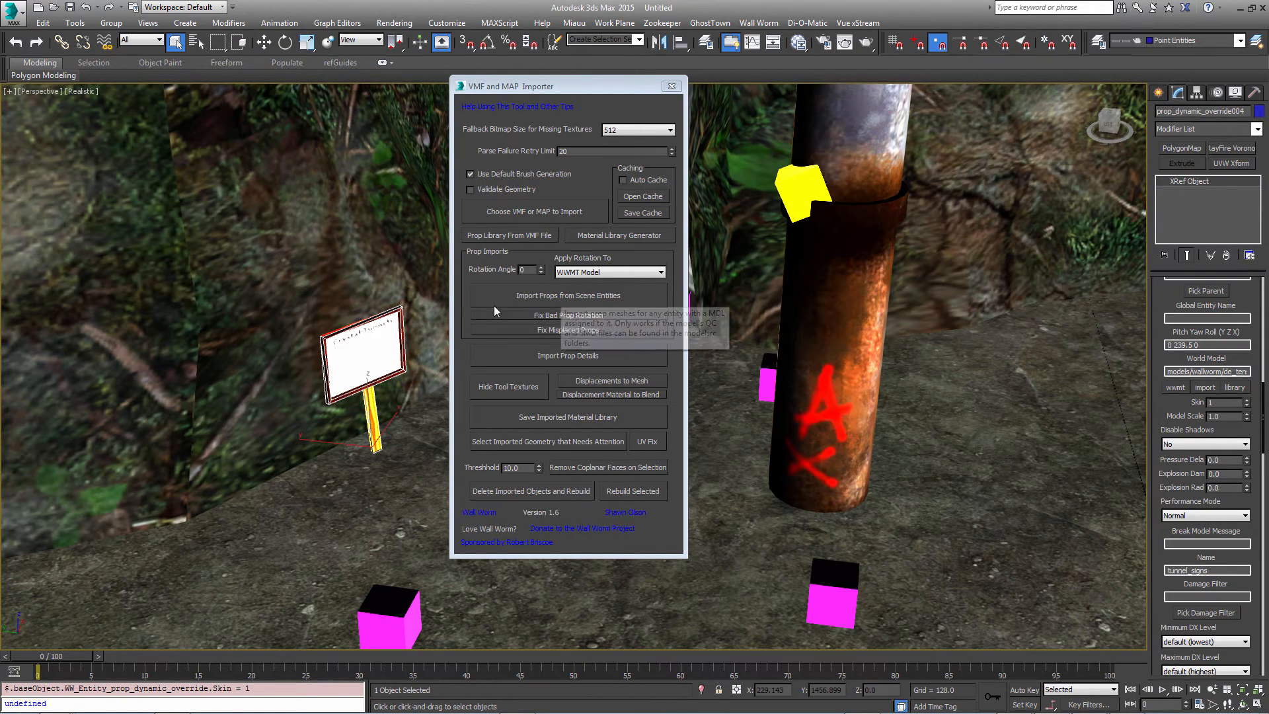
{"action": "mouse_move", "coordinate": [569, 302]}
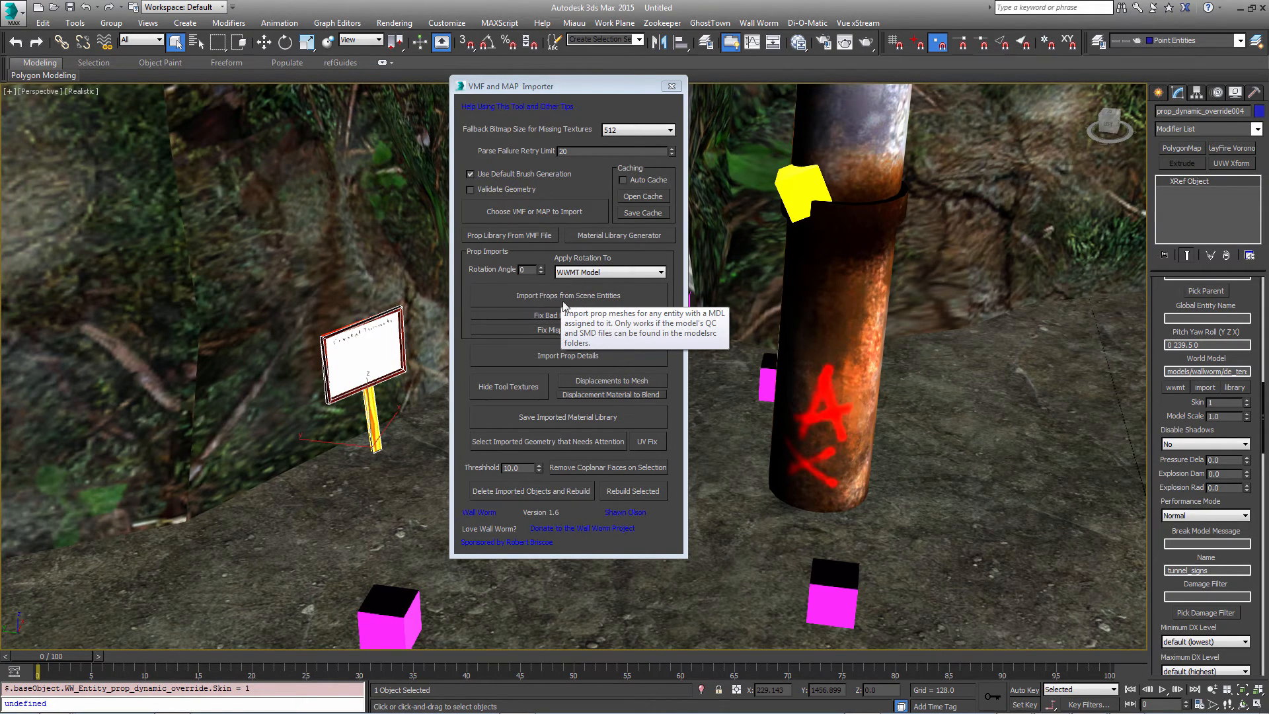
{"action": "mouse_move", "coordinate": [540, 300]}
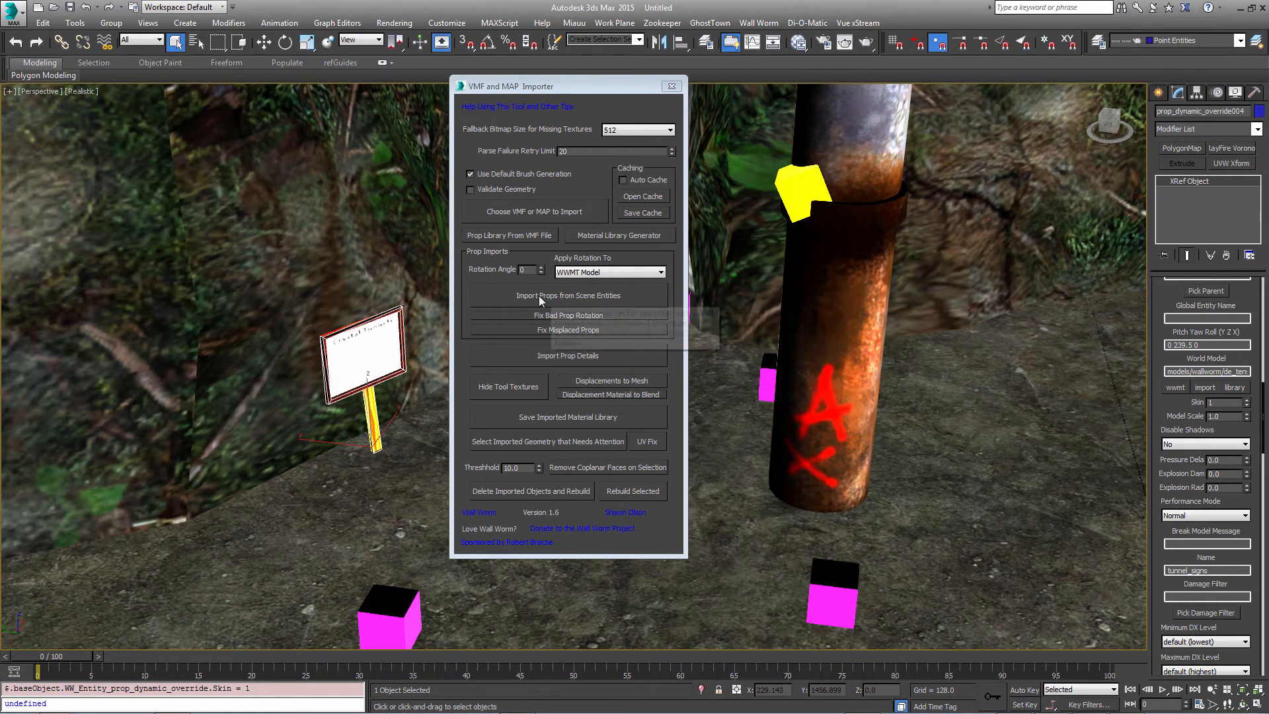
{"action": "mouse_move", "coordinate": [569, 295]}
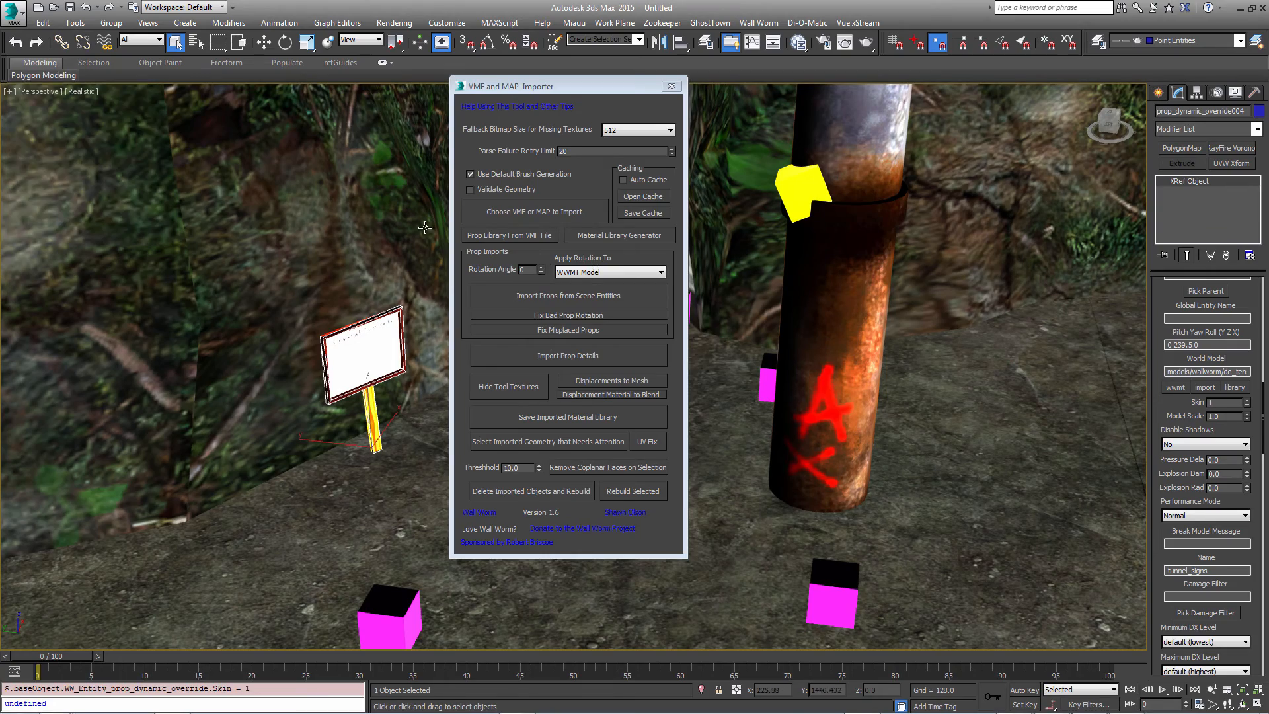
{"action": "left_click", "coordinate": [15, 16]}
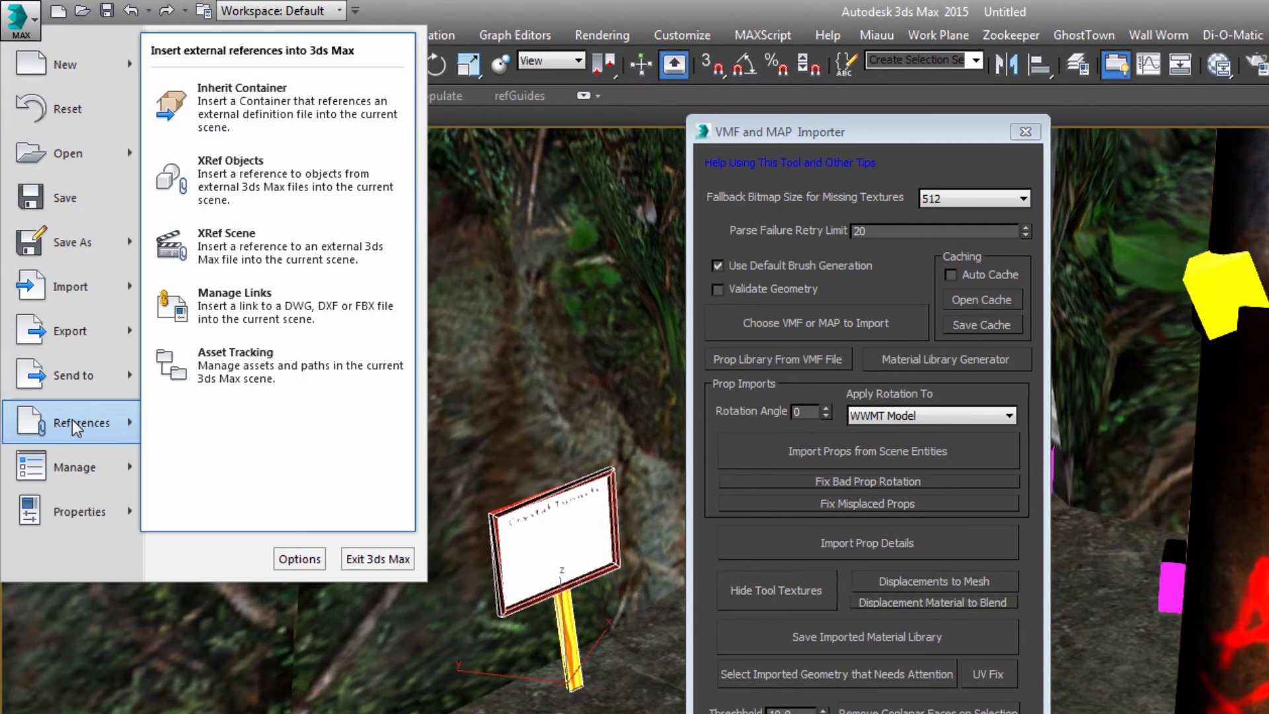
Step: Open References > XRef Scene to list the prop library's referenced files
{"action": "left_click", "coordinate": [227, 246]}
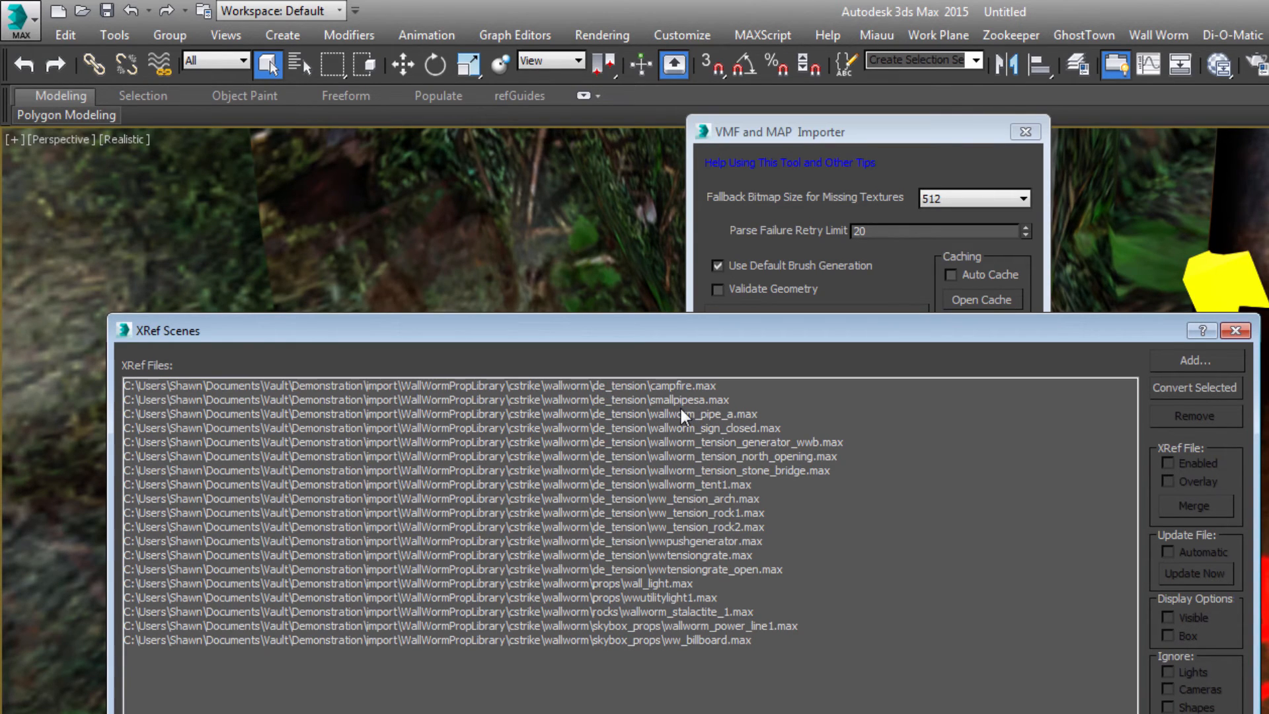
{"action": "mouse_move", "coordinate": [639, 551]}
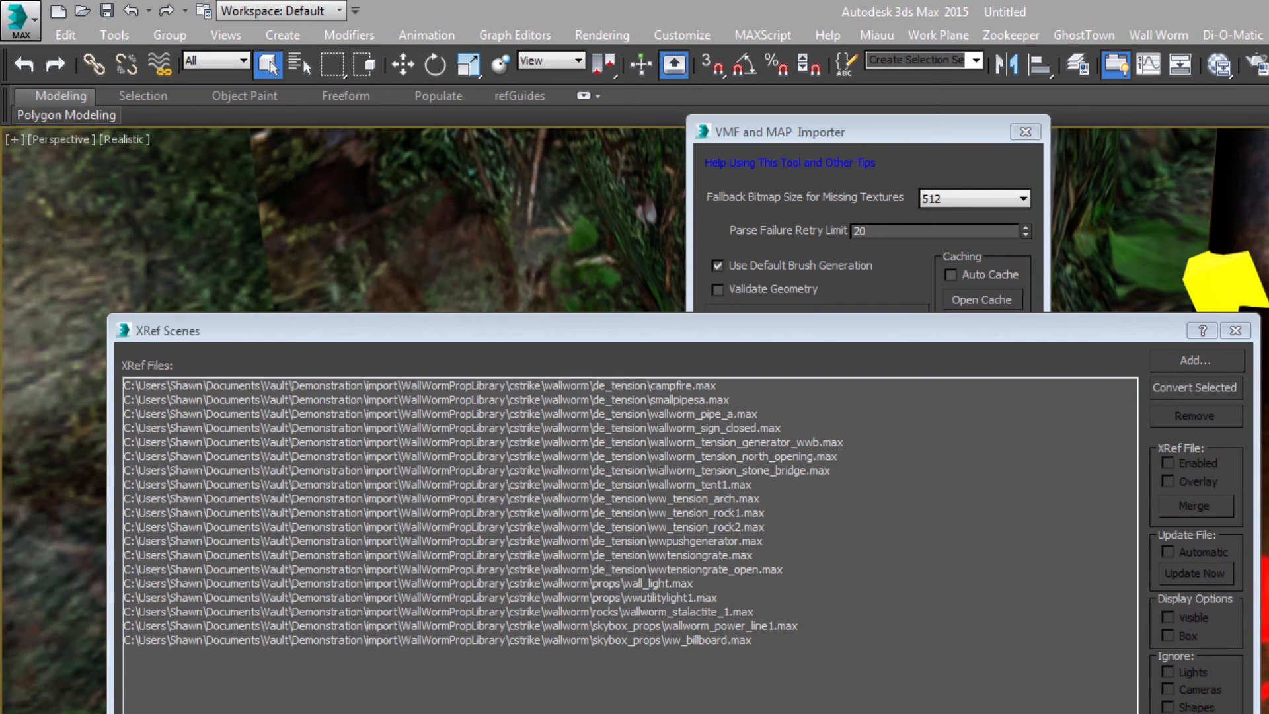
{"action": "mouse_move", "coordinate": [1110, 635]}
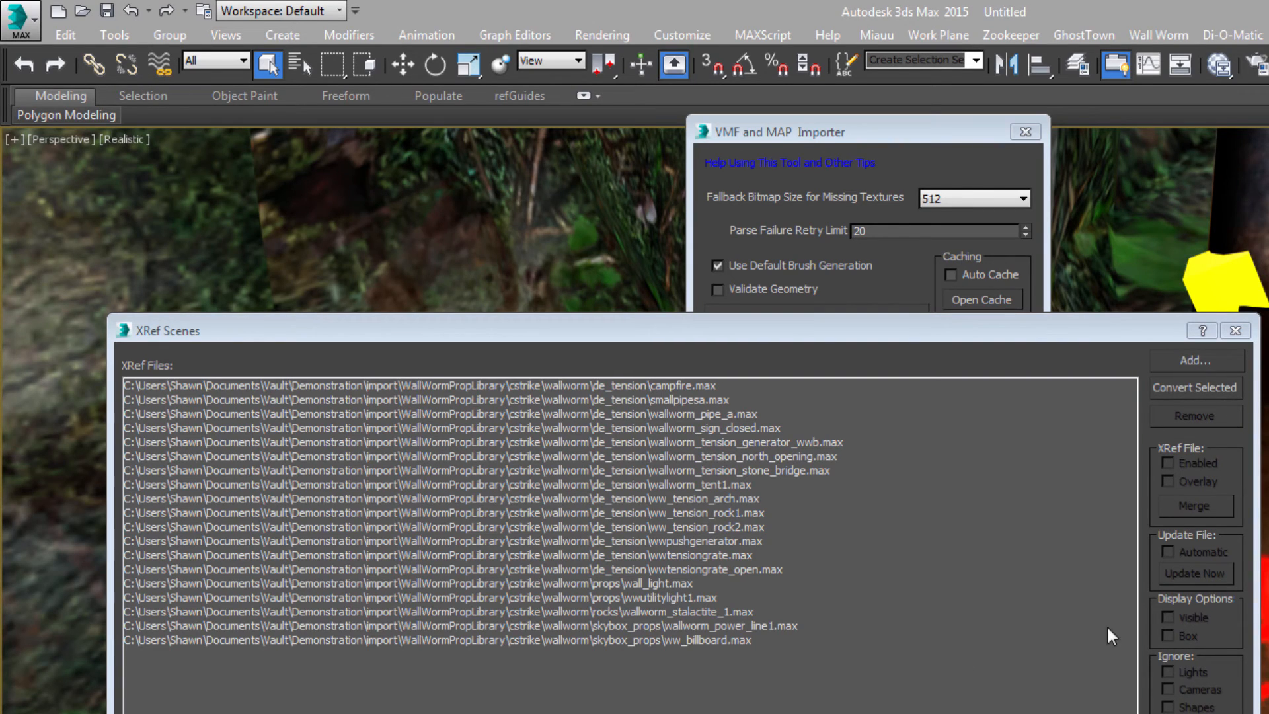
{"action": "mouse_move", "coordinate": [194, 526]}
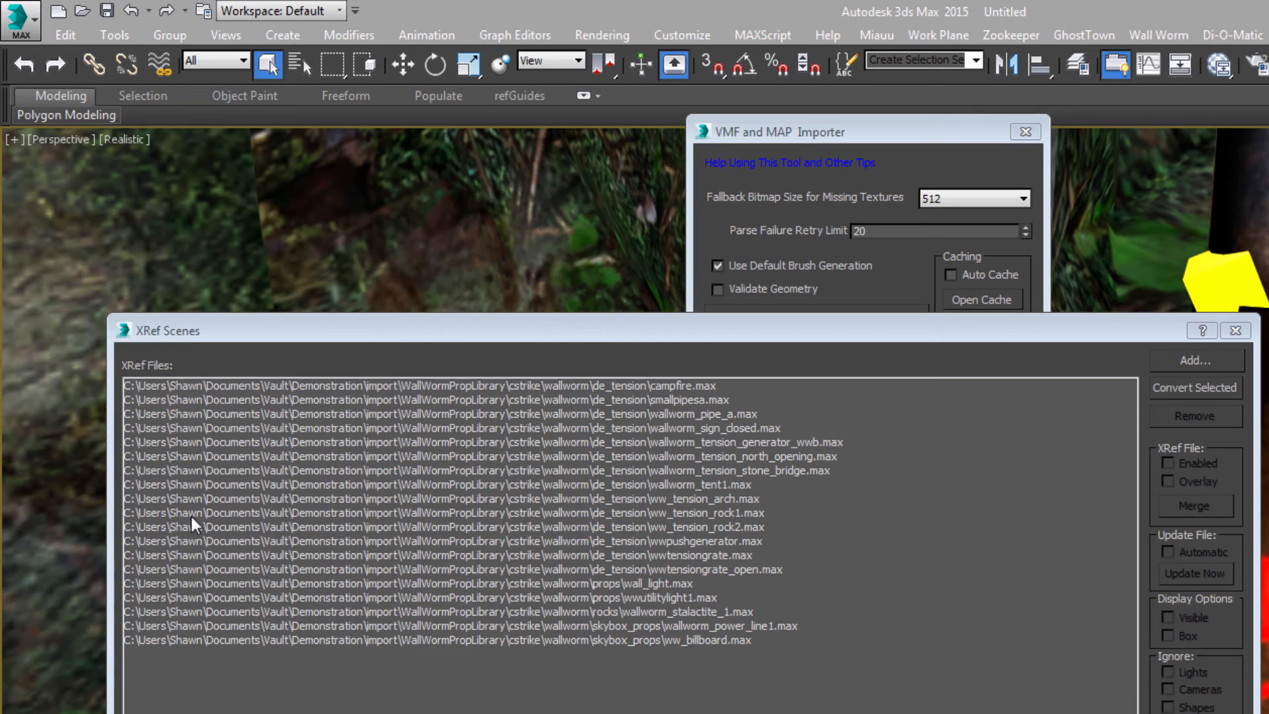
{"action": "mouse_move", "coordinate": [361, 522]}
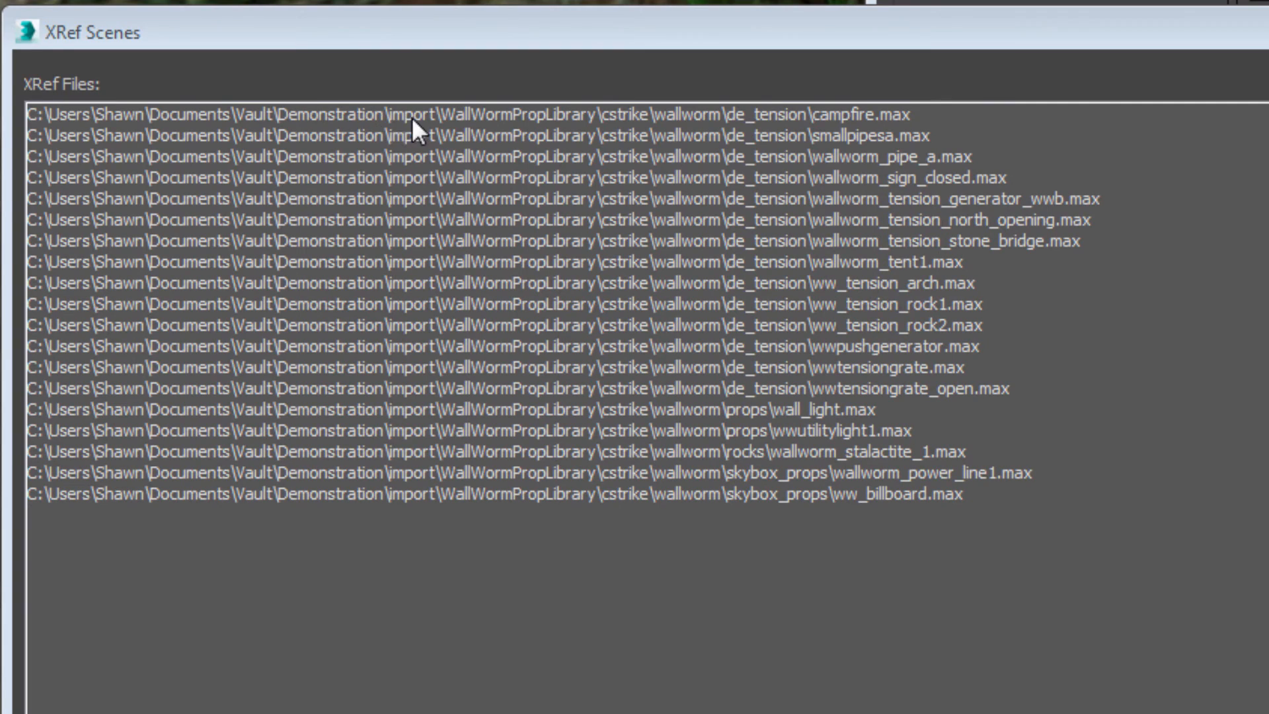
{"action": "mouse_move", "coordinate": [506, 133]}
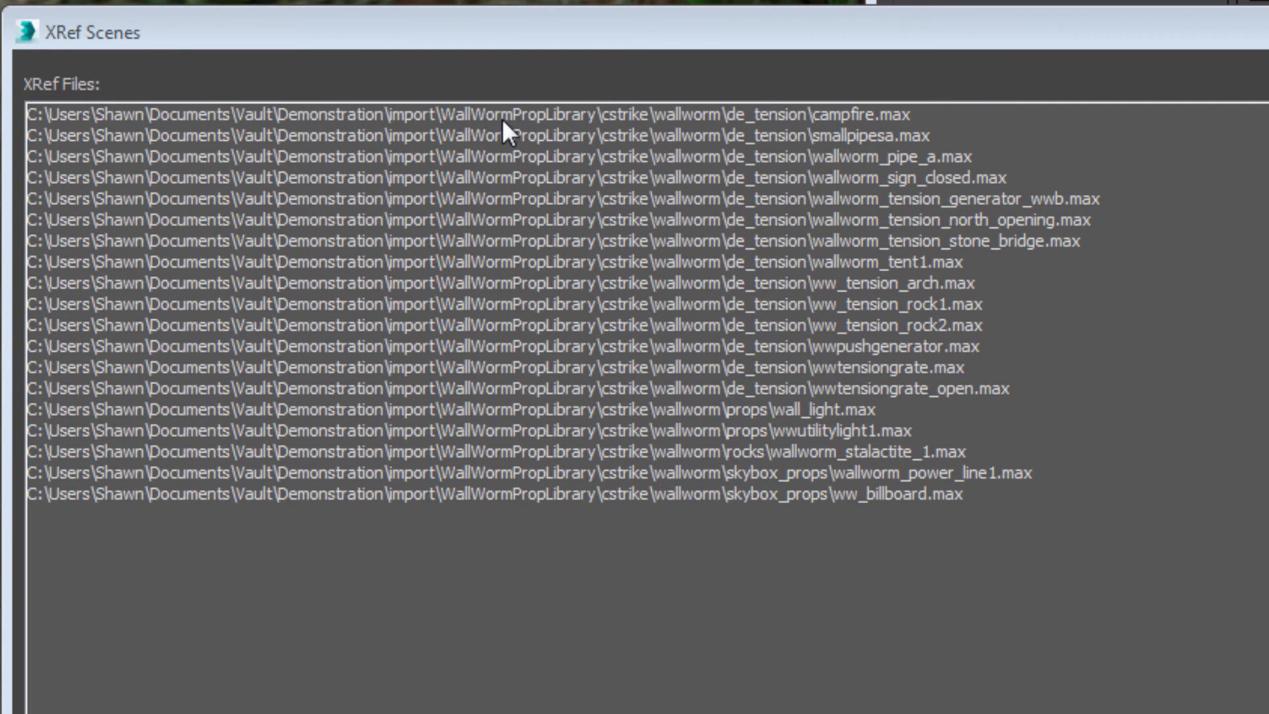
{"action": "mouse_move", "coordinate": [633, 134]}
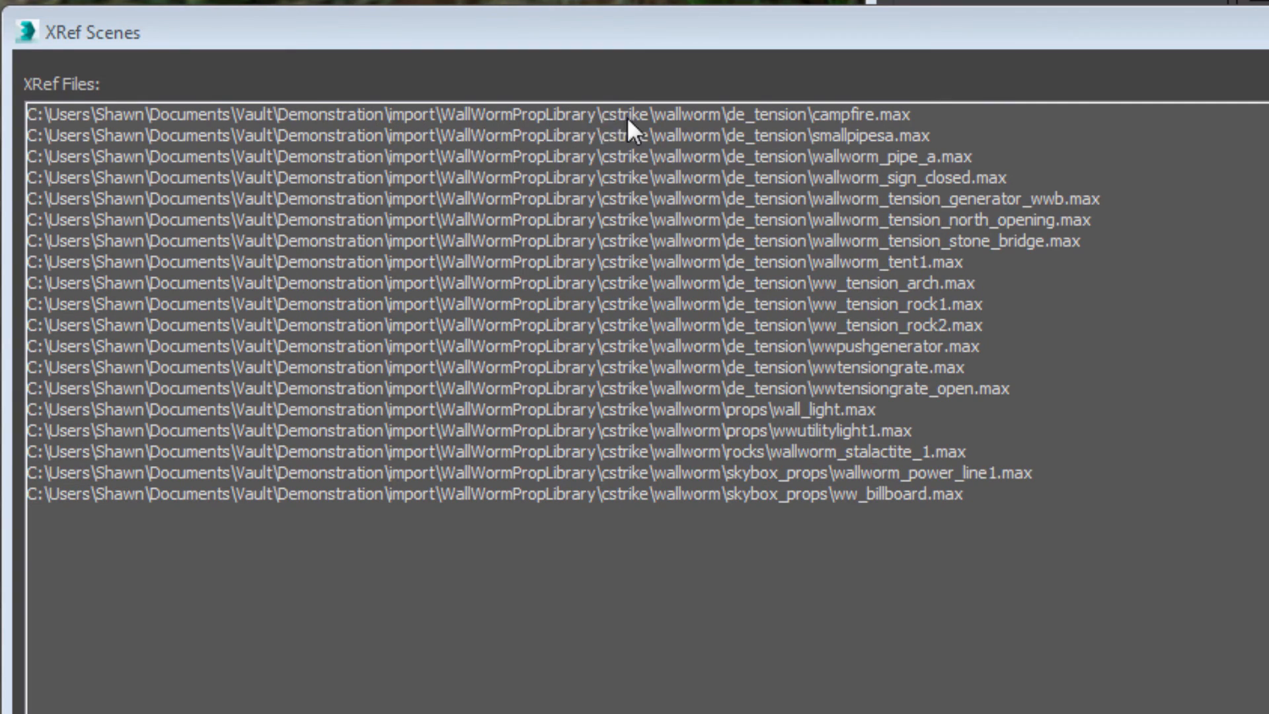
{"action": "mouse_move", "coordinate": [675, 129]}
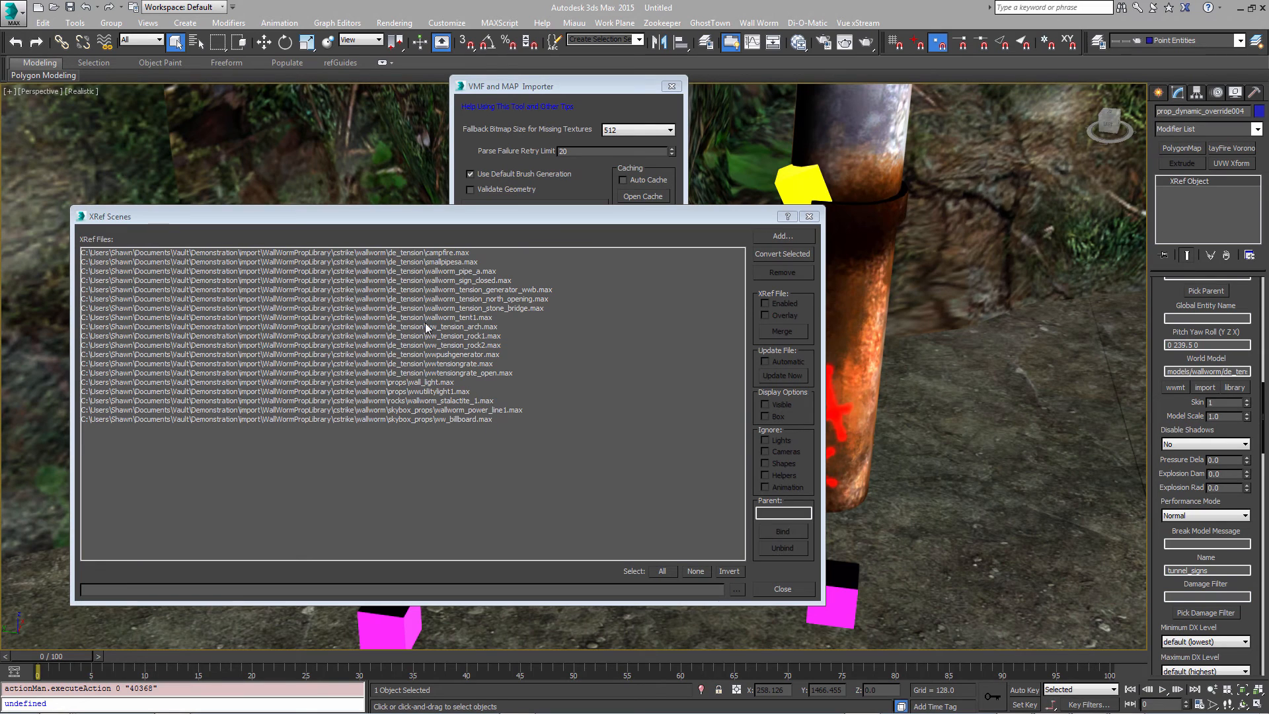
Step: Select all referenced prop library files in XRef Scenes and turn off Visible
{"action": "left_click", "coordinate": [291, 317]}
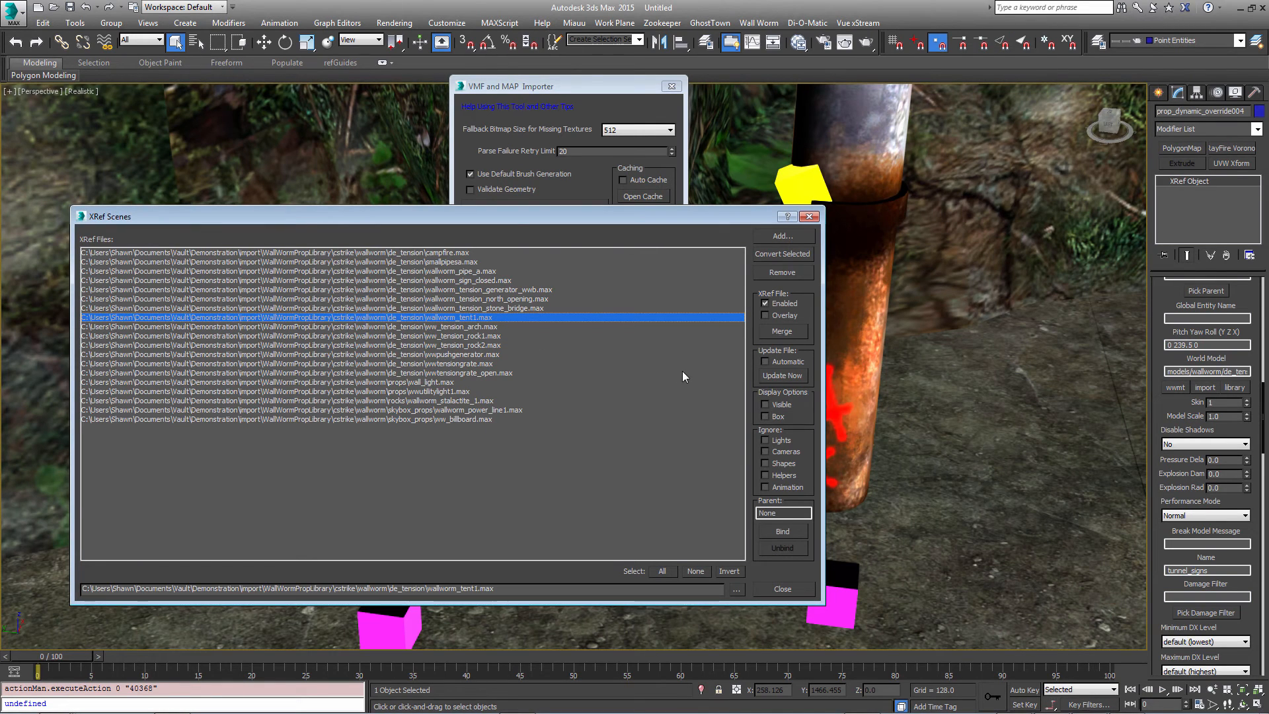
{"action": "left_click", "coordinate": [273, 252]}
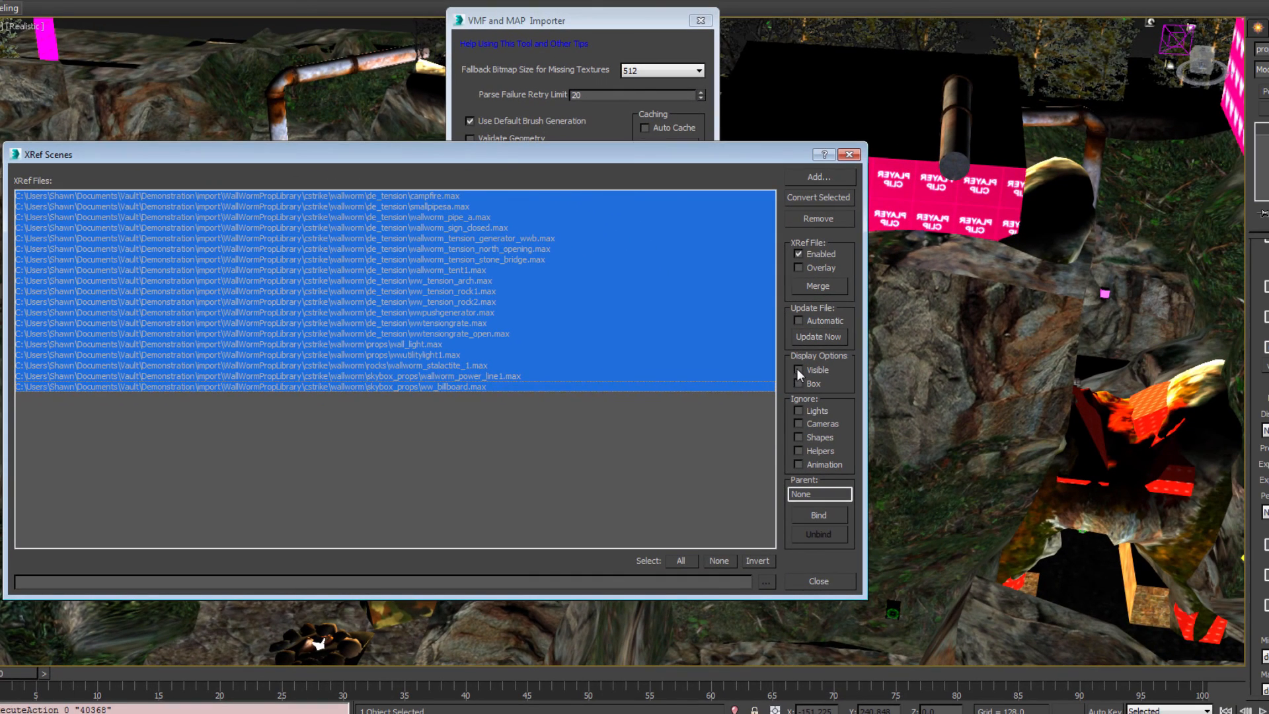
{"action": "left_click", "coordinate": [799, 370]}
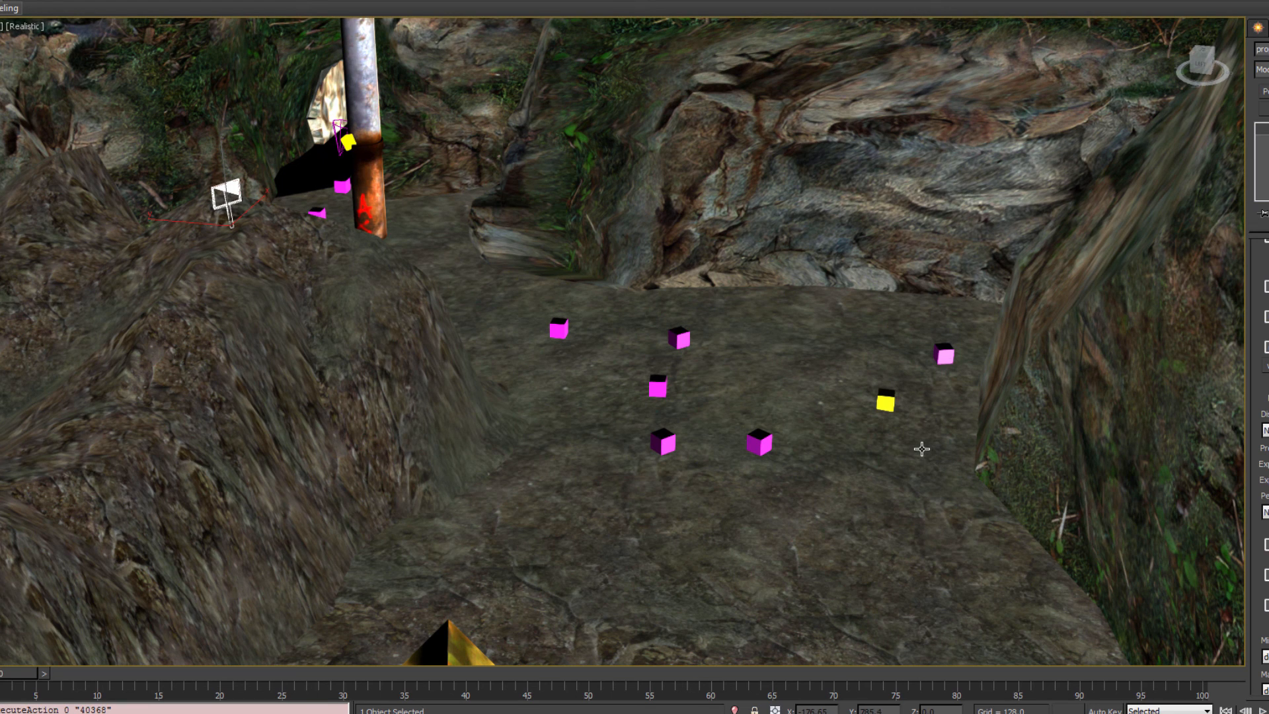
{"action": "mouse_move", "coordinate": [952, 461]}
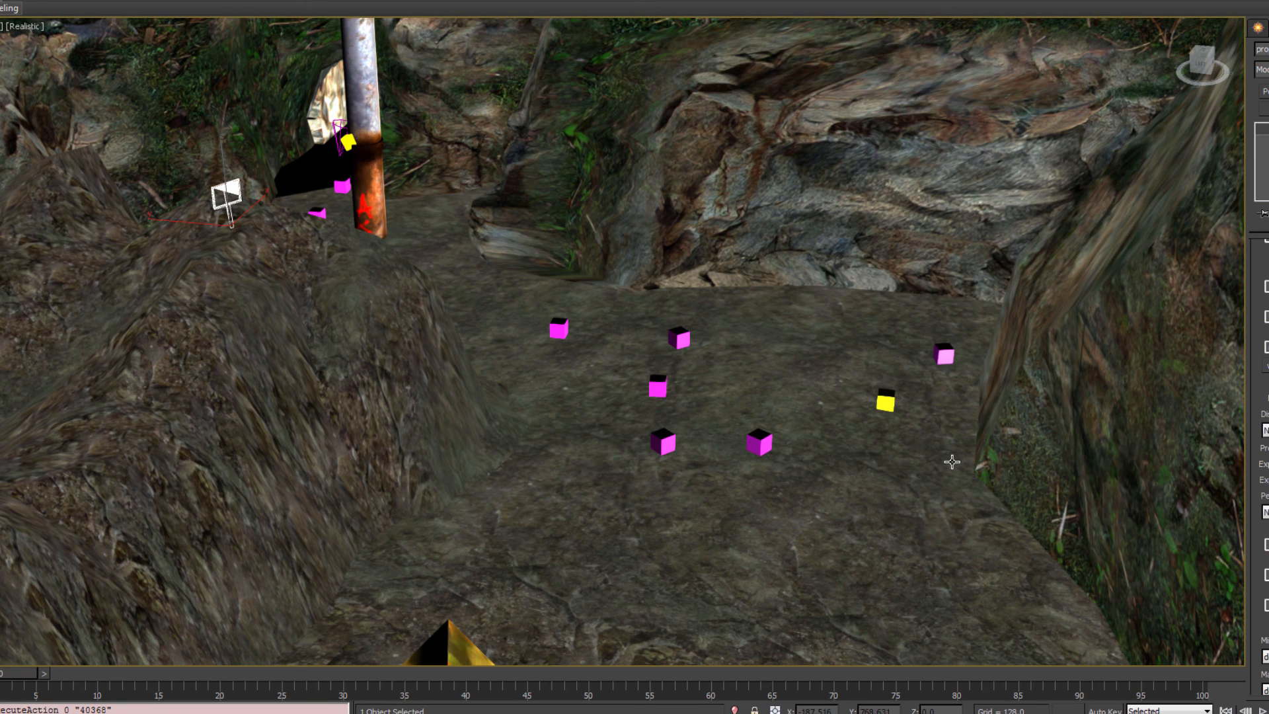